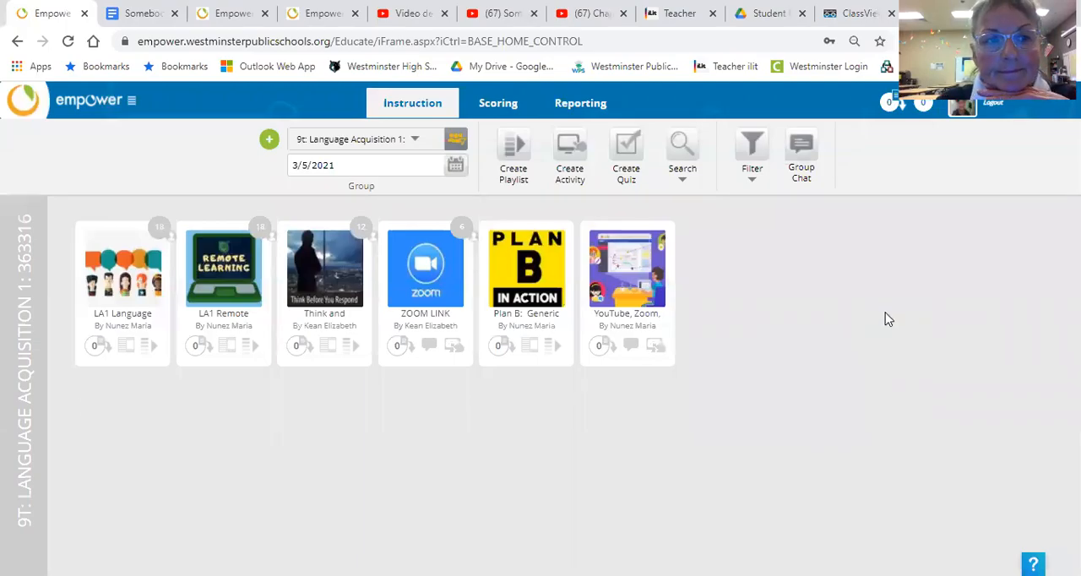
{"action": "mouse_move", "coordinate": [902, 323]}
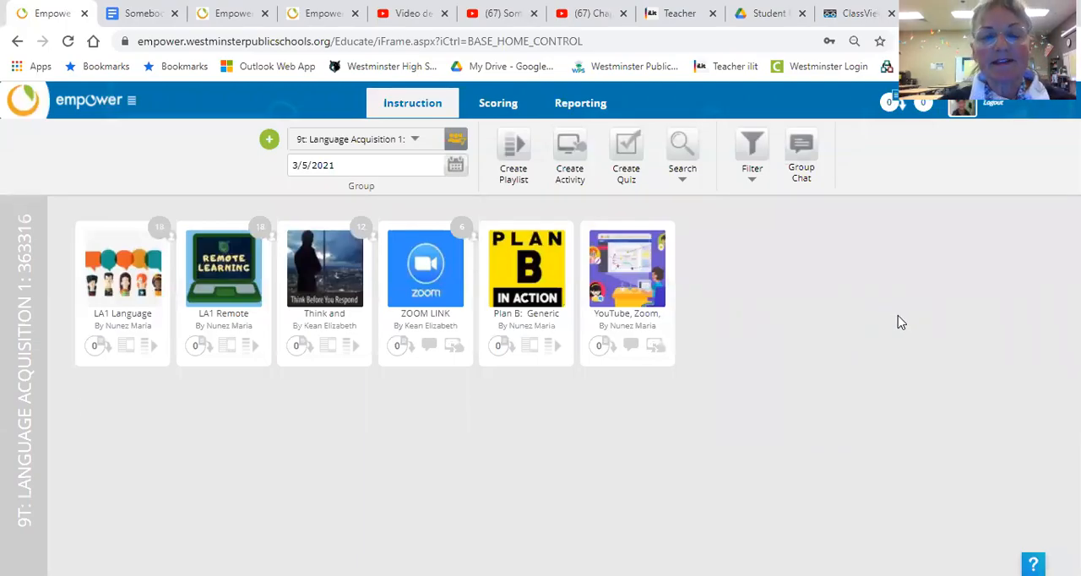
{"action": "mouse_move", "coordinate": [926, 363]}
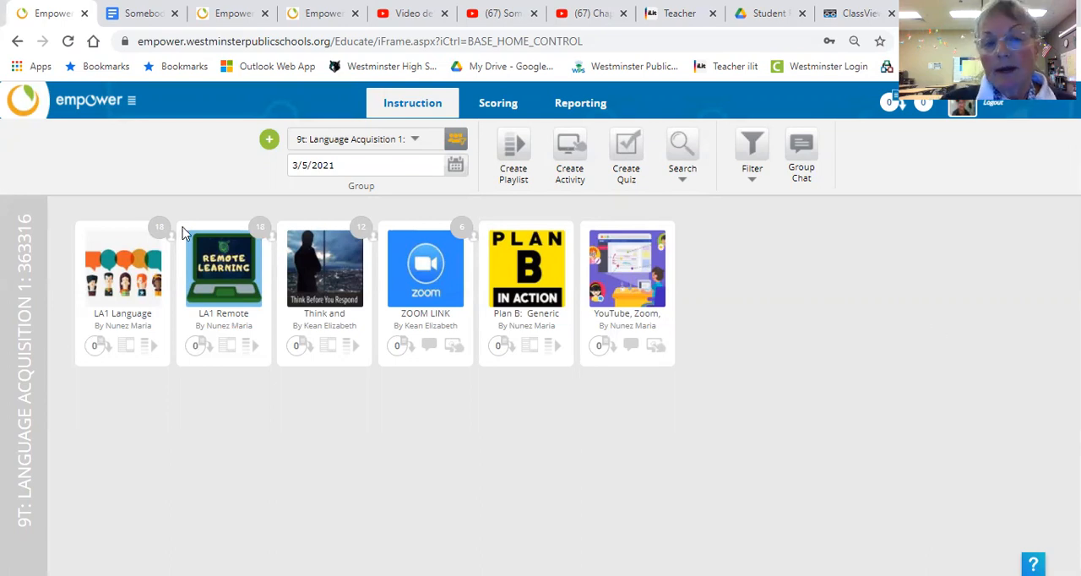
{"action": "mouse_move", "coordinate": [245, 274]}
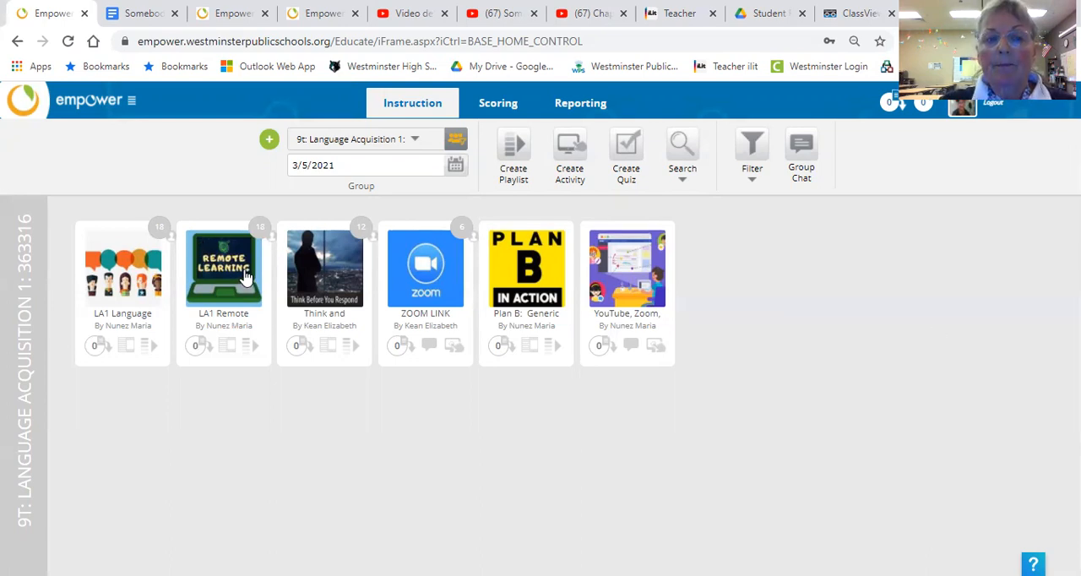
Step: Enter the LA1 Remote playlist and then its Somebody Everybody Listens to sub-playlist
{"action": "left_click", "coordinate": [223, 268]}
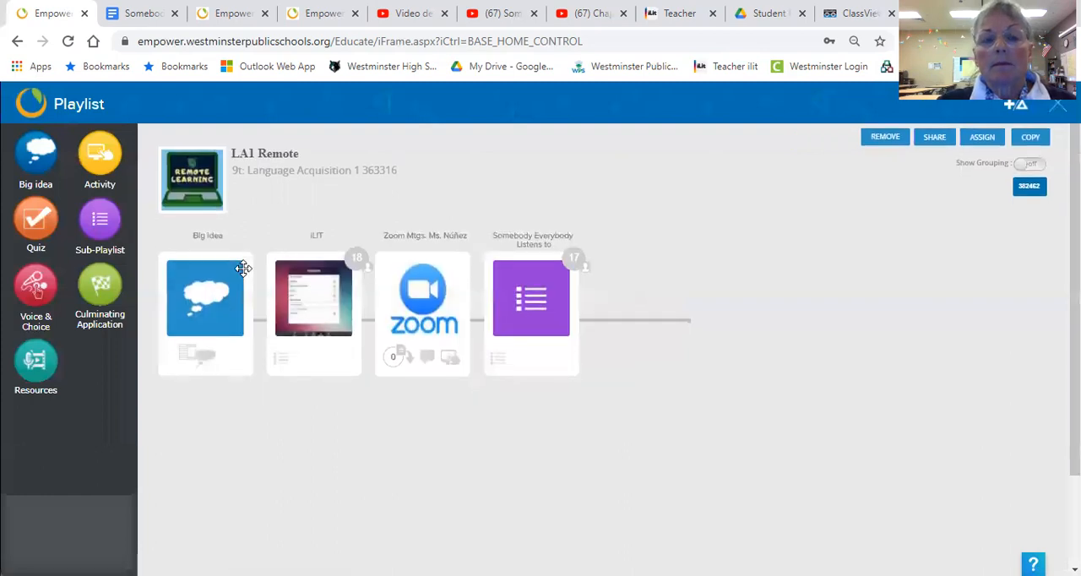
{"action": "mouse_move", "coordinate": [555, 291]}
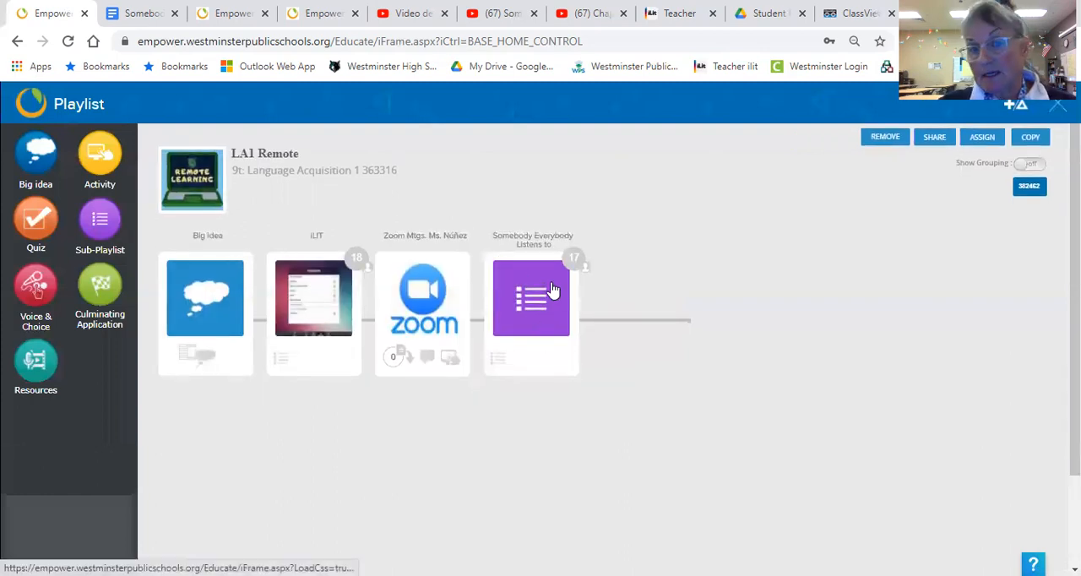
{"action": "left_click", "coordinate": [531, 297]}
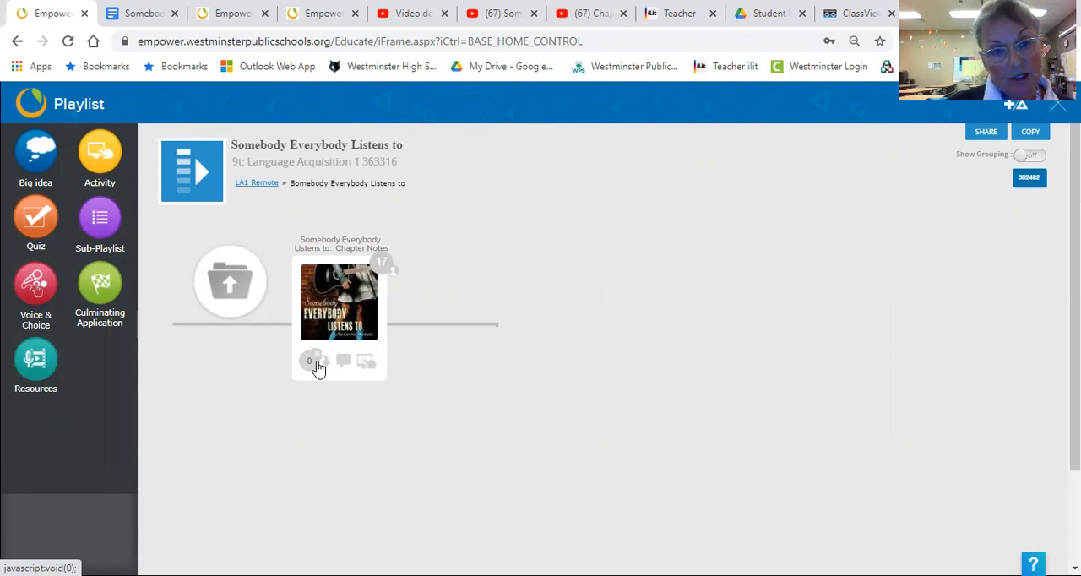
{"action": "mouse_move", "coordinate": [240, 295]}
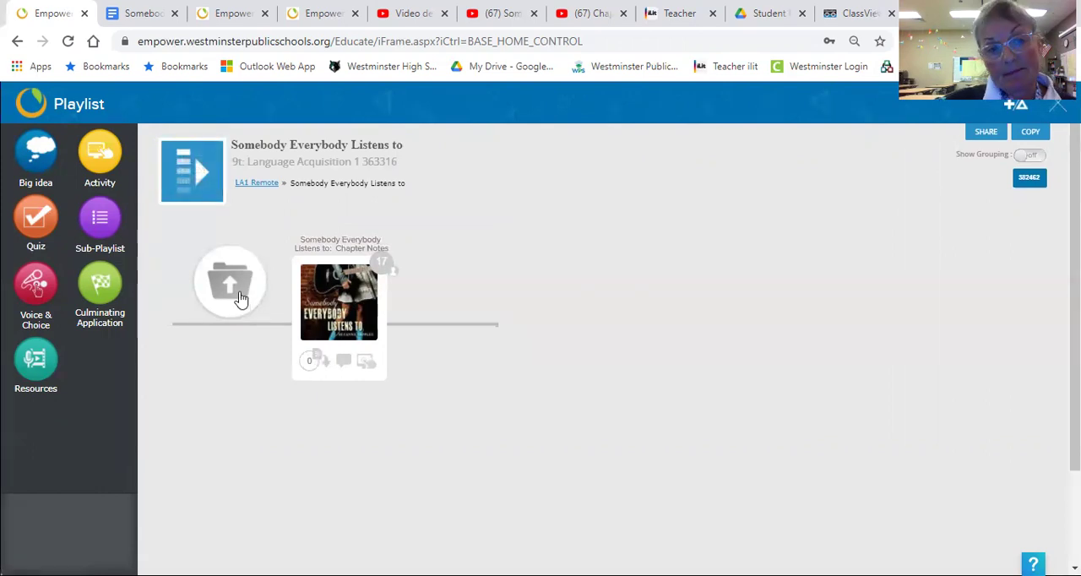
Step: Go back up from the sub-playlist to the LA1 Remote playlist
{"action": "left_click", "coordinate": [257, 183]}
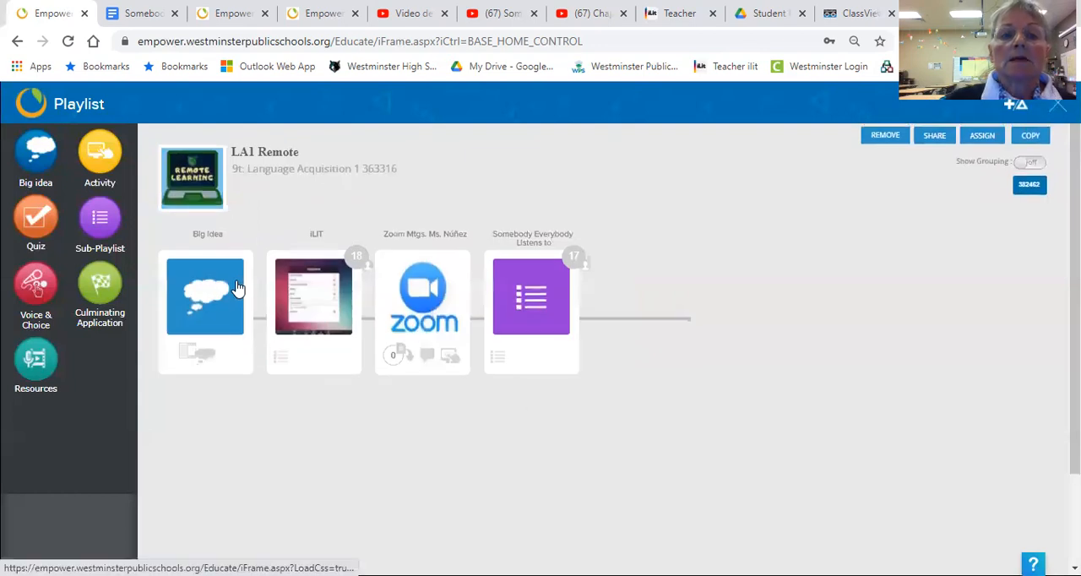
{"action": "mouse_move", "coordinate": [862, 125]}
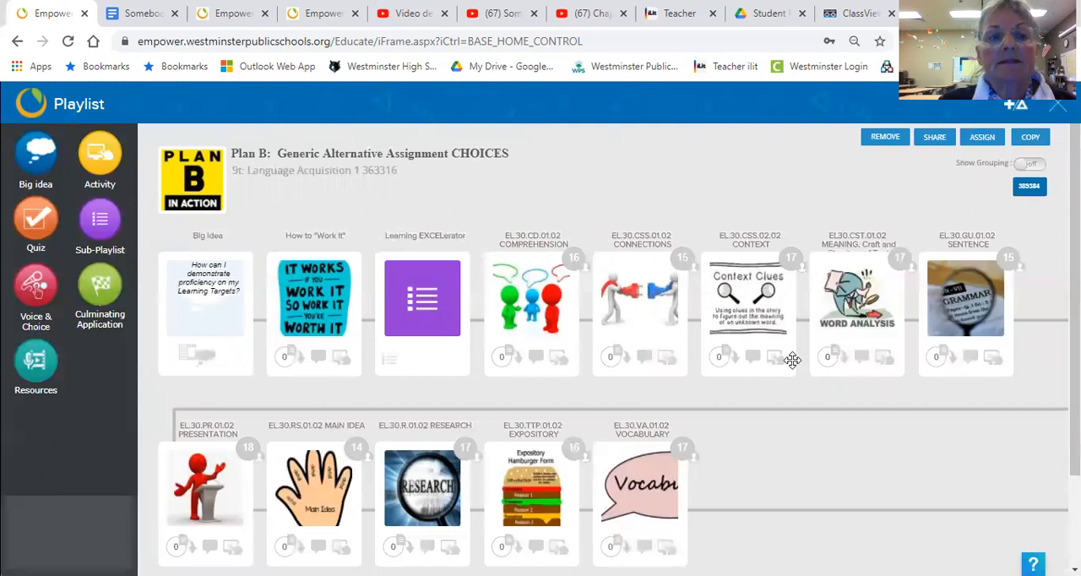
{"action": "mouse_move", "coordinate": [412, 348]}
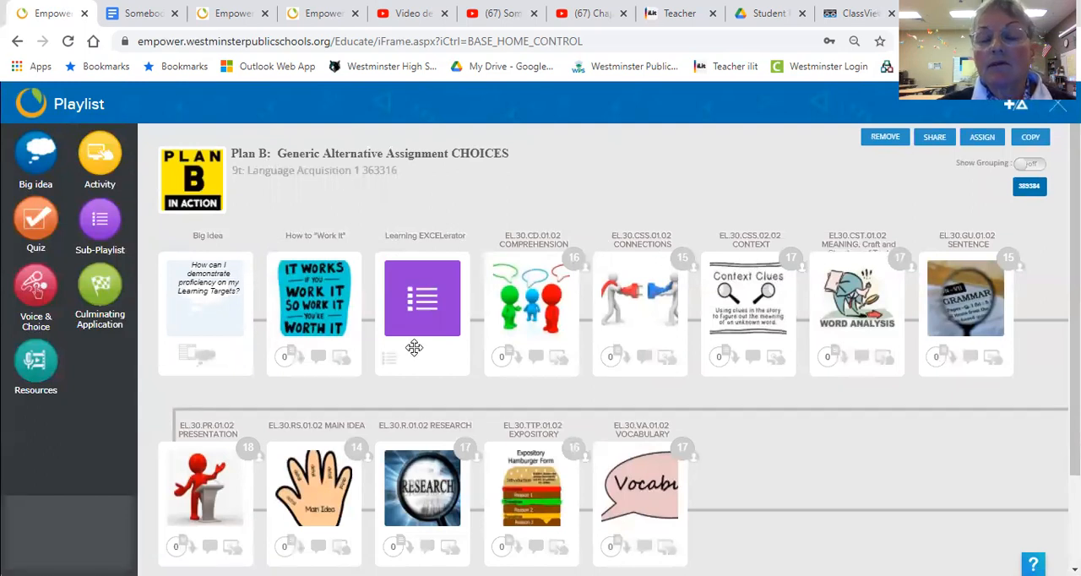
{"action": "mouse_move", "coordinate": [419, 334]}
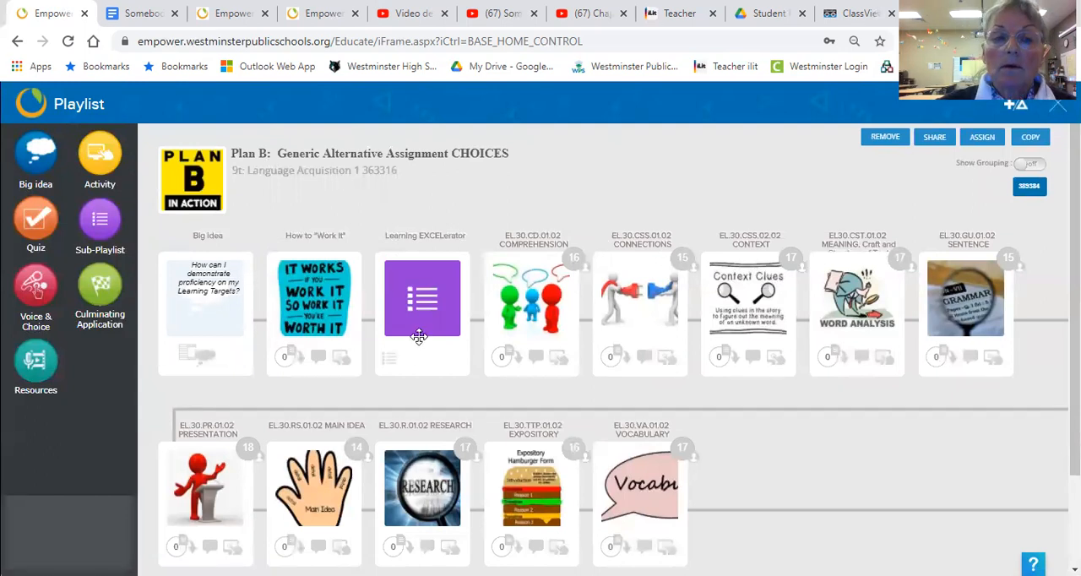
{"action": "mouse_move", "coordinate": [401, 240]}
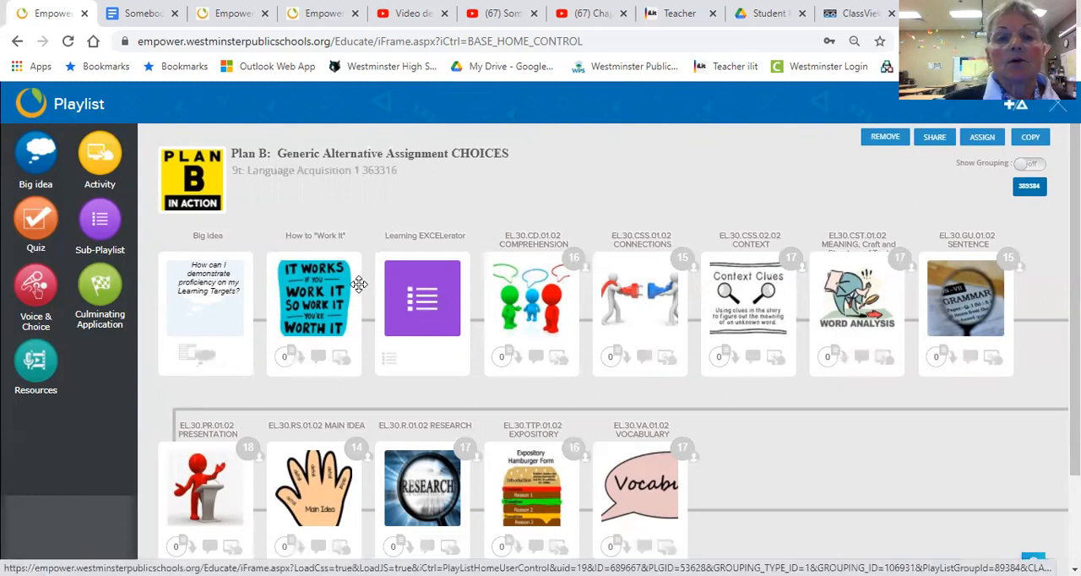
{"action": "mouse_move", "coordinate": [301, 294]}
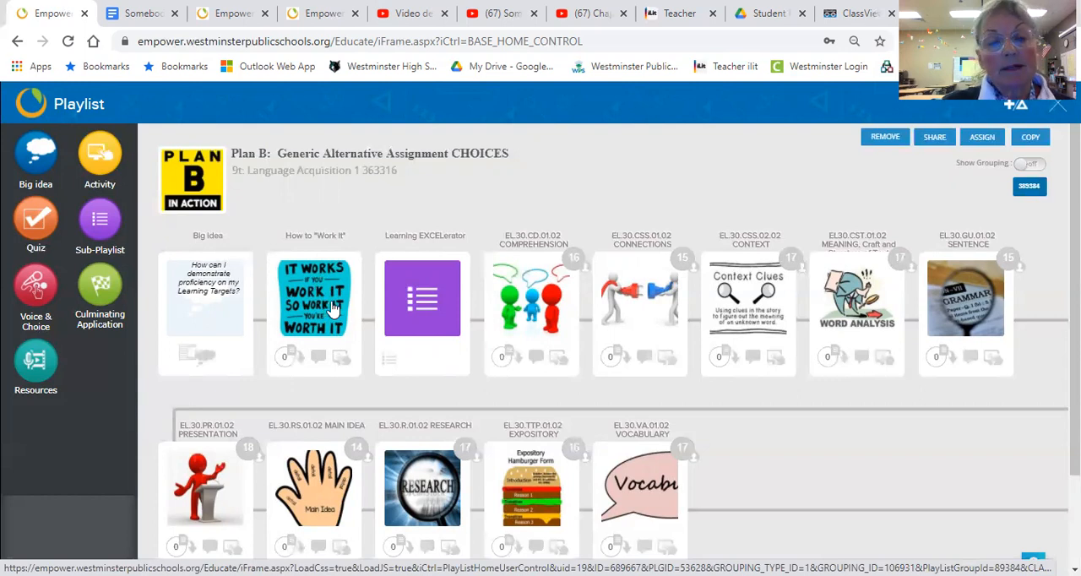
{"action": "mouse_move", "coordinate": [854, 284]}
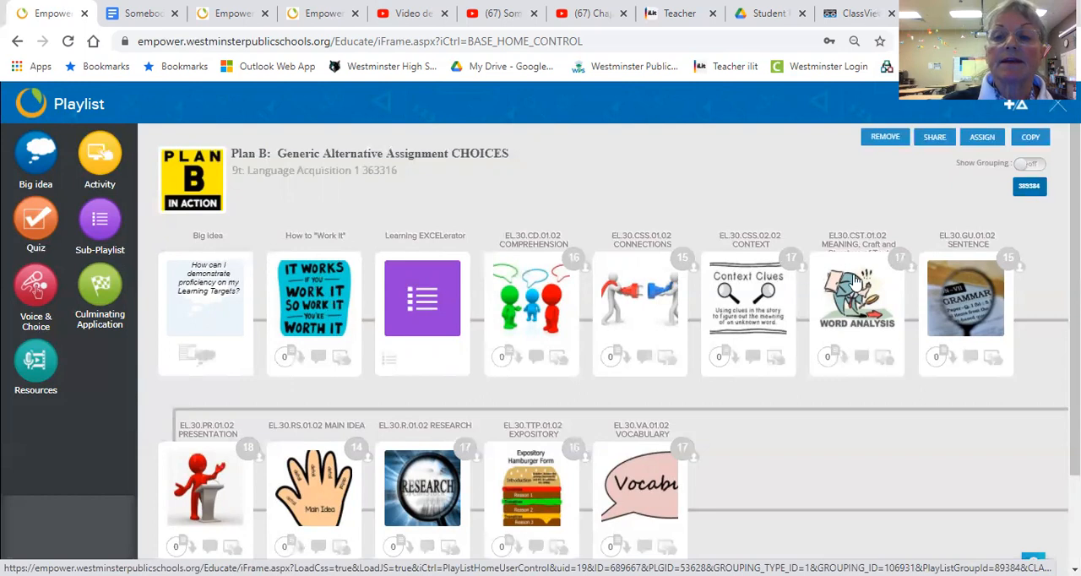
{"action": "mouse_move", "coordinate": [887, 284]}
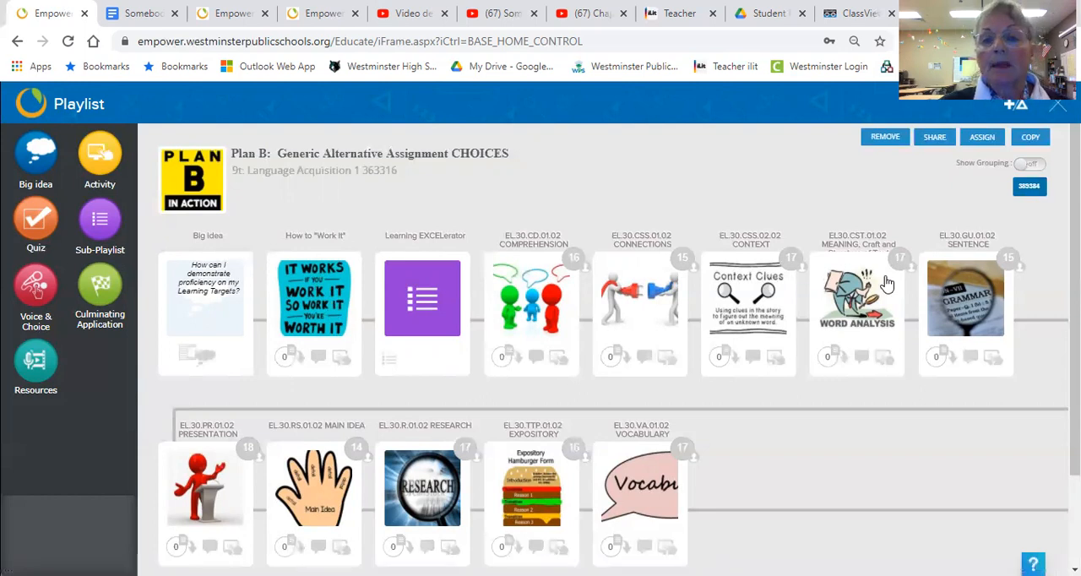
{"action": "mouse_move", "coordinate": [517, 296]}
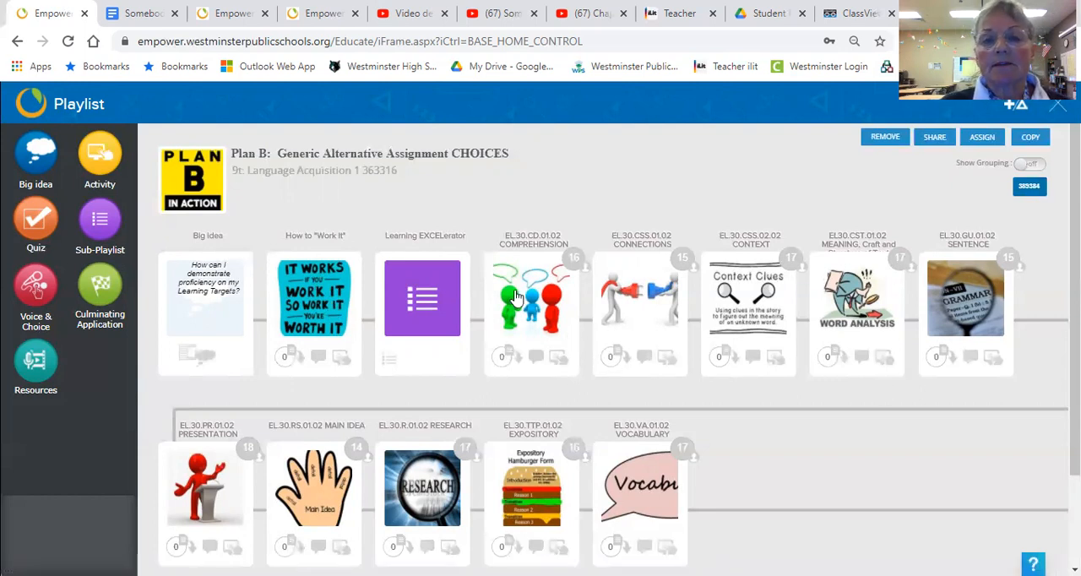
{"action": "mouse_move", "coordinate": [544, 291]}
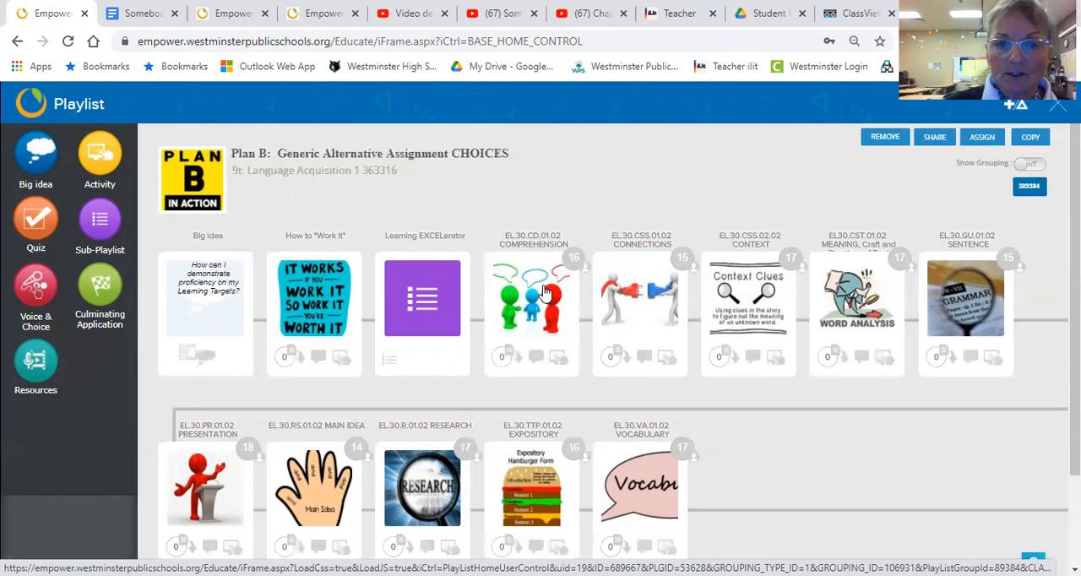
{"action": "mouse_move", "coordinate": [652, 287]}
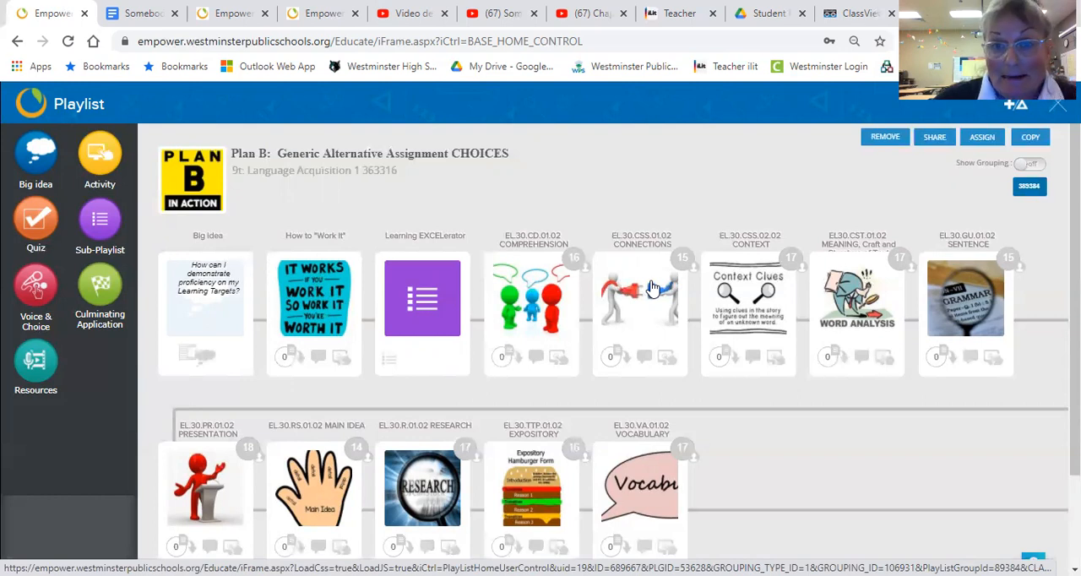
{"action": "mouse_move", "coordinate": [615, 294]}
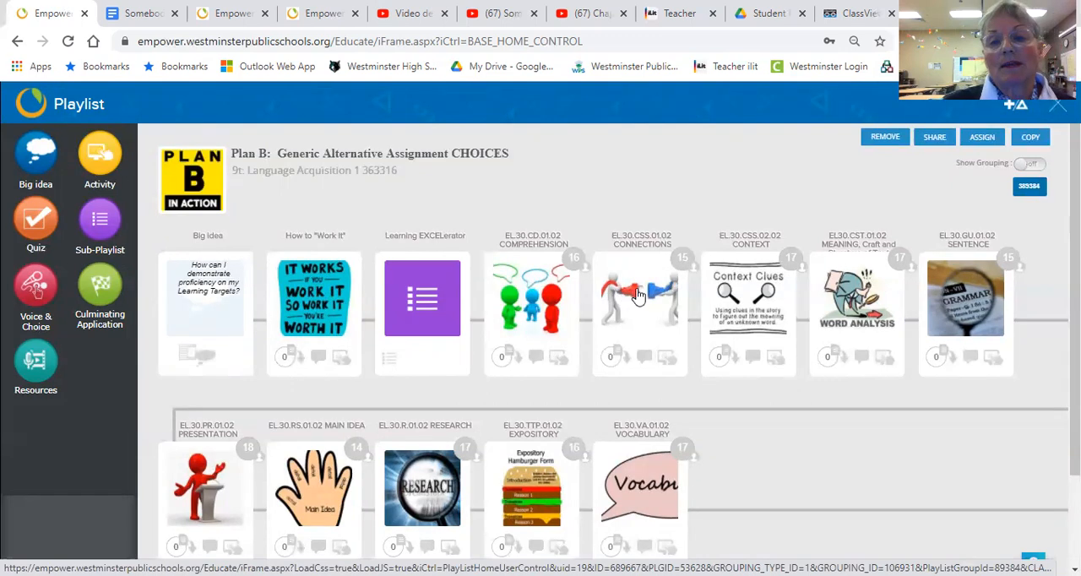
{"action": "mouse_move", "coordinate": [667, 294]}
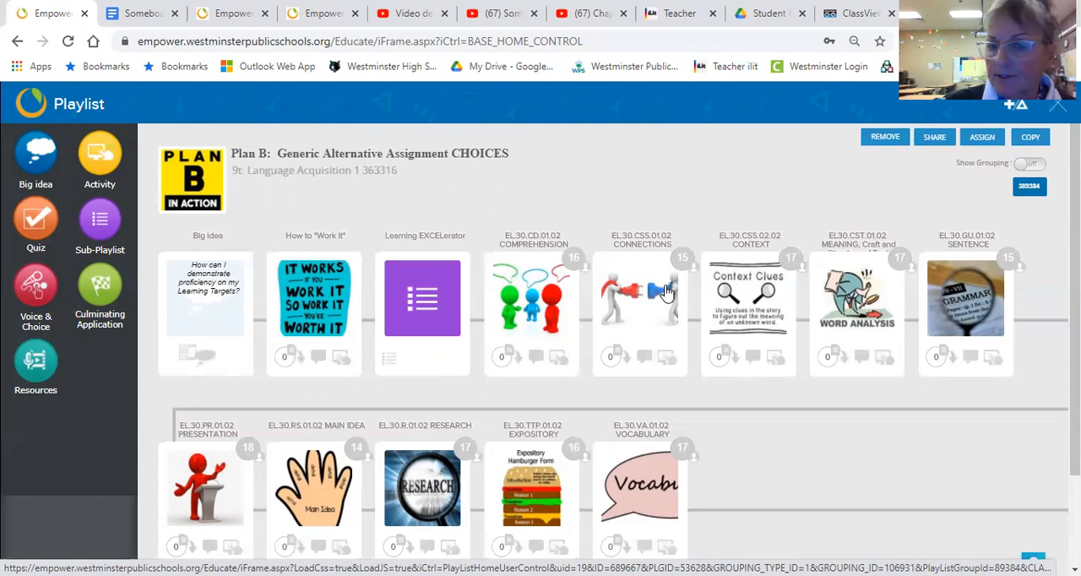
{"action": "mouse_move", "coordinate": [757, 306]}
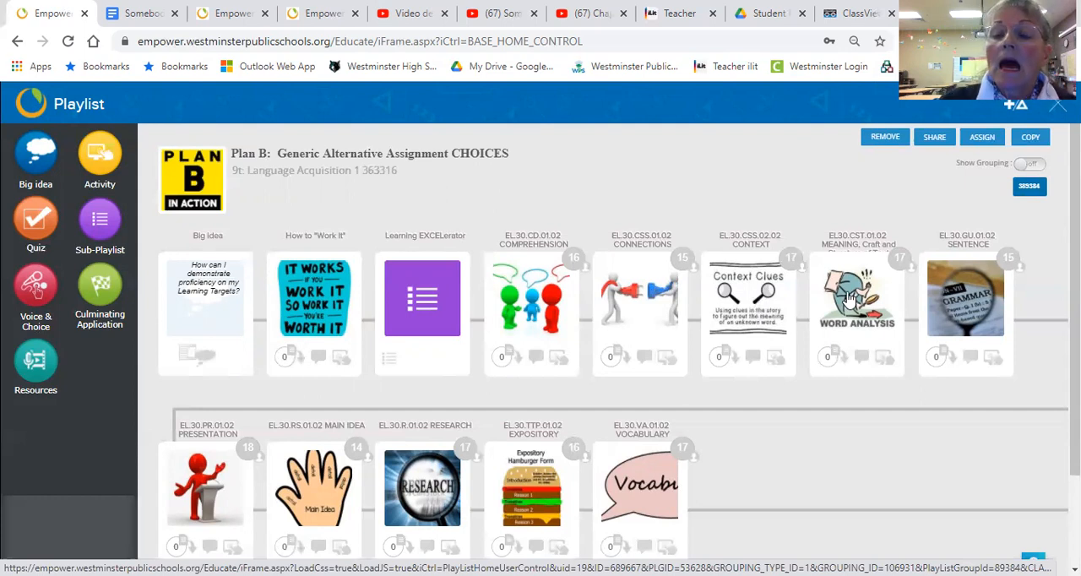
{"action": "scroll", "scroll_direction": "down", "scroll_amount": 3}
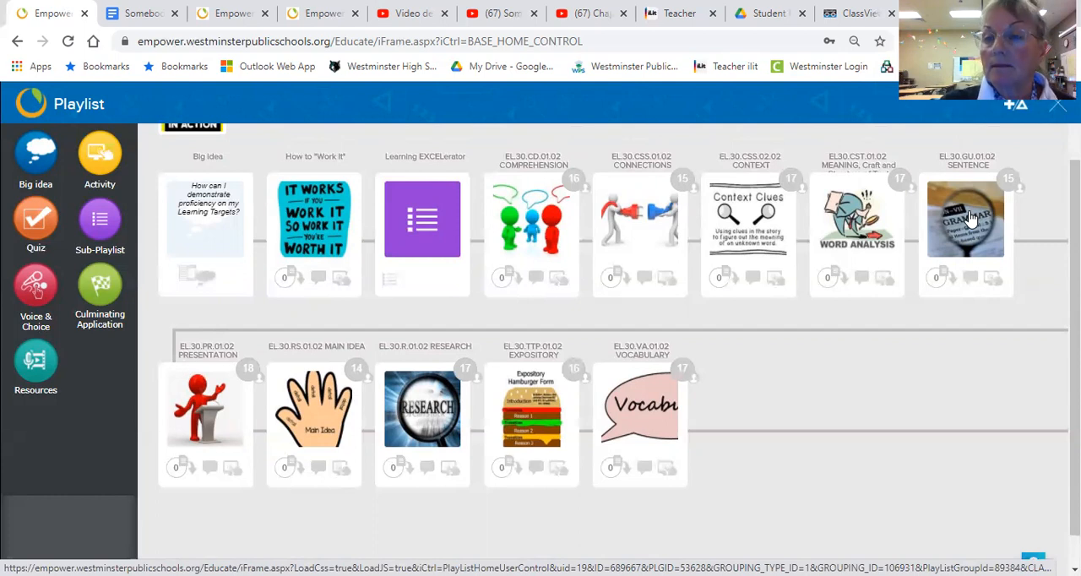
{"action": "mouse_move", "coordinate": [1027, 330]}
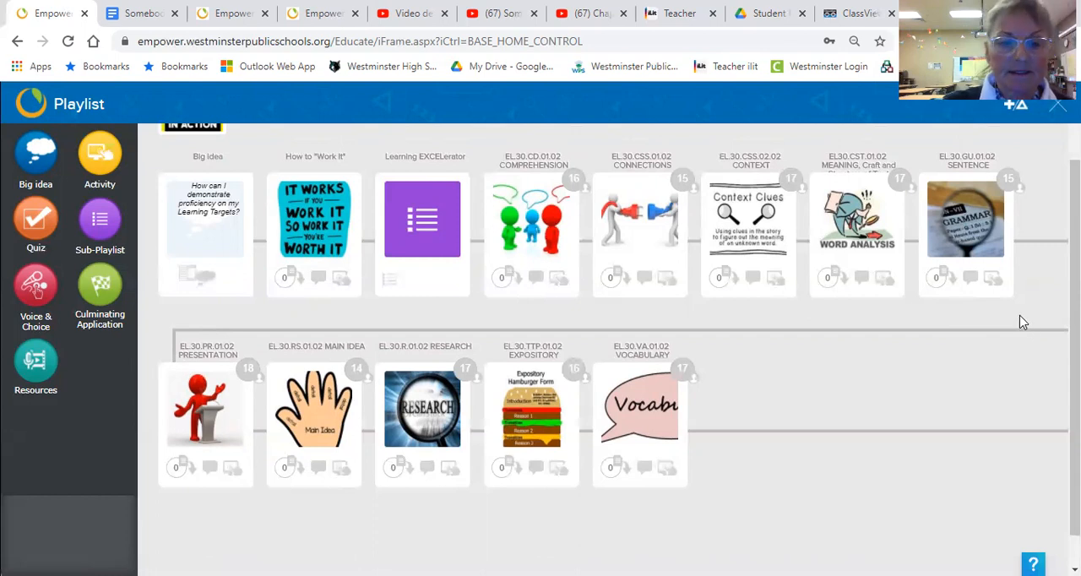
{"action": "mouse_move", "coordinate": [1031, 318]}
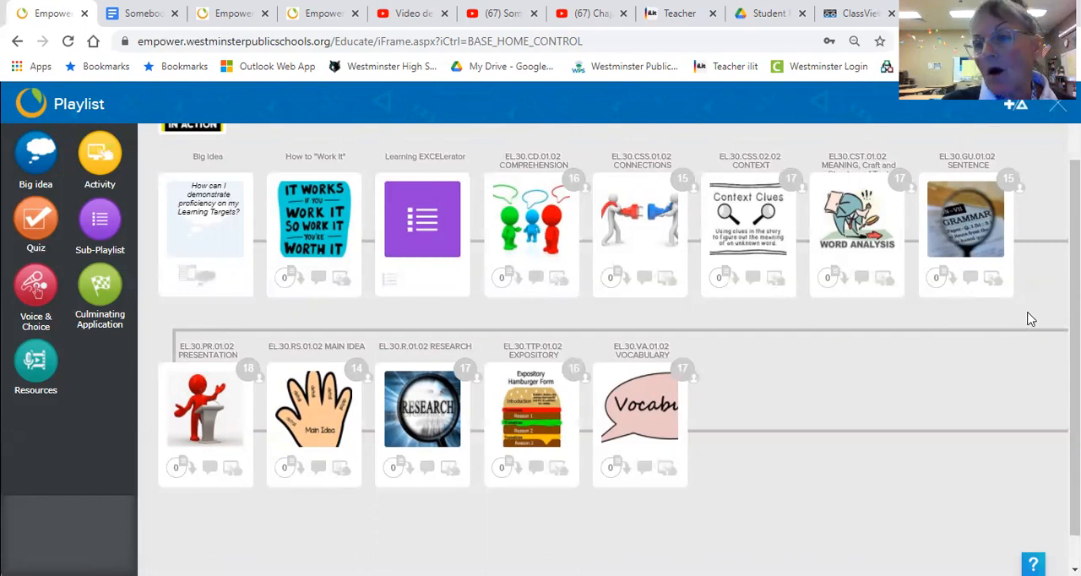
{"action": "mouse_move", "coordinate": [1037, 253]}
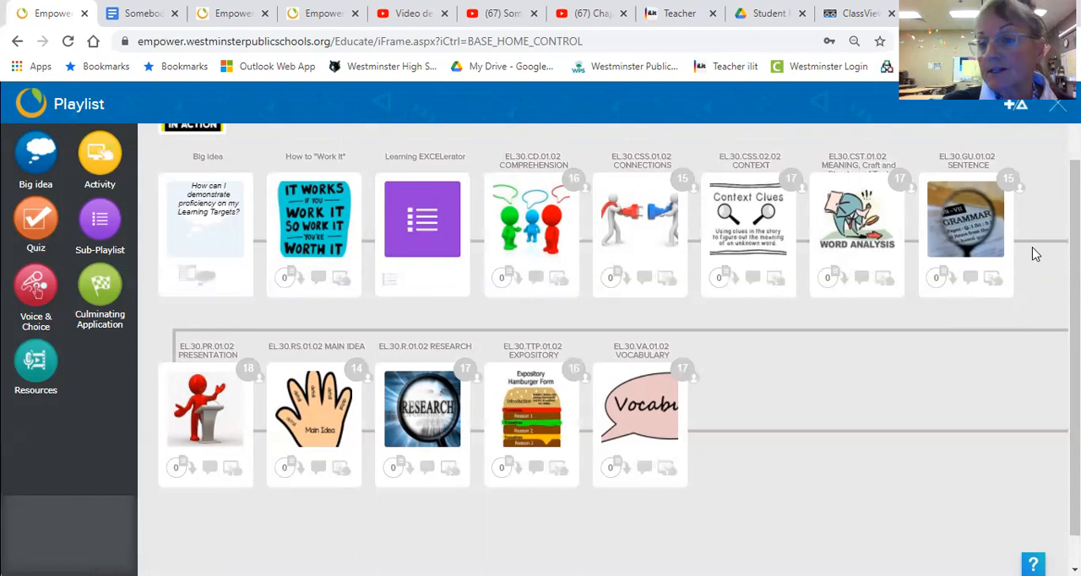
{"action": "mouse_move", "coordinate": [234, 429]}
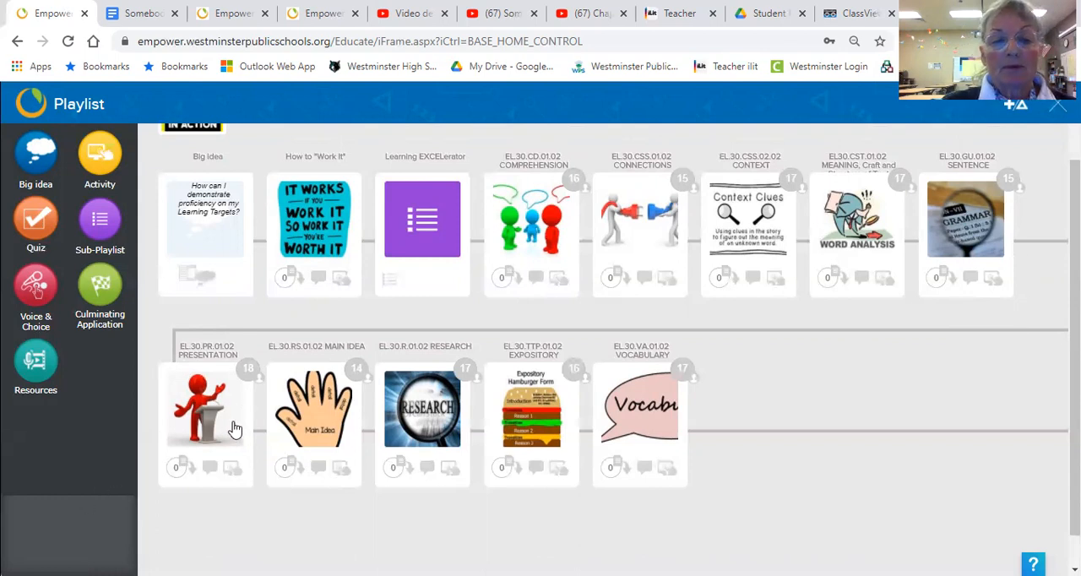
{"action": "mouse_move", "coordinate": [218, 414]}
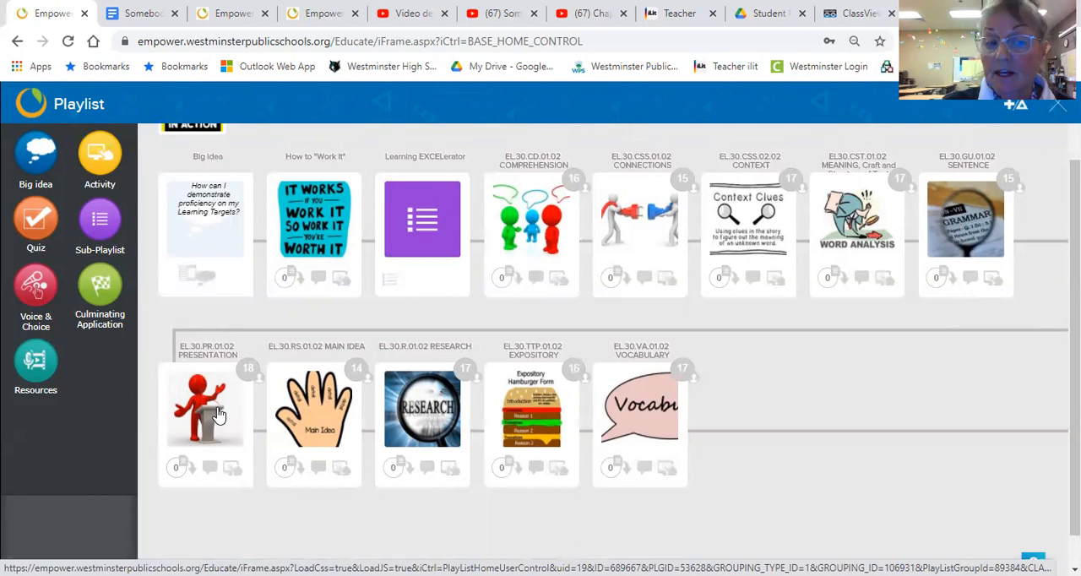
{"action": "mouse_move", "coordinate": [236, 414]}
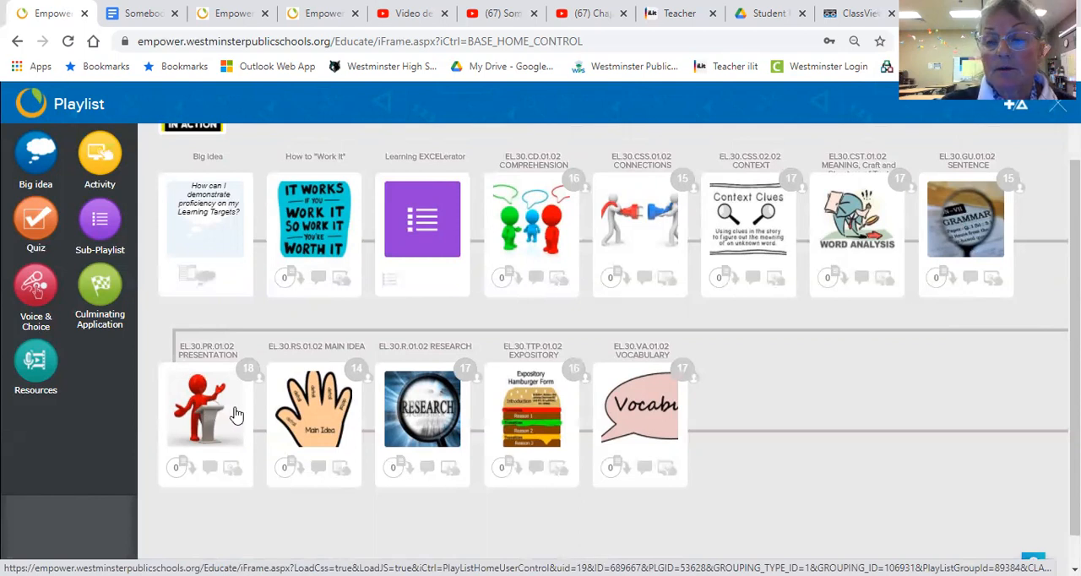
{"action": "mouse_move", "coordinate": [304, 394]}
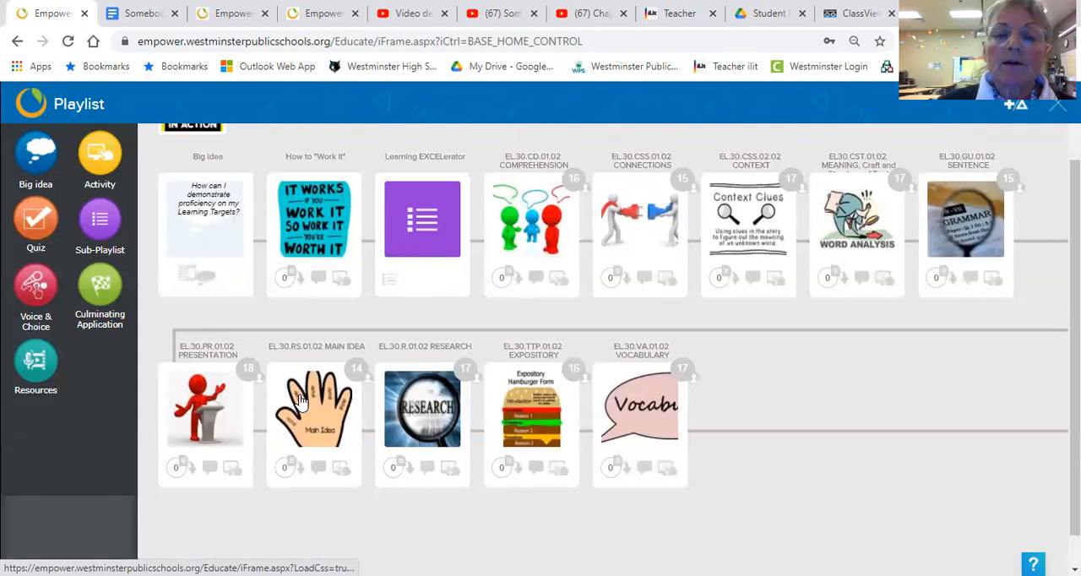
{"action": "mouse_move", "coordinate": [283, 380]}
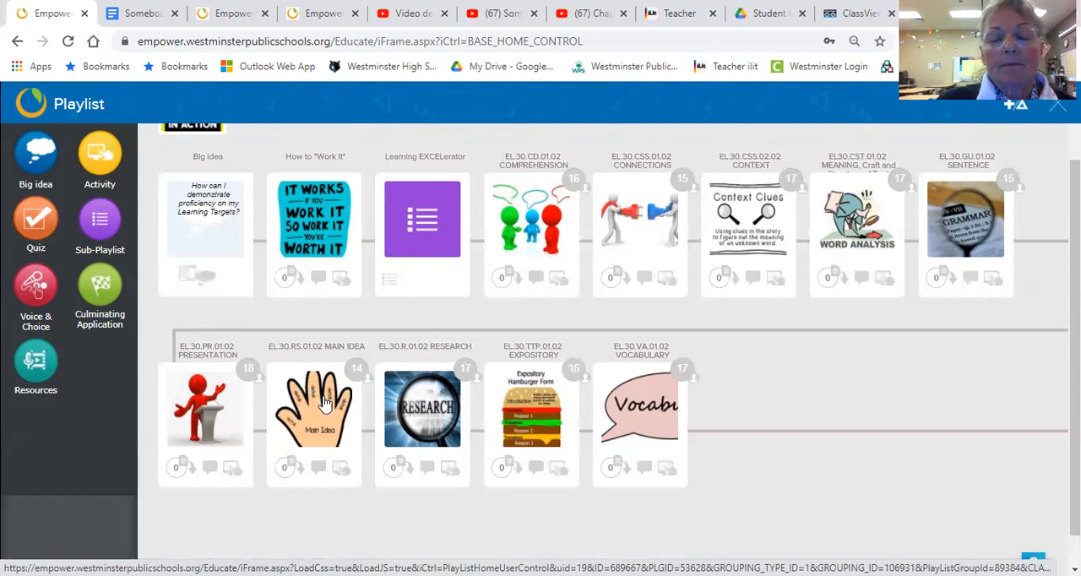
{"action": "mouse_move", "coordinate": [326, 405]}
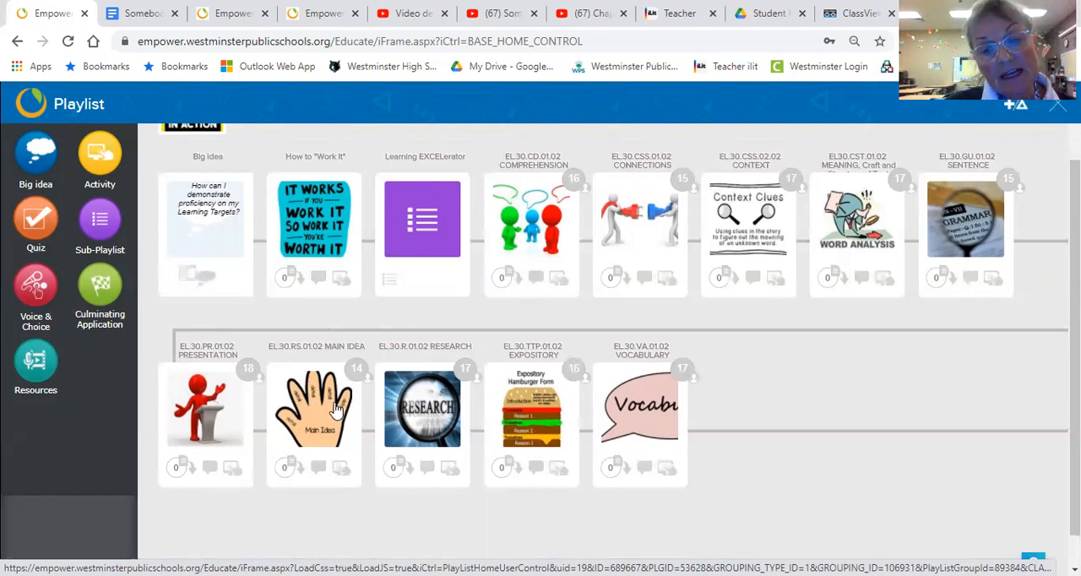
{"action": "mouse_move", "coordinate": [939, 371]}
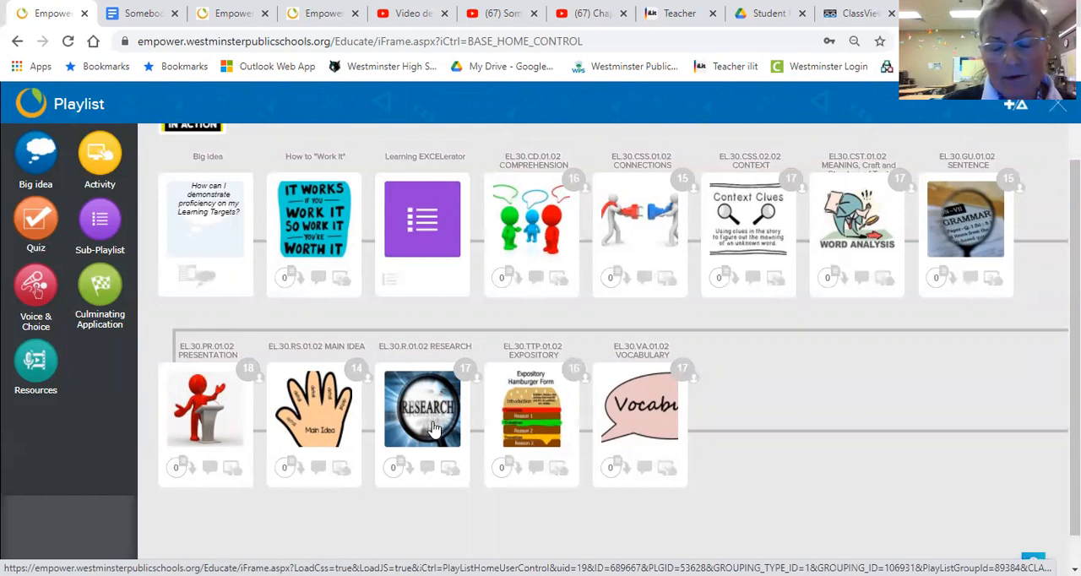
{"action": "mouse_move", "coordinate": [532, 407]}
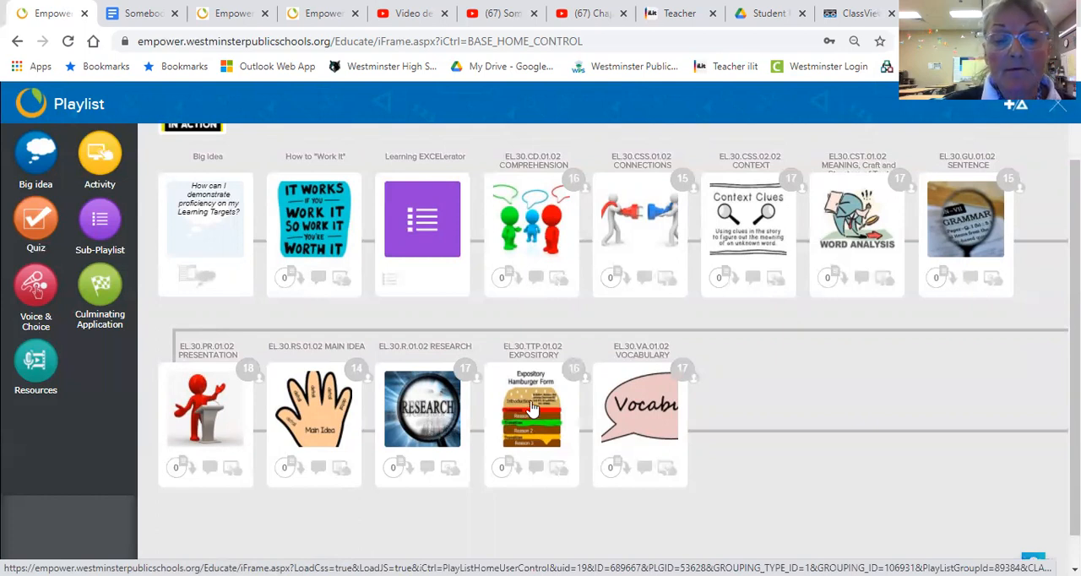
{"action": "mouse_move", "coordinate": [548, 412]}
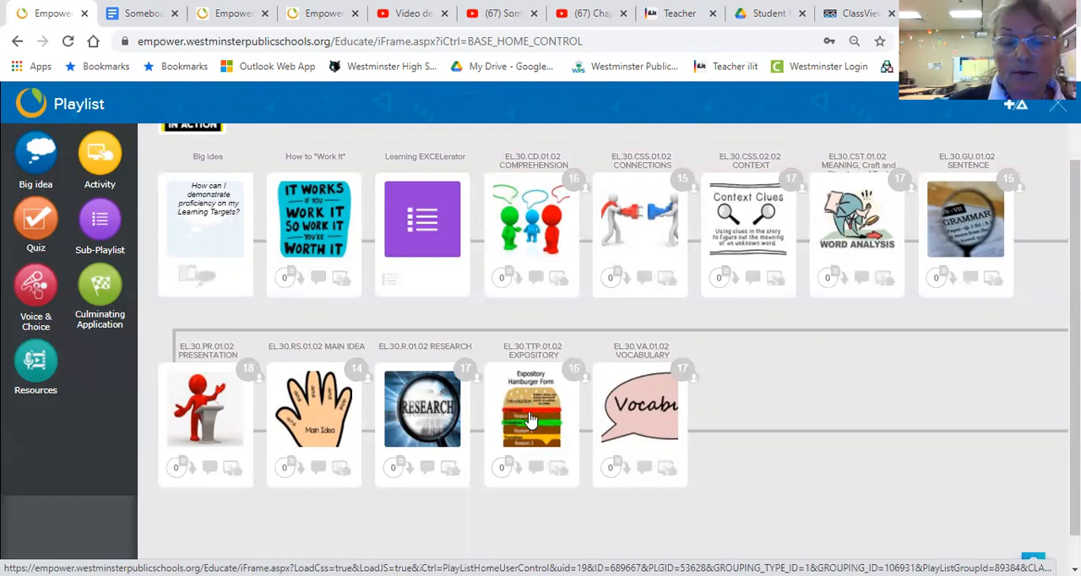
{"action": "mouse_move", "coordinate": [577, 422]}
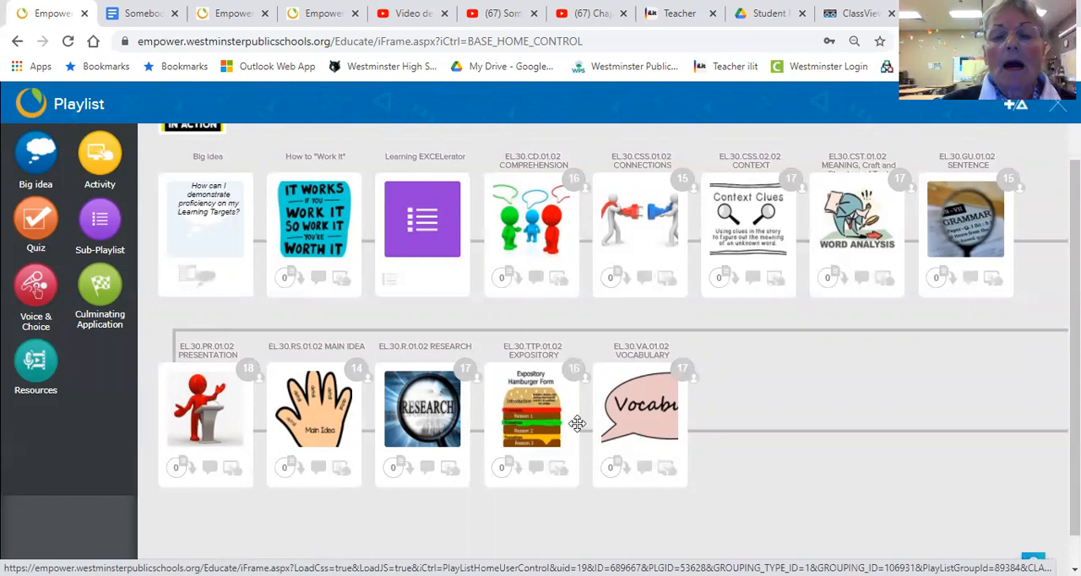
{"action": "mouse_move", "coordinate": [533, 419]}
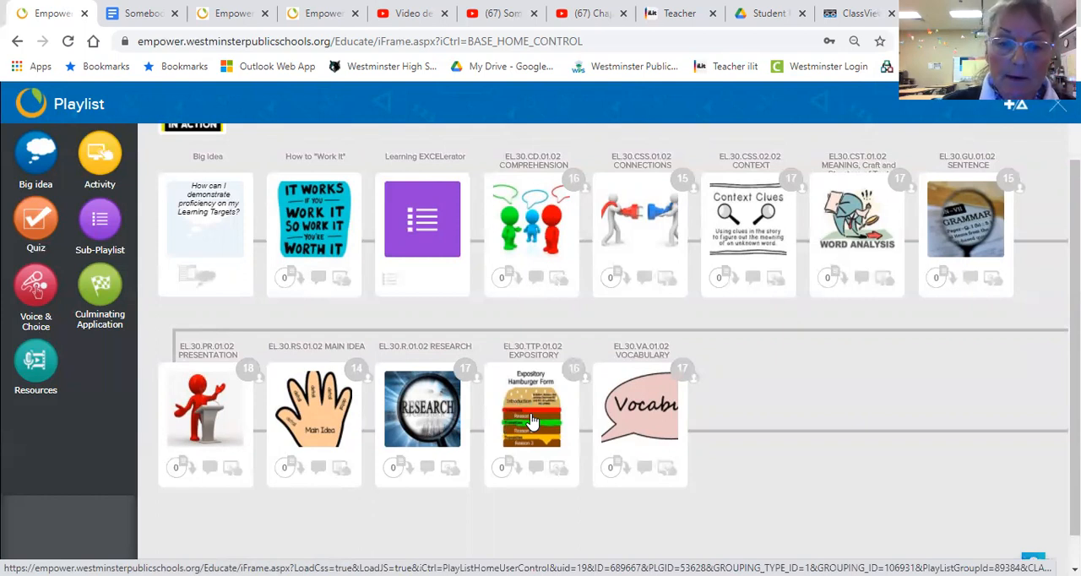
{"action": "mouse_move", "coordinate": [539, 414]}
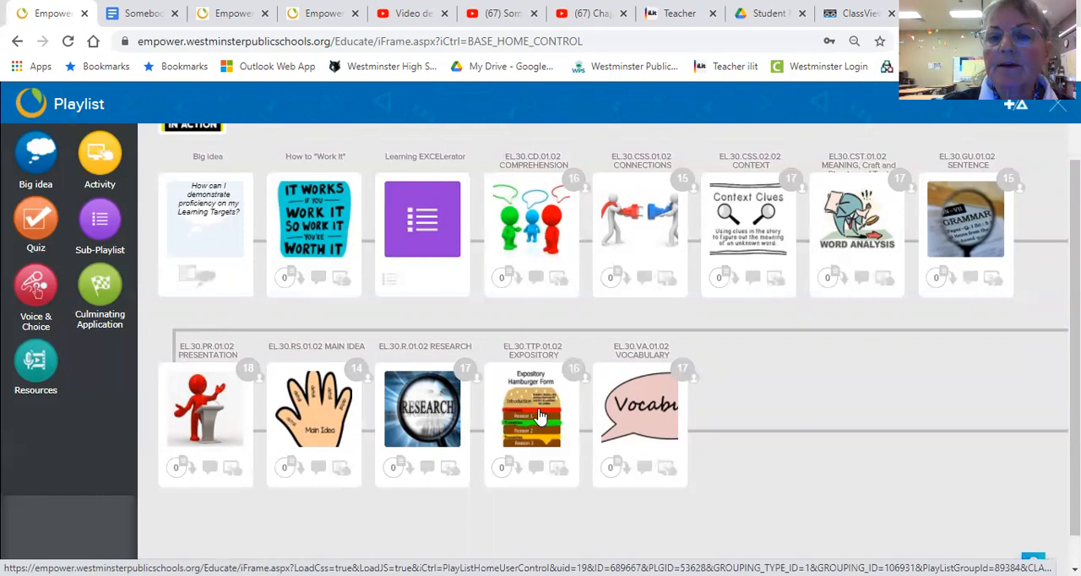
{"action": "mouse_move", "coordinate": [652, 409]}
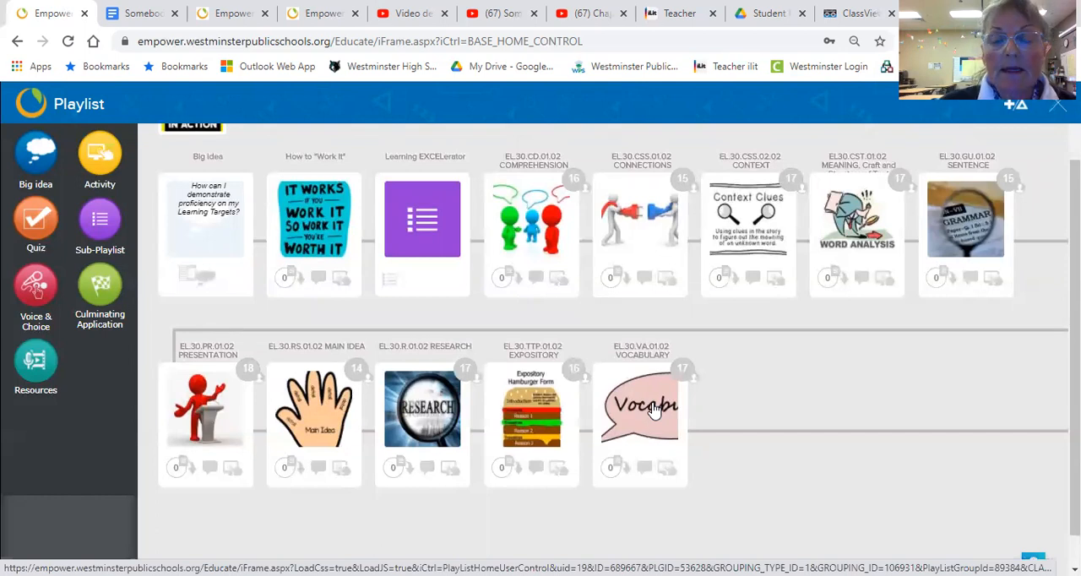
{"action": "mouse_move", "coordinate": [650, 409]}
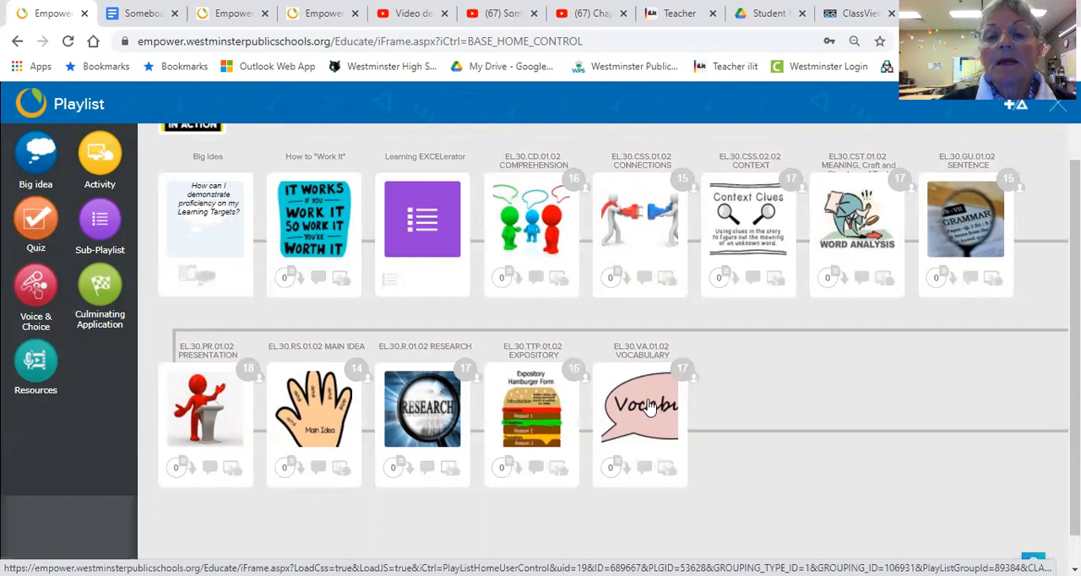
{"action": "mouse_move", "coordinate": [118, 431]}
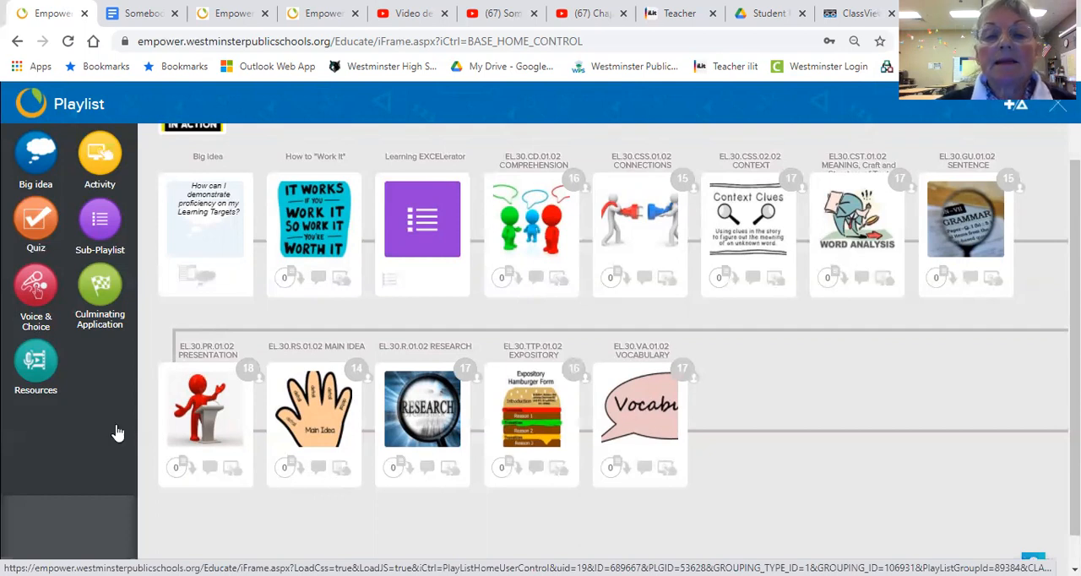
{"action": "mouse_move", "coordinate": [651, 288]}
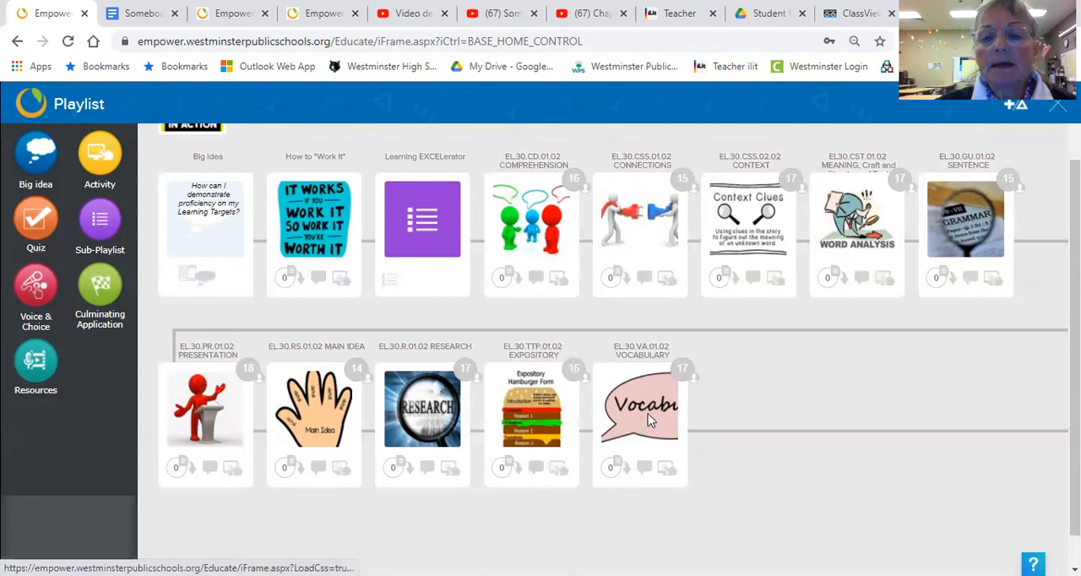
Step: View the EL.30.VA.01.02 Vocabulary activity and its three action-plan steps
{"action": "left_click", "coordinate": [640, 409]}
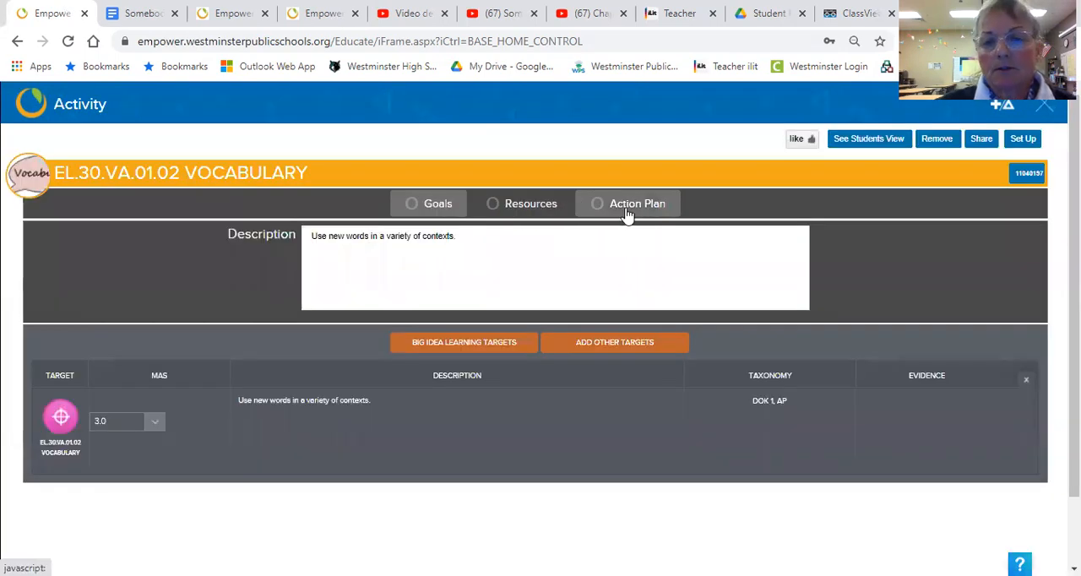
{"action": "left_click", "coordinate": [637, 202]}
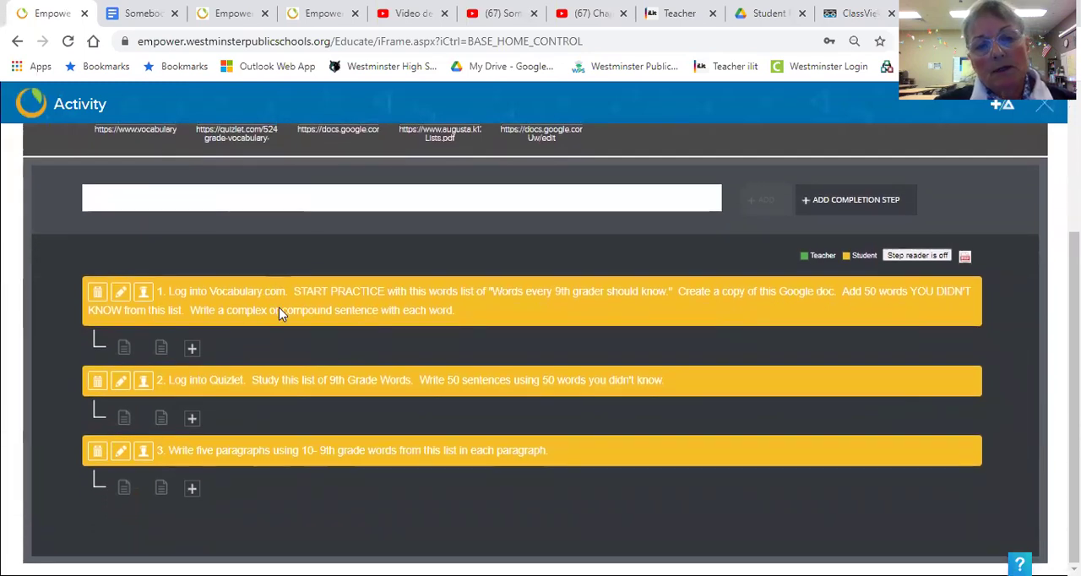
{"action": "mouse_move", "coordinate": [280, 307]}
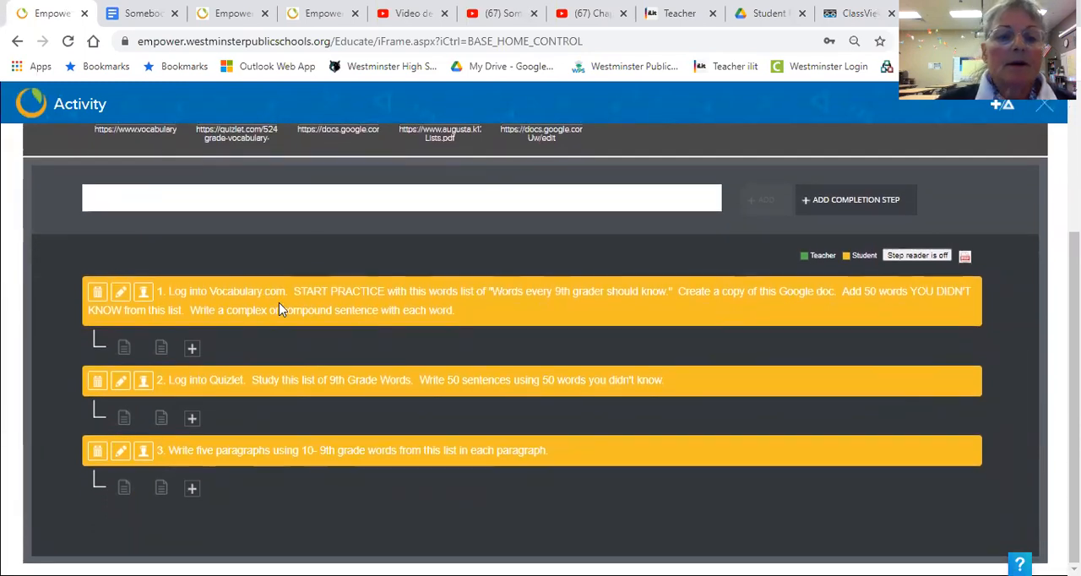
{"action": "mouse_move", "coordinate": [351, 454]}
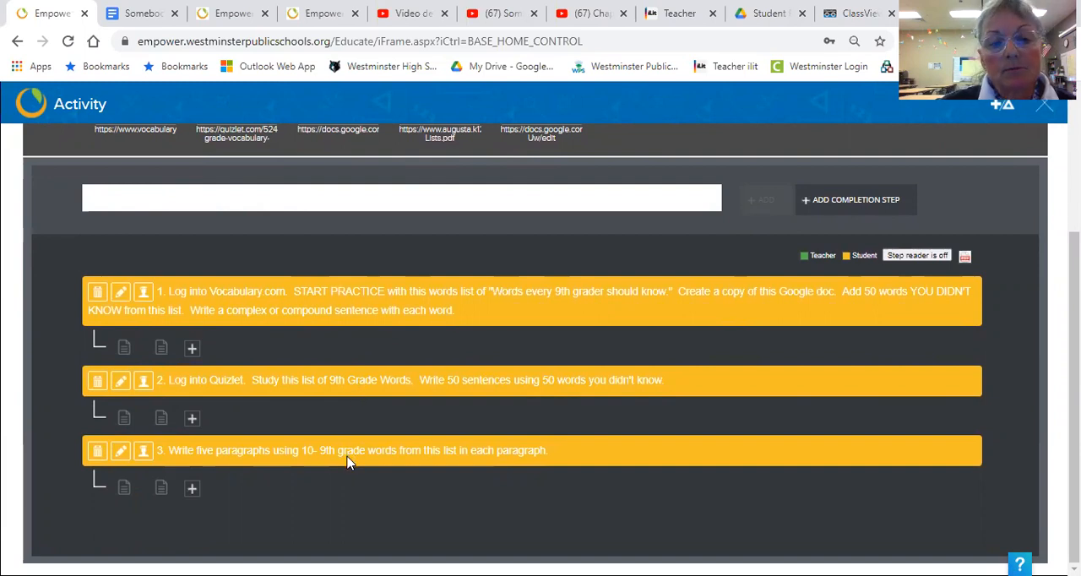
{"action": "mouse_move", "coordinate": [323, 419]}
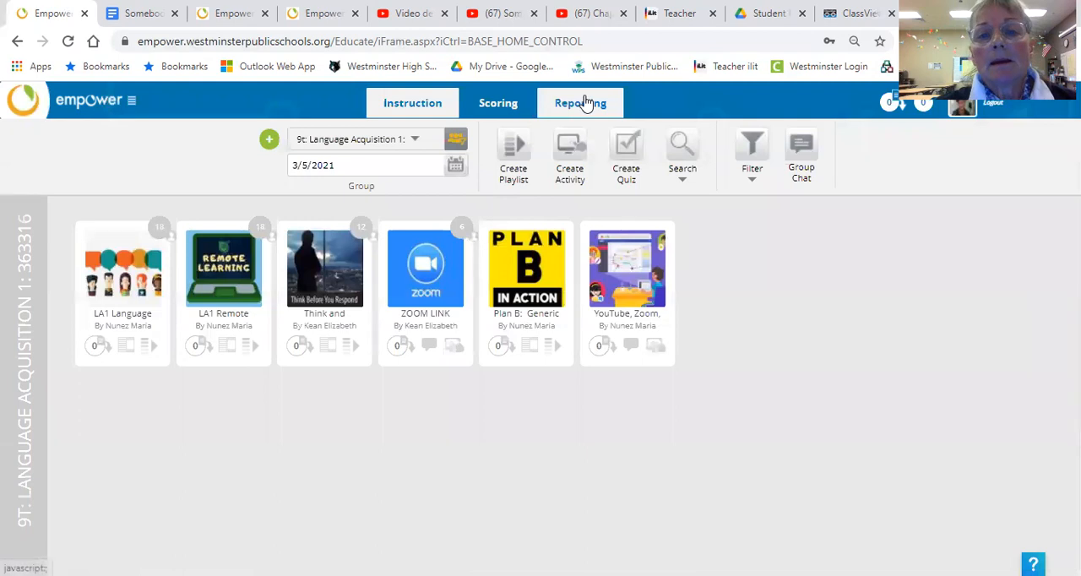
Step: Bring up the 9t Language Acquisition 1 class roster of enrolled students
{"action": "left_click", "coordinate": [582, 101]}
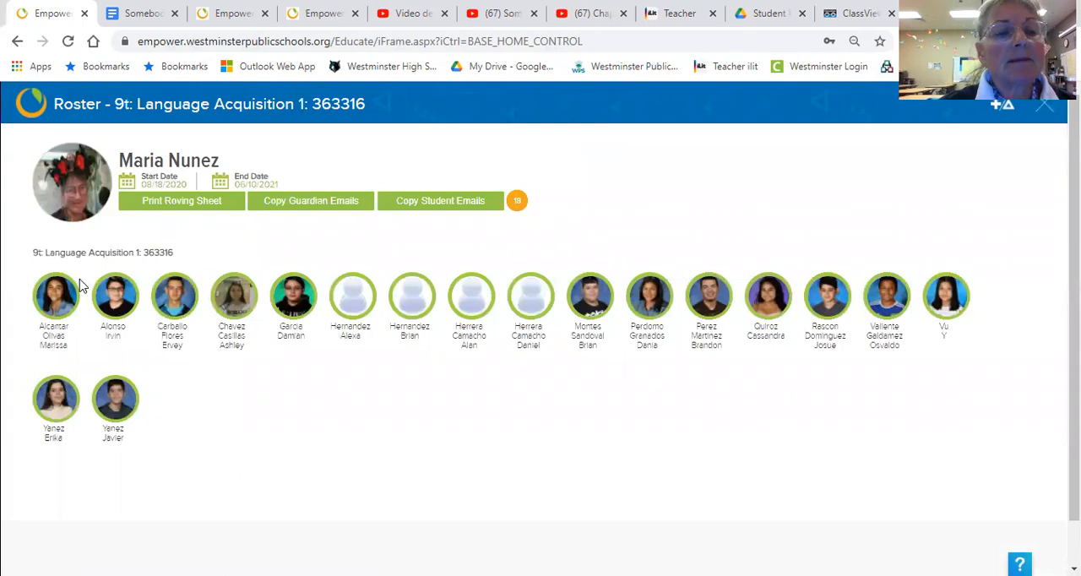
{"action": "mouse_move", "coordinate": [798, 416]}
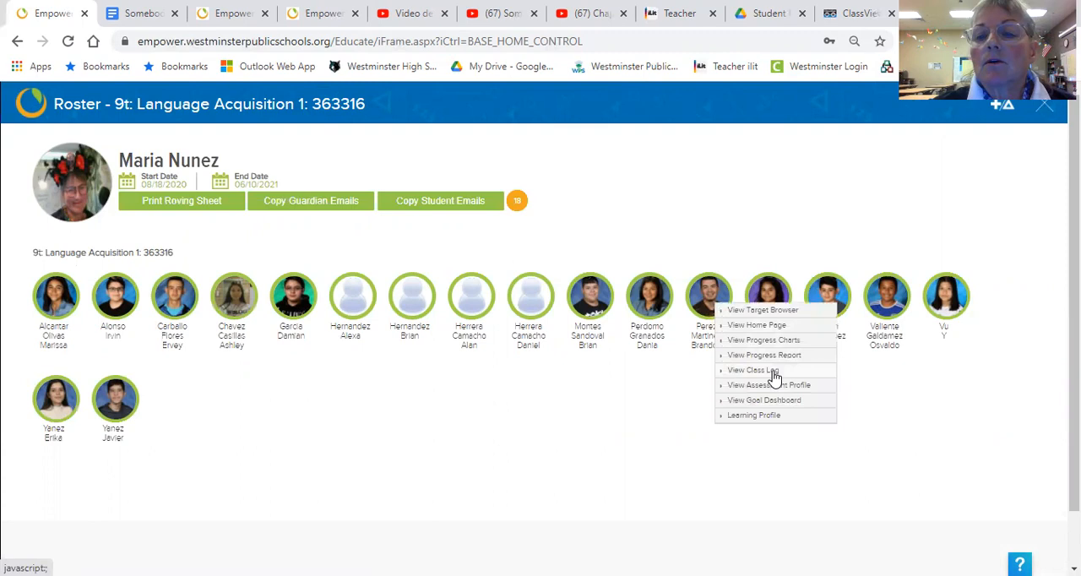
{"action": "mouse_move", "coordinate": [772, 315]}
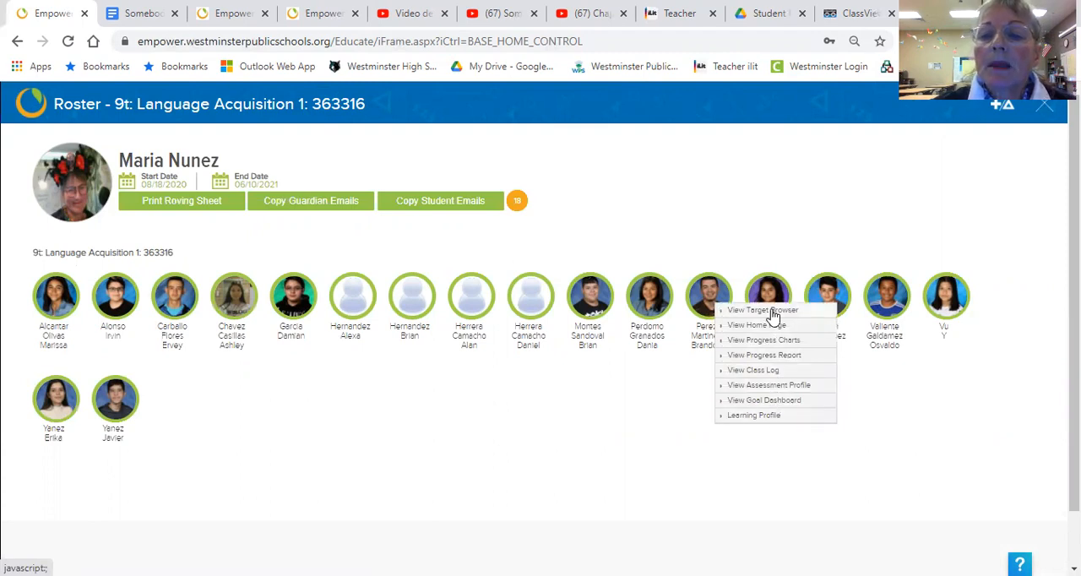
{"action": "left_click", "coordinate": [763, 311]}
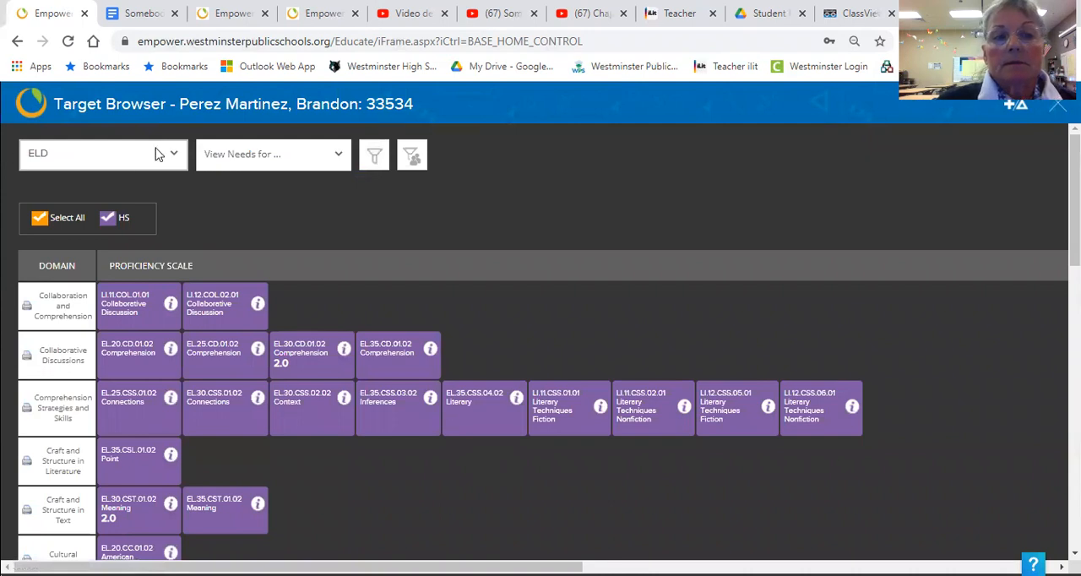
{"action": "mouse_move", "coordinate": [389, 122]}
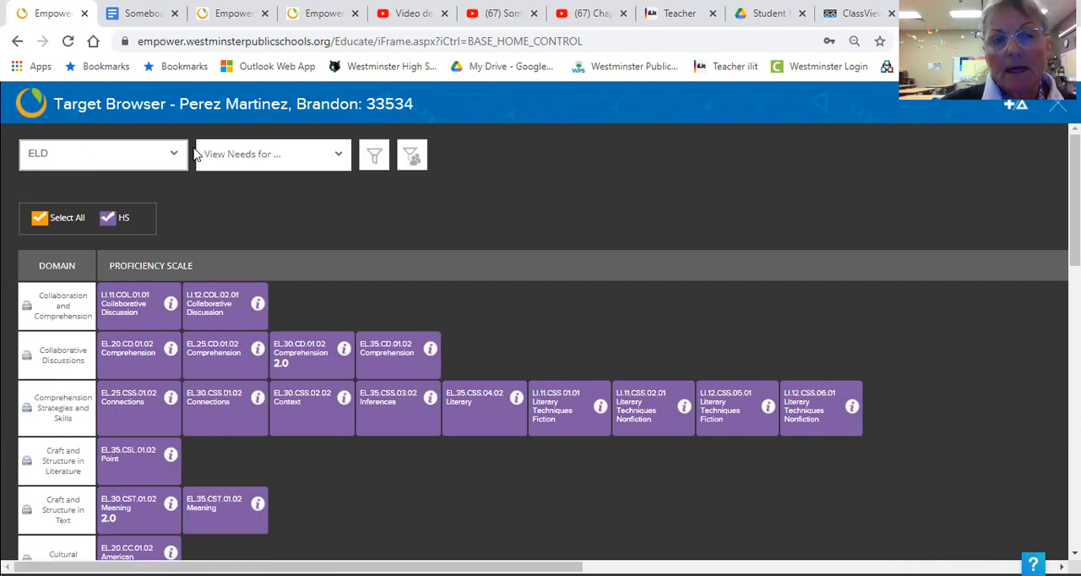
{"action": "mouse_move", "coordinate": [373, 156]}
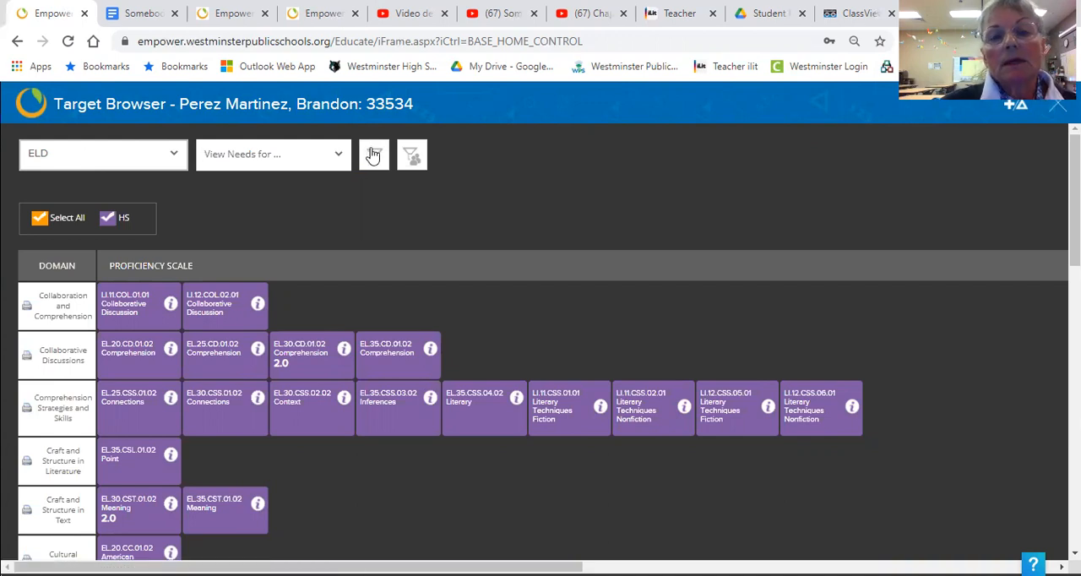
{"action": "scroll", "scroll_direction": "down", "scroll_amount": 3}
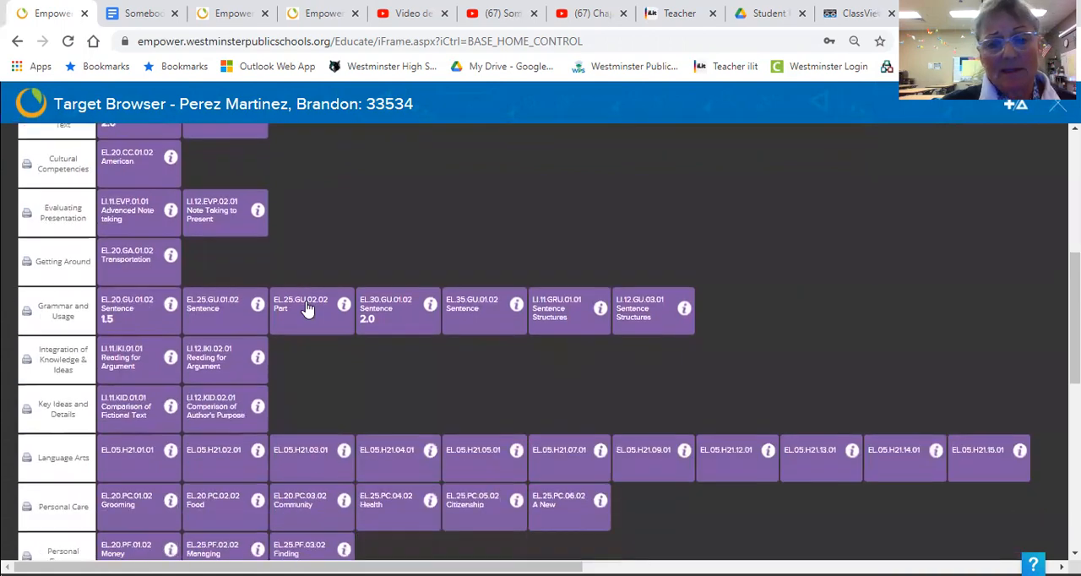
{"action": "scroll", "scroll_direction": "down", "scroll_amount": 3}
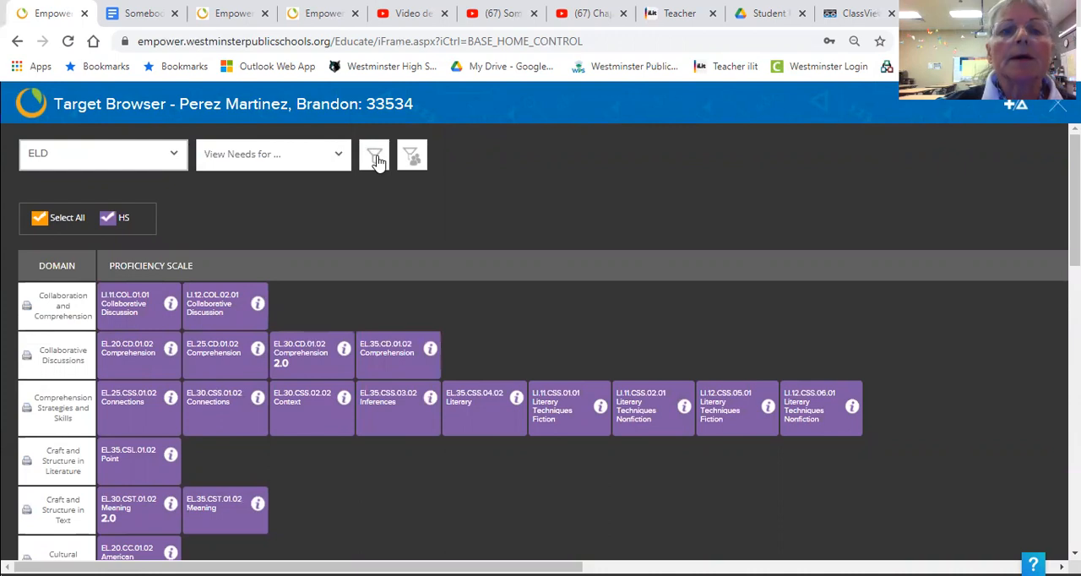
Step: Filter the target standards to the Language Acquisition 1 playlist course and review the matches
{"action": "left_click", "coordinate": [375, 155]}
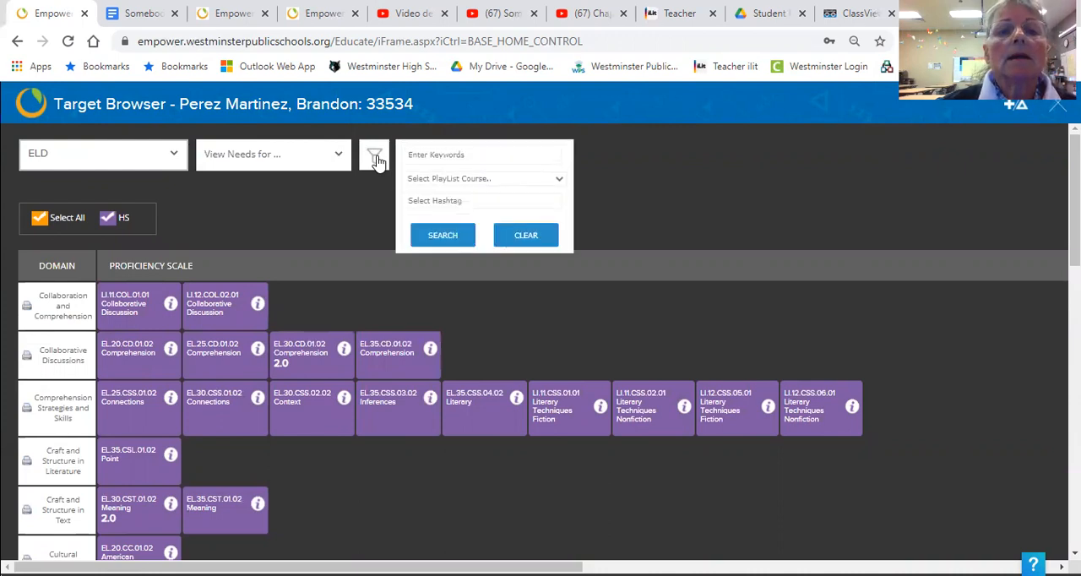
{"action": "mouse_move", "coordinate": [578, 187]}
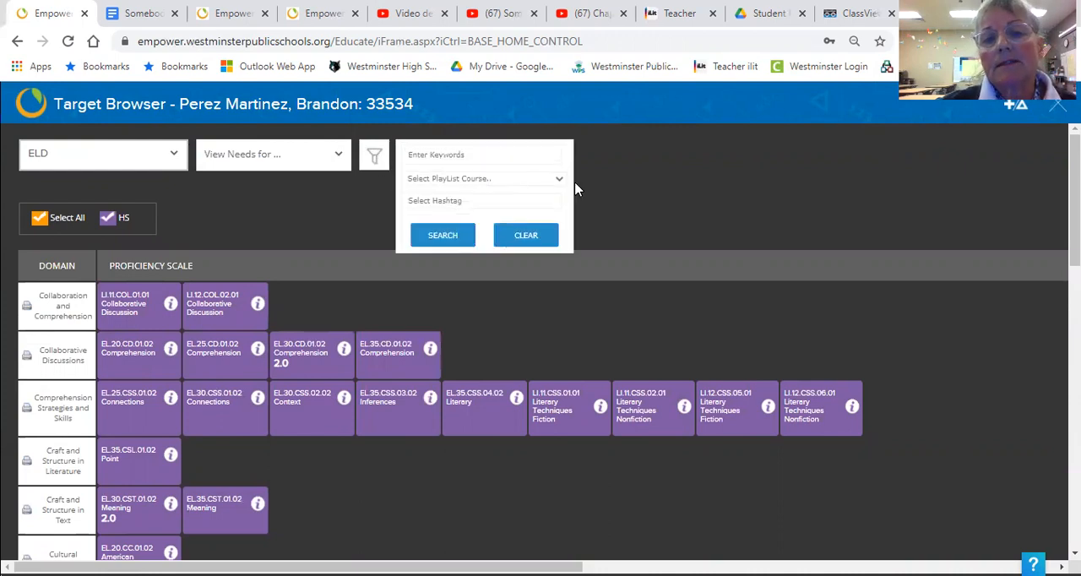
{"action": "left_click", "coordinate": [484, 179]}
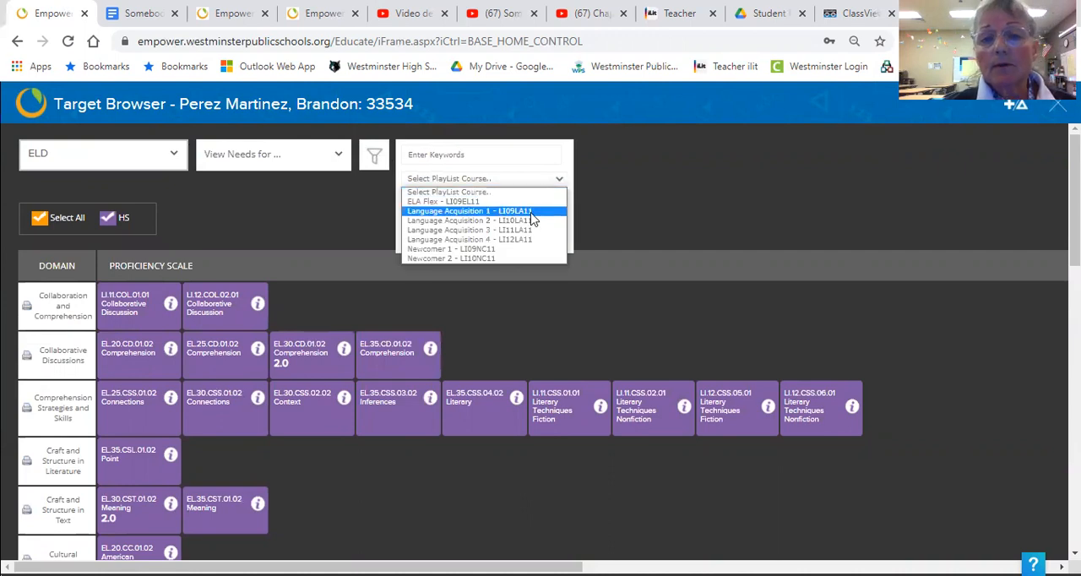
{"action": "left_click", "coordinate": [483, 210]}
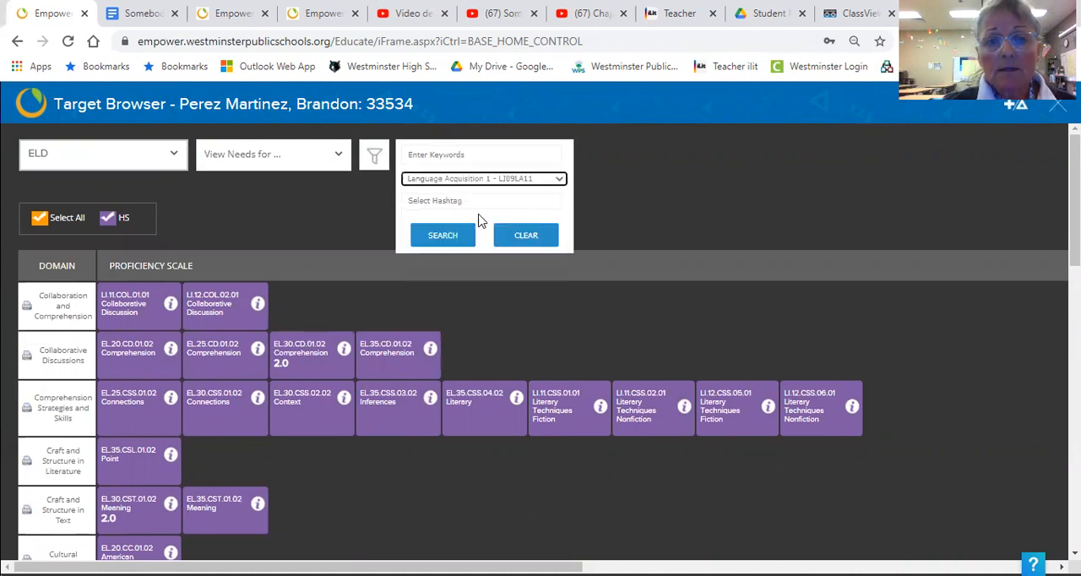
{"action": "left_click", "coordinate": [443, 235]}
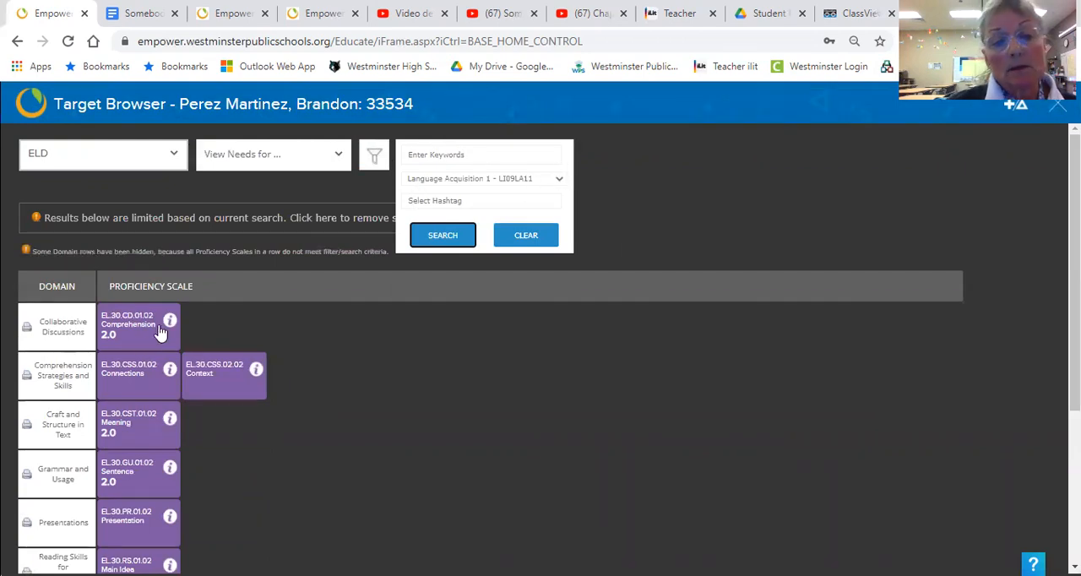
{"action": "mouse_move", "coordinate": [269, 382]}
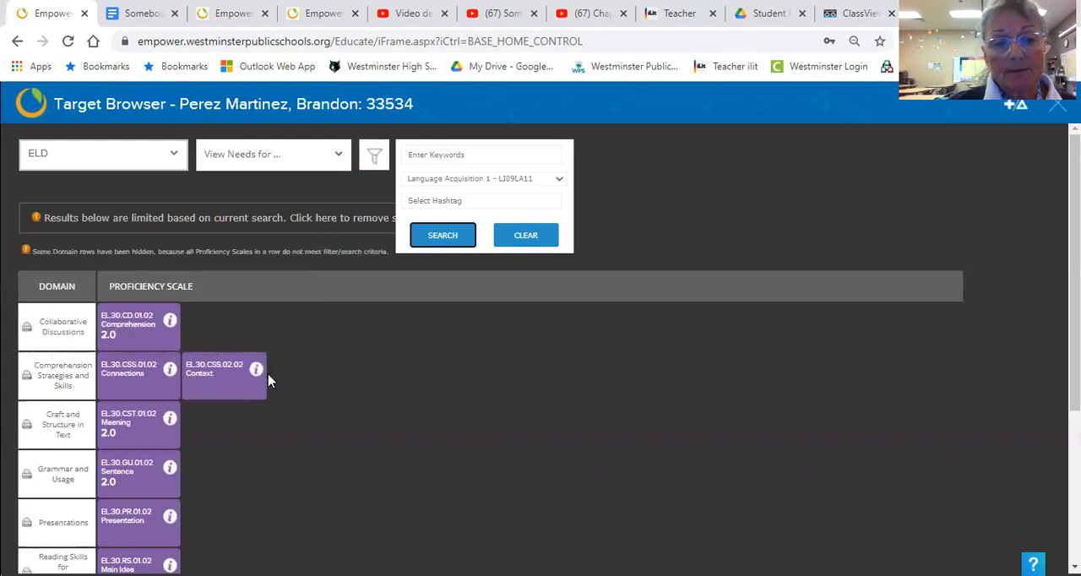
{"action": "scroll", "scroll_direction": "down", "scroll_amount": 3}
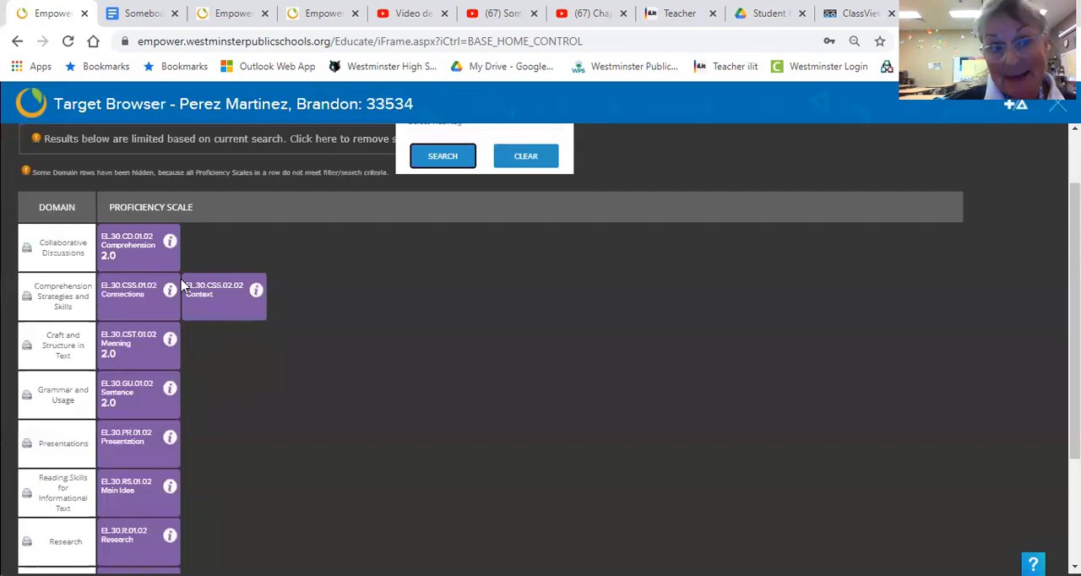
{"action": "mouse_move", "coordinate": [186, 289]}
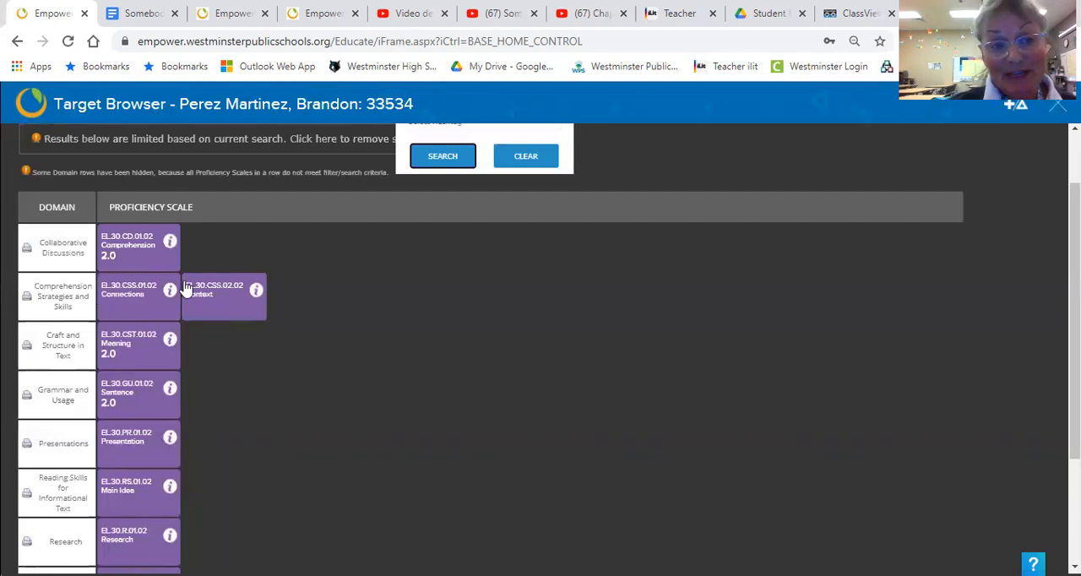
{"action": "mouse_move", "coordinate": [179, 291]}
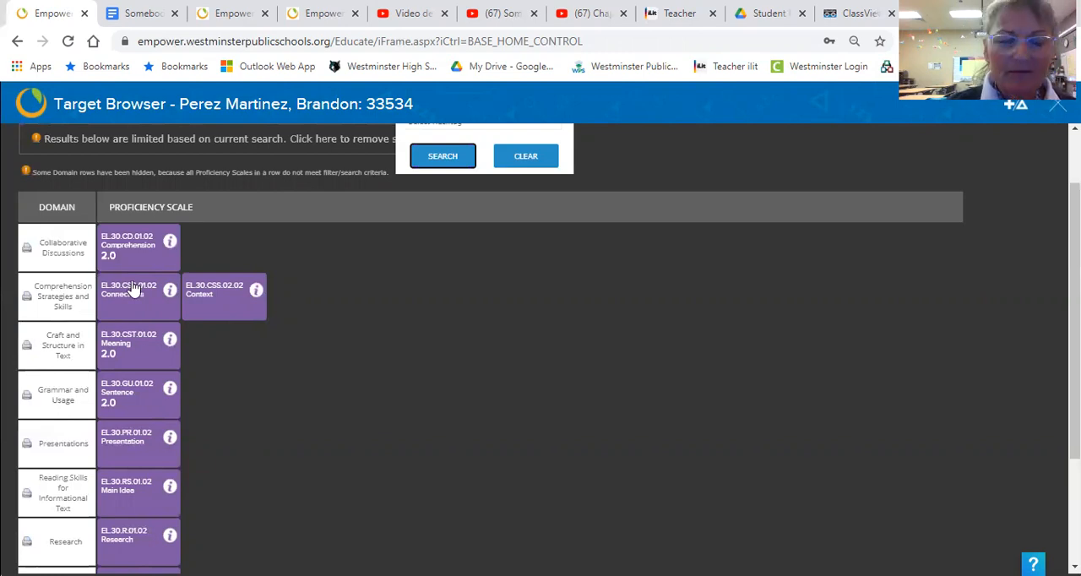
{"action": "mouse_move", "coordinate": [135, 291]}
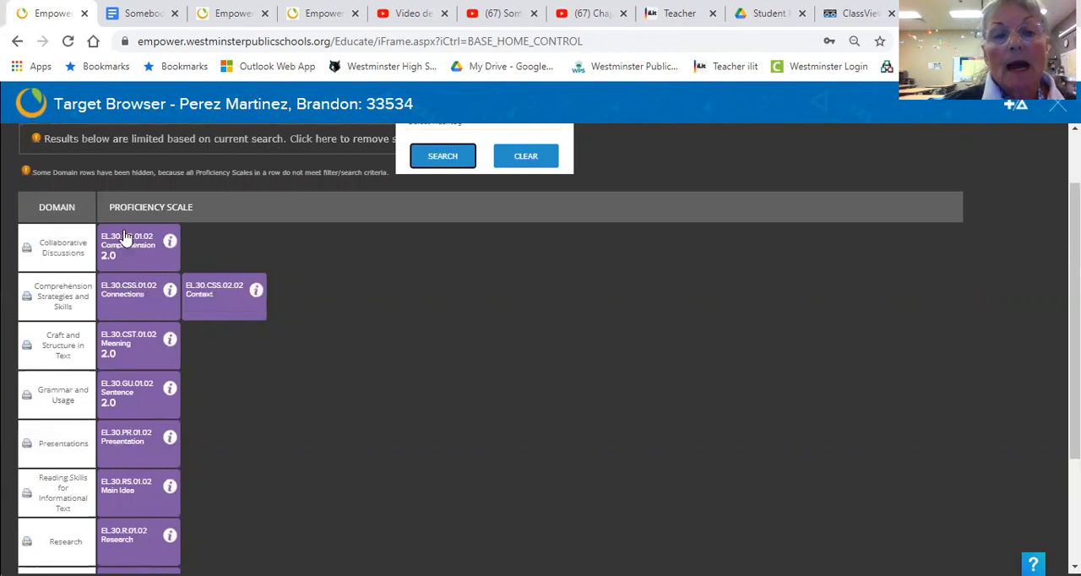
{"action": "mouse_move", "coordinate": [274, 339]}
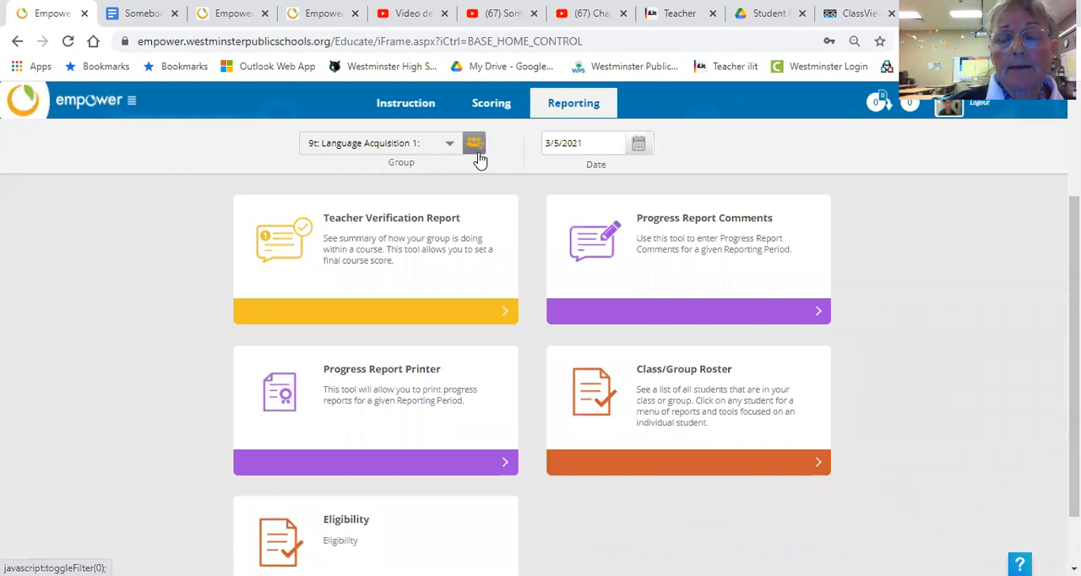
{"action": "mouse_move", "coordinate": [426, 142]}
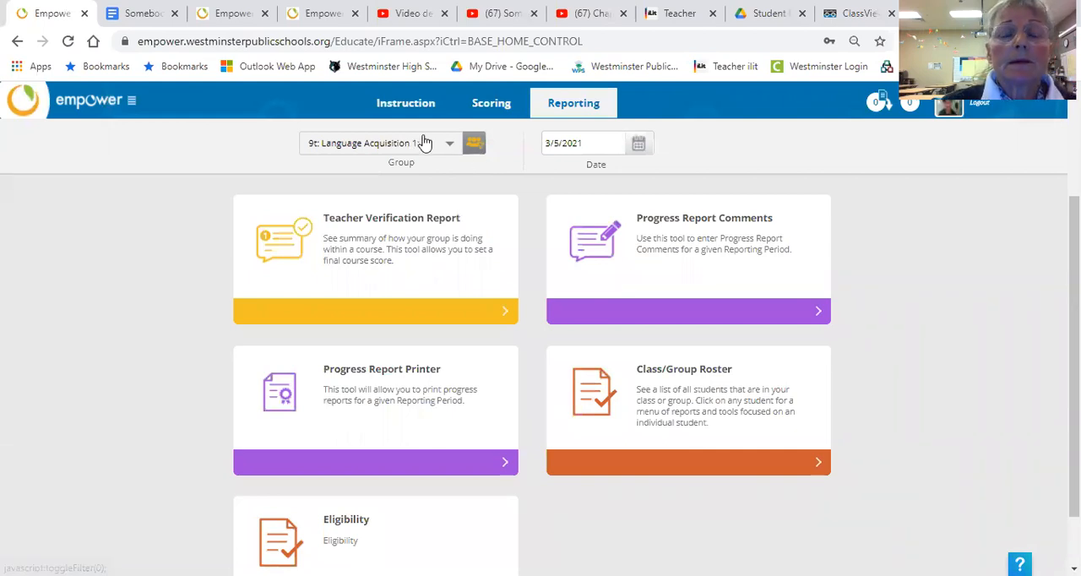
{"action": "mouse_move", "coordinate": [429, 144]}
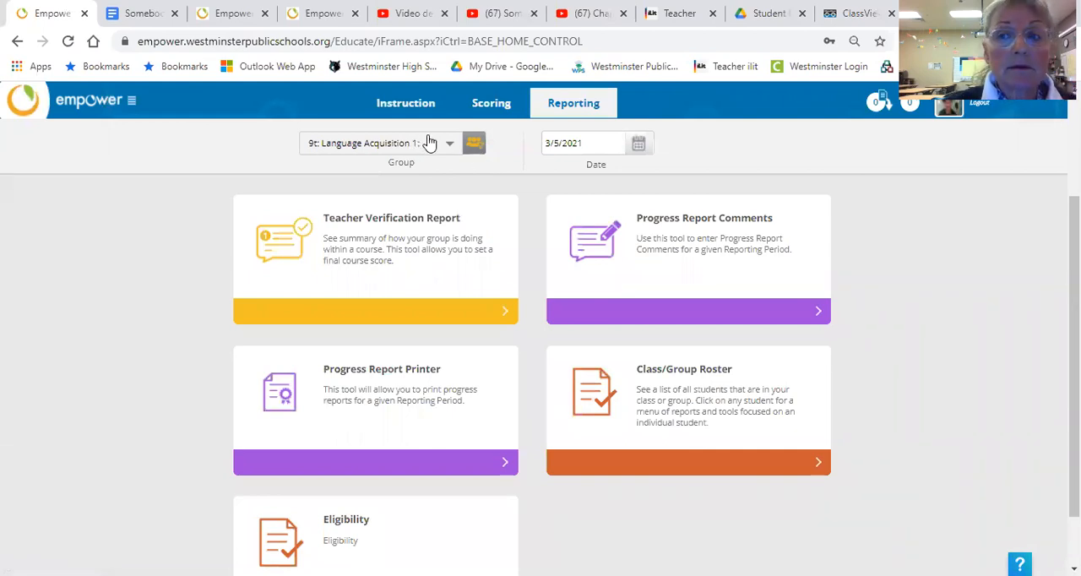
{"action": "mouse_move", "coordinate": [257, 8]}
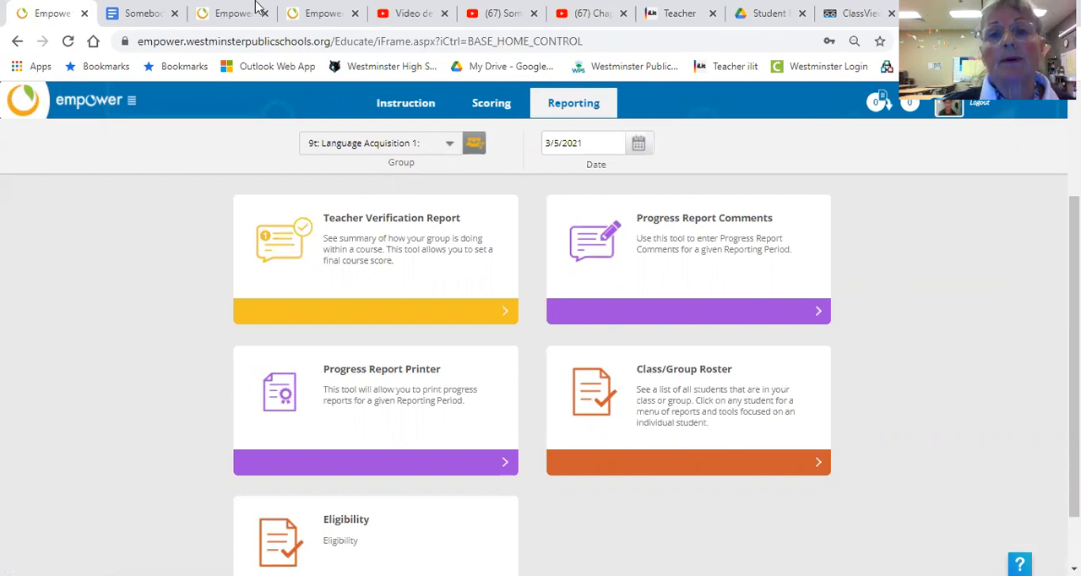
Step: Switch to the ClassView teacher view of Unit 4, Lessons 6-10 assignment statuses
{"action": "left_click", "coordinate": [676, 13]}
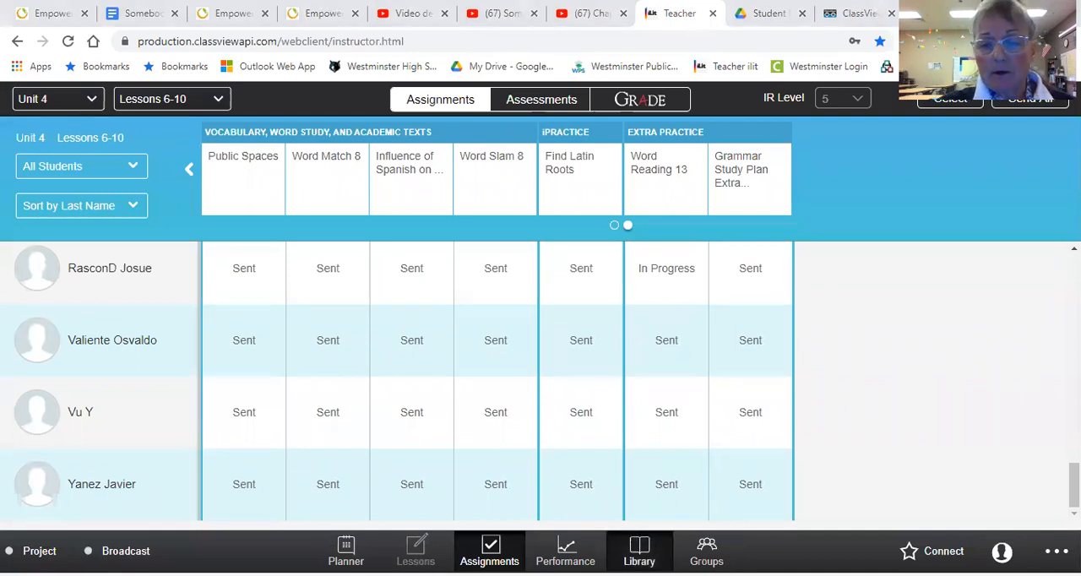
Step: Bring up the ClassView Library carousel of available books
{"action": "left_click", "coordinate": [639, 551]}
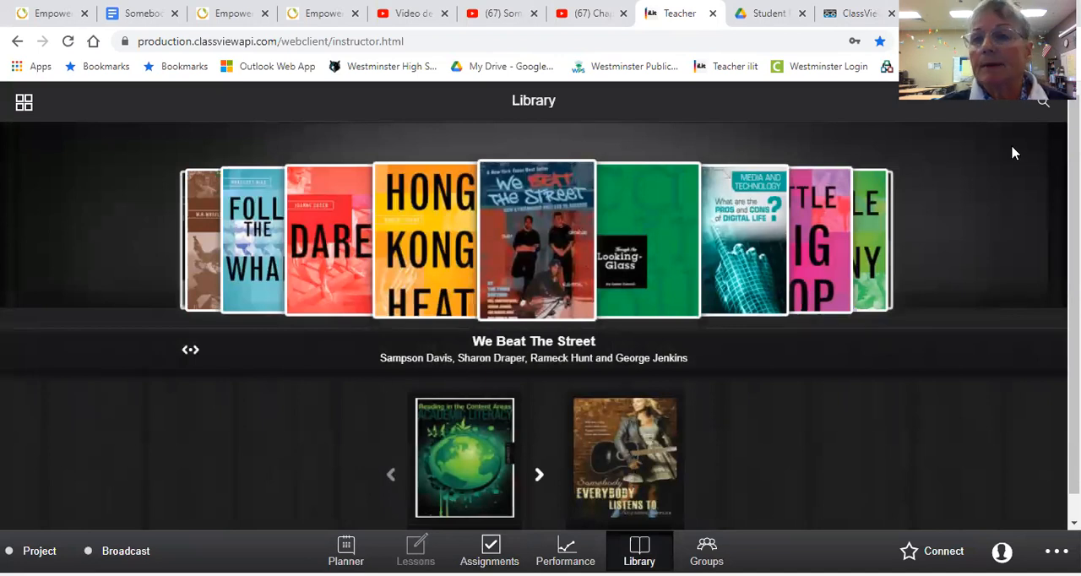
{"action": "mouse_move", "coordinate": [632, 453]}
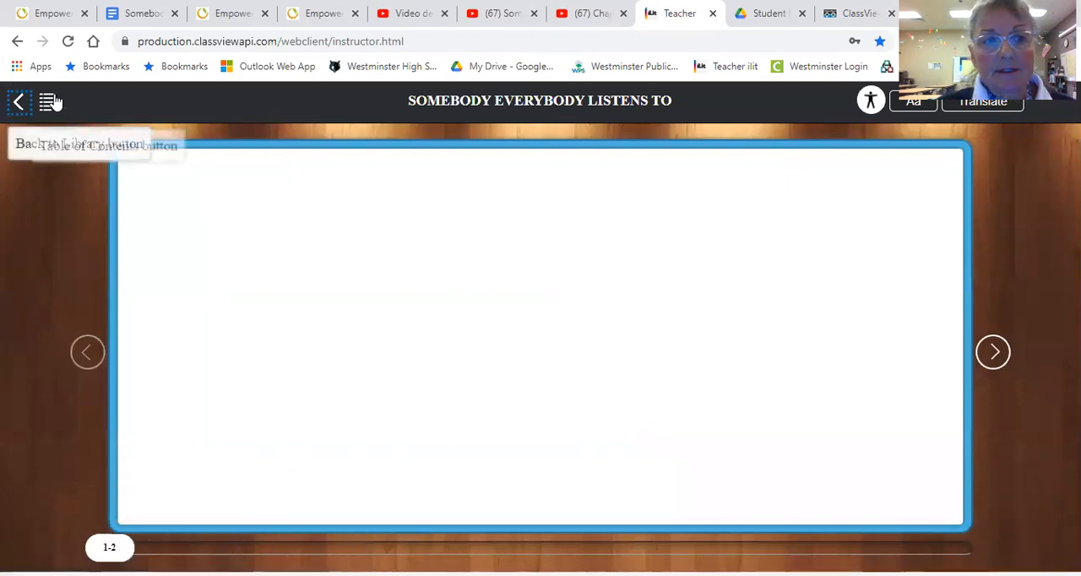
Step: Jump to Chapter Two, then Chapter Eight, land on pages 73–74 and select 'staggering'
{"action": "left_click", "coordinate": [47, 102]}
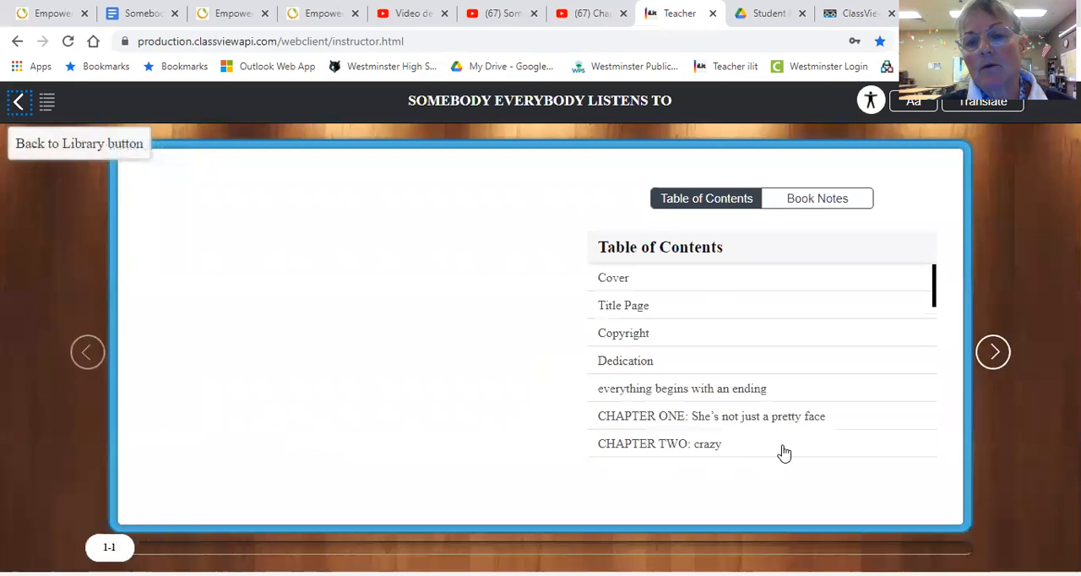
{"action": "left_click", "coordinate": [659, 442]}
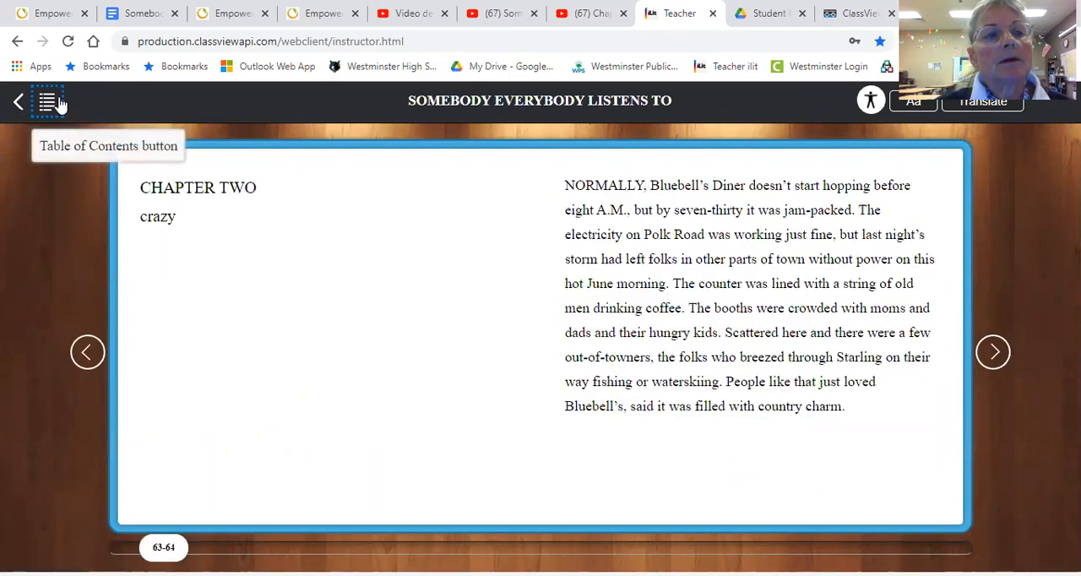
{"action": "left_click", "coordinate": [47, 102]}
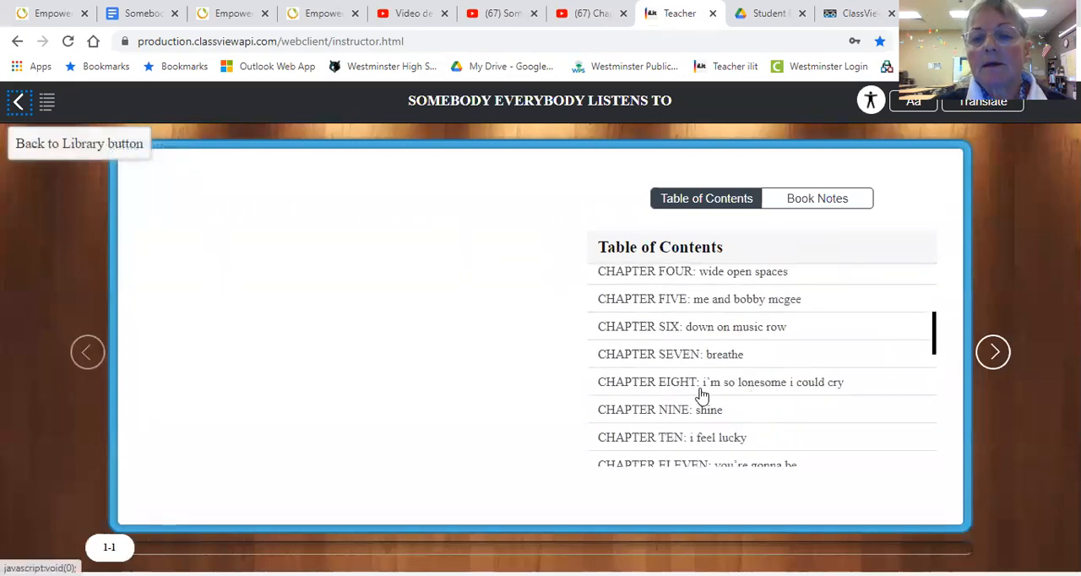
{"action": "left_click", "coordinate": [720, 382]}
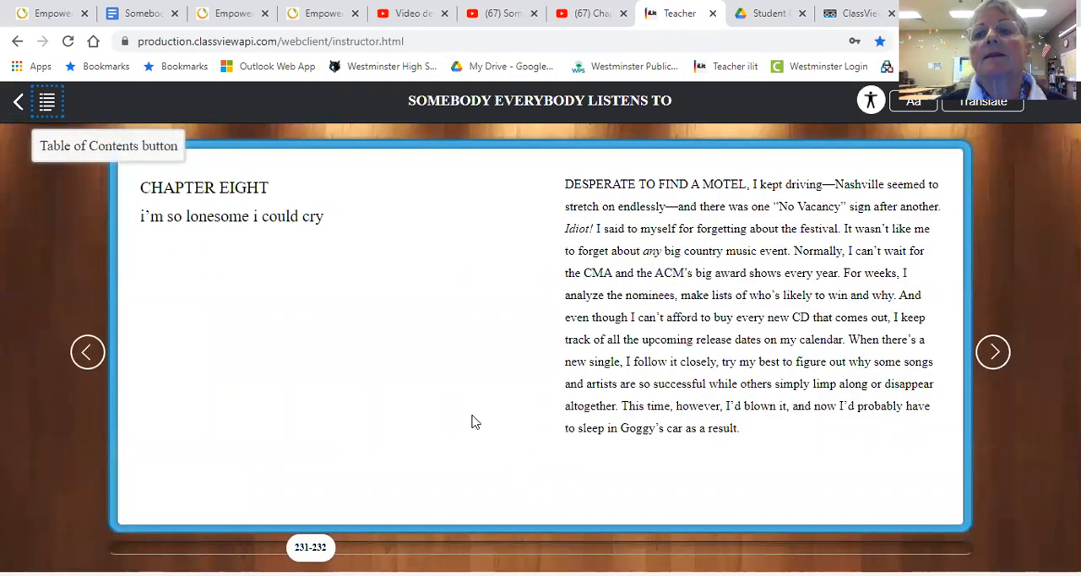
{"action": "mouse_move", "coordinate": [135, 339]}
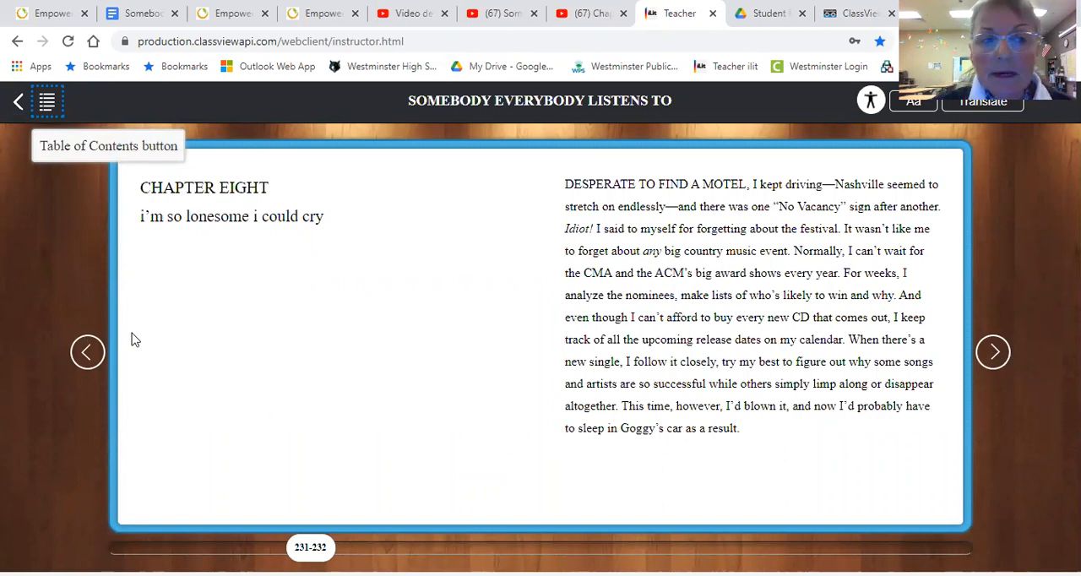
{"action": "mouse_move", "coordinate": [118, 442]}
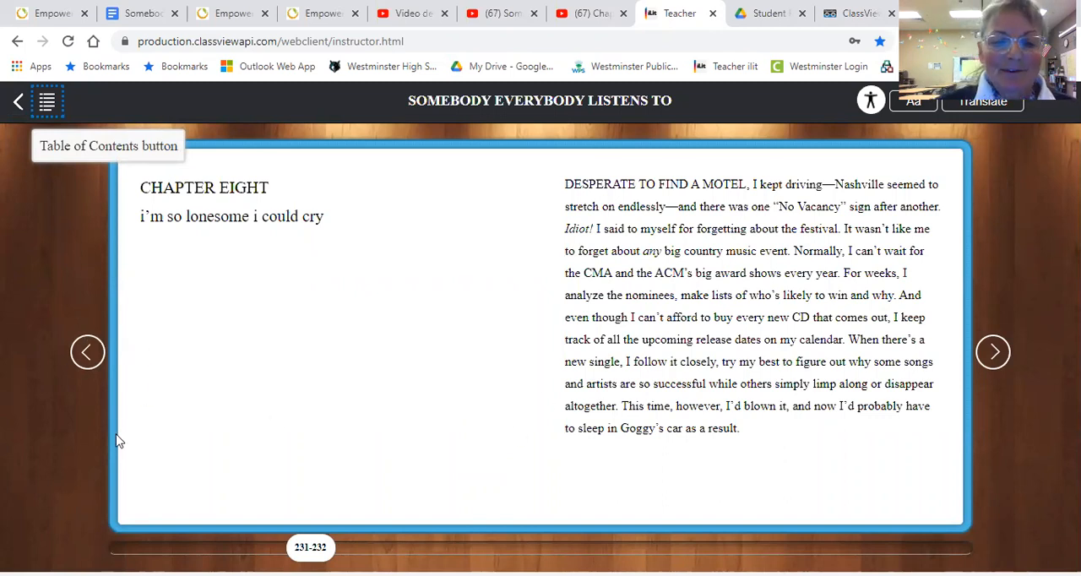
{"action": "left_click", "coordinate": [994, 352]}
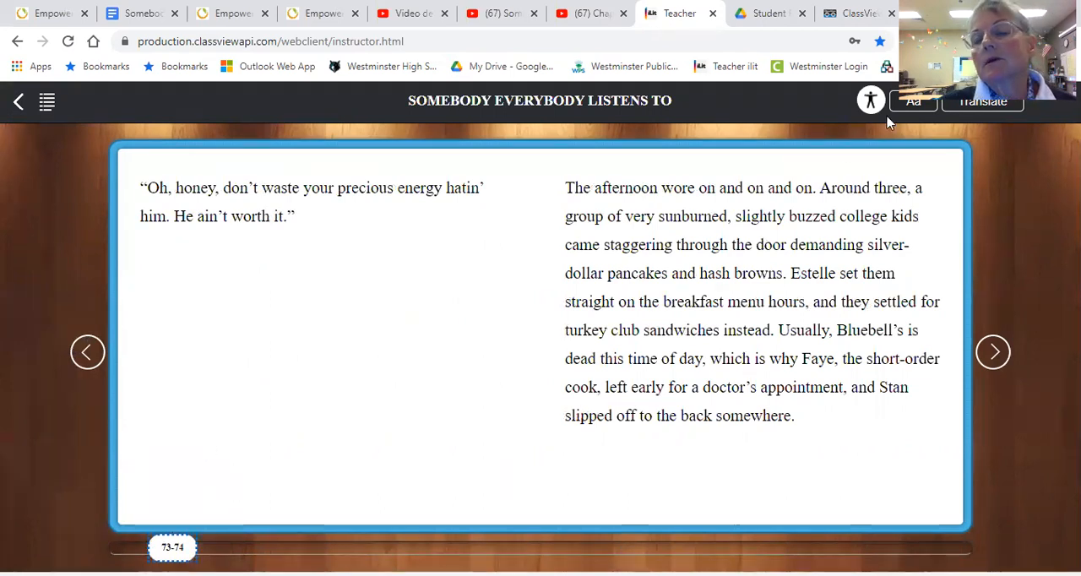
{"action": "left_click", "coordinate": [983, 101]}
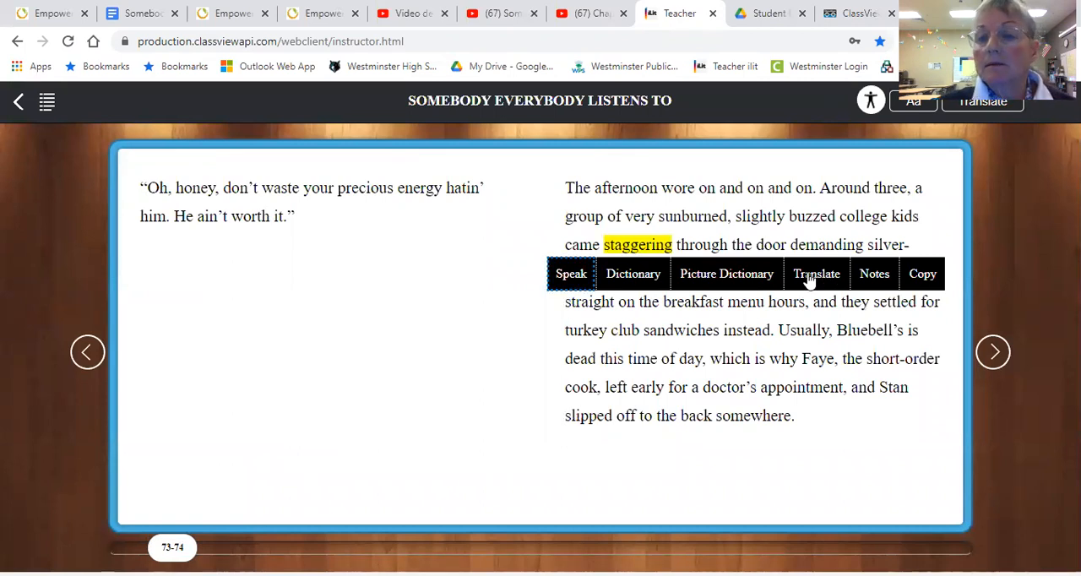
Step: Translate 'staggering' to Spanish, dismiss it, and switch to the Chapter Notes Google Doc
{"action": "left_click", "coordinate": [818, 274]}
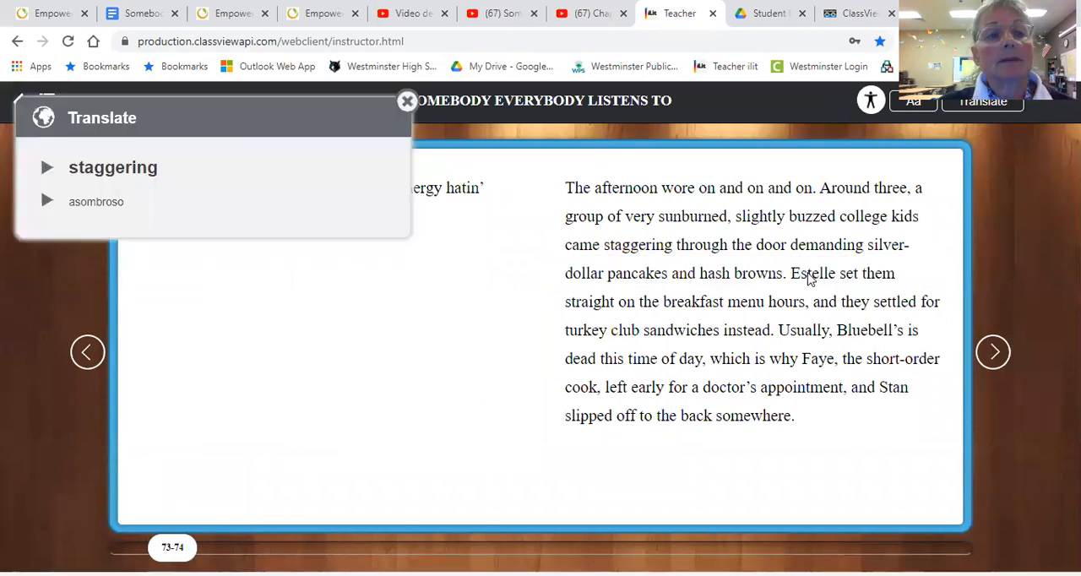
{"action": "left_click", "coordinate": [407, 101]}
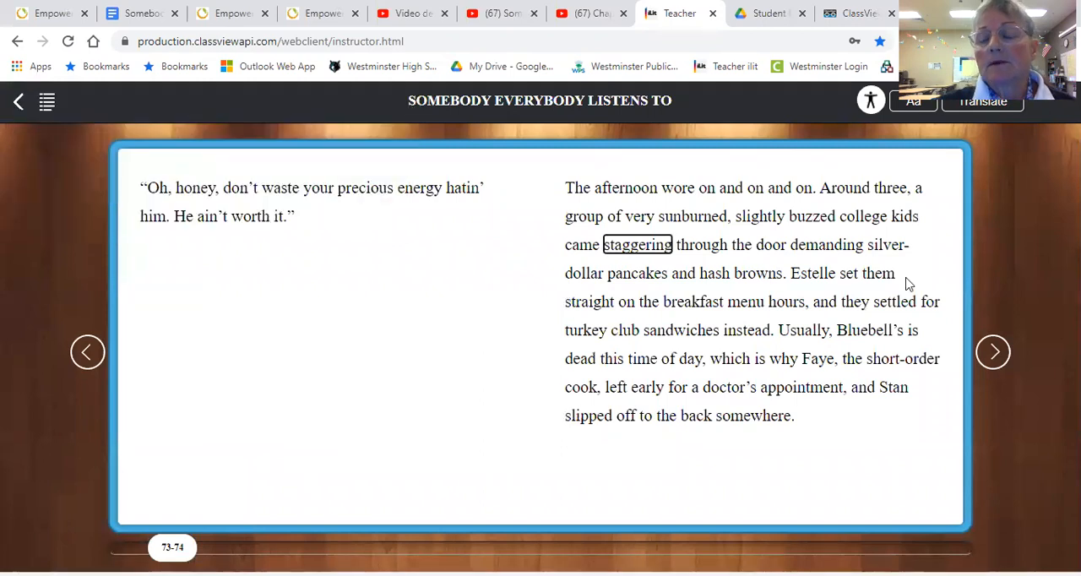
{"action": "mouse_move", "coordinate": [757, 327]}
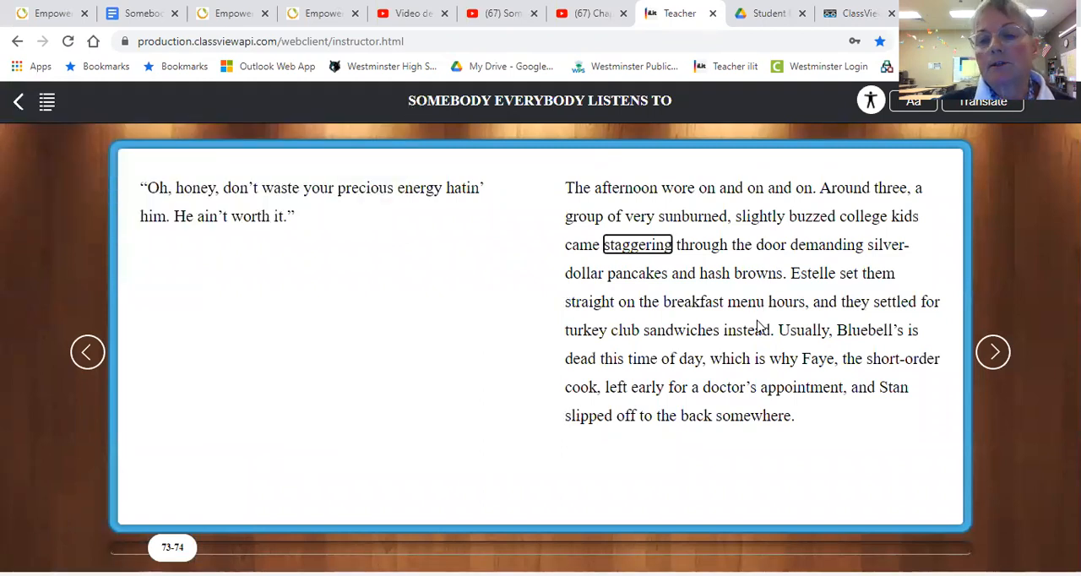
{"action": "mouse_move", "coordinate": [61, 343]}
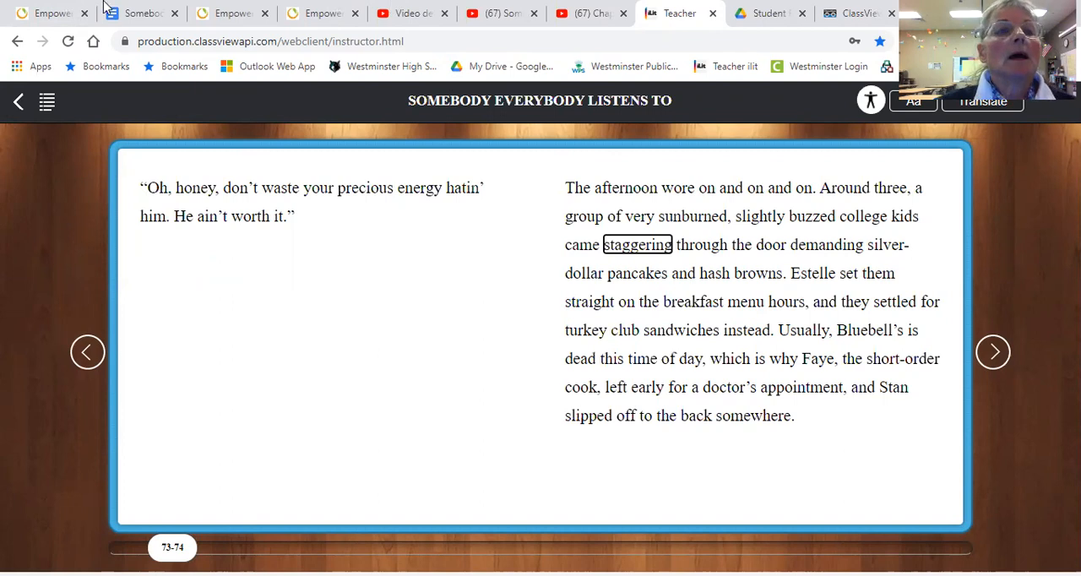
{"action": "left_click", "coordinate": [135, 13]}
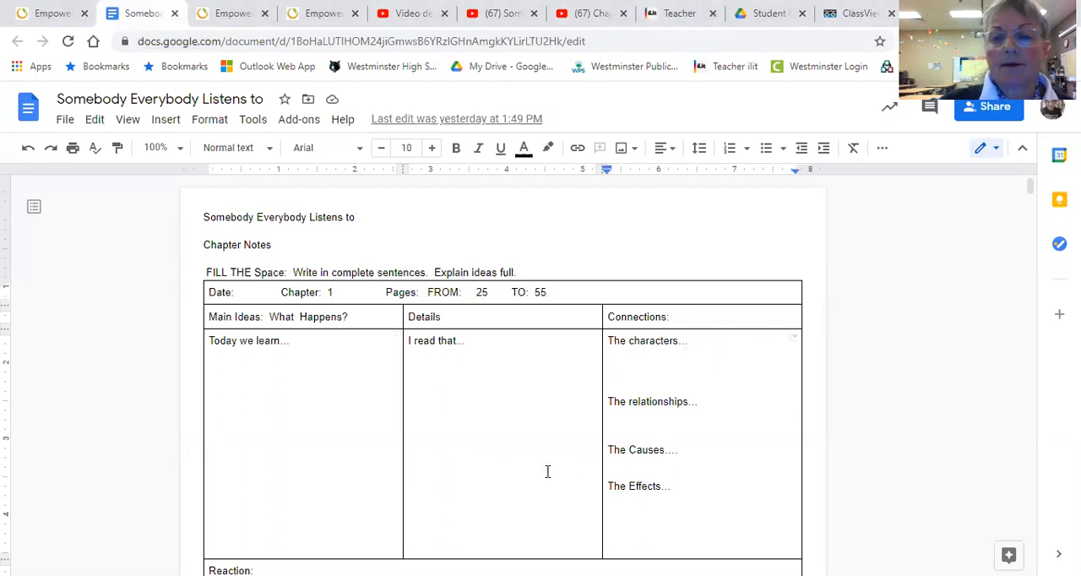
{"action": "mouse_move", "coordinate": [774, 466]}
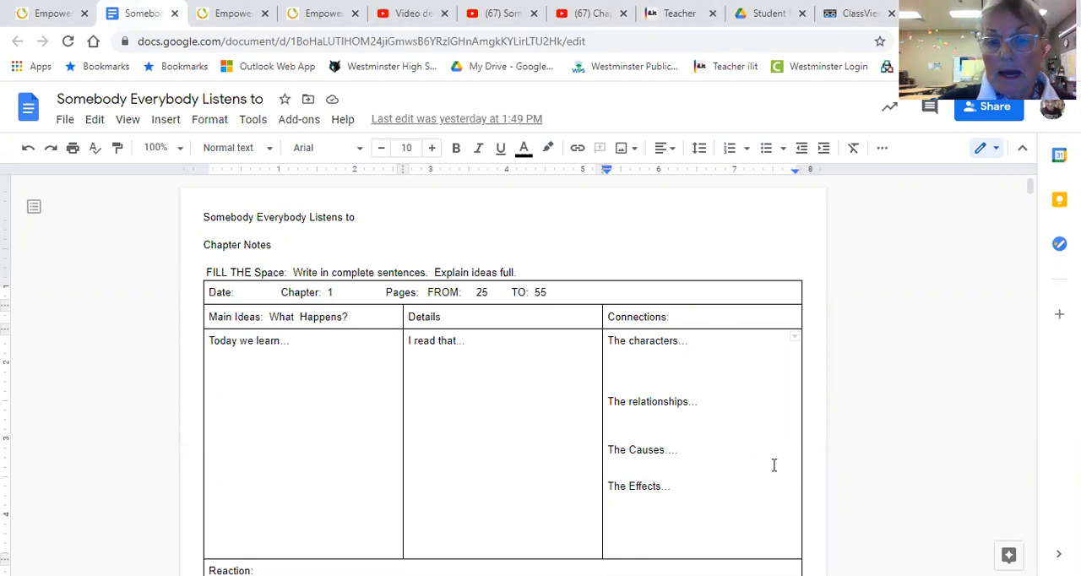
Step: Review the template's reaction and quote sections, then return to the Empower Reporting page
{"action": "left_click", "coordinate": [609, 467]}
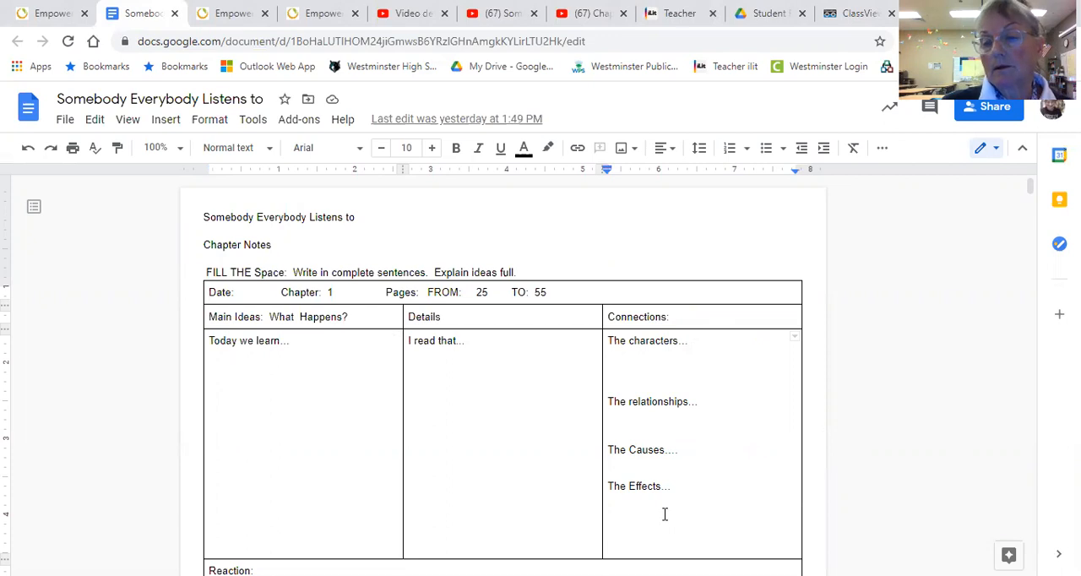
{"action": "scroll", "scroll_direction": "down", "scroll_amount": 3}
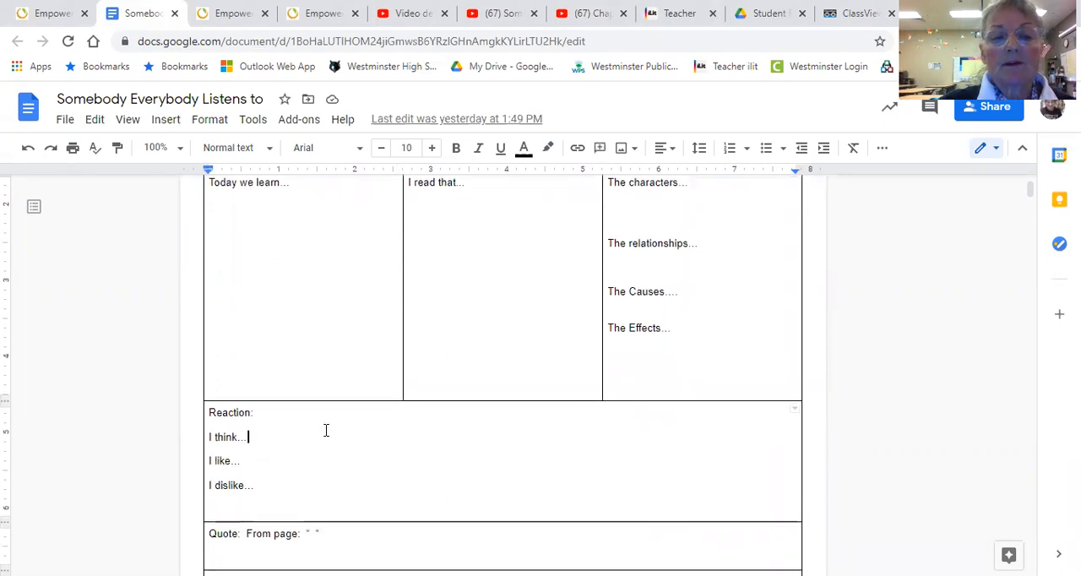
{"action": "mouse_move", "coordinate": [331, 446]}
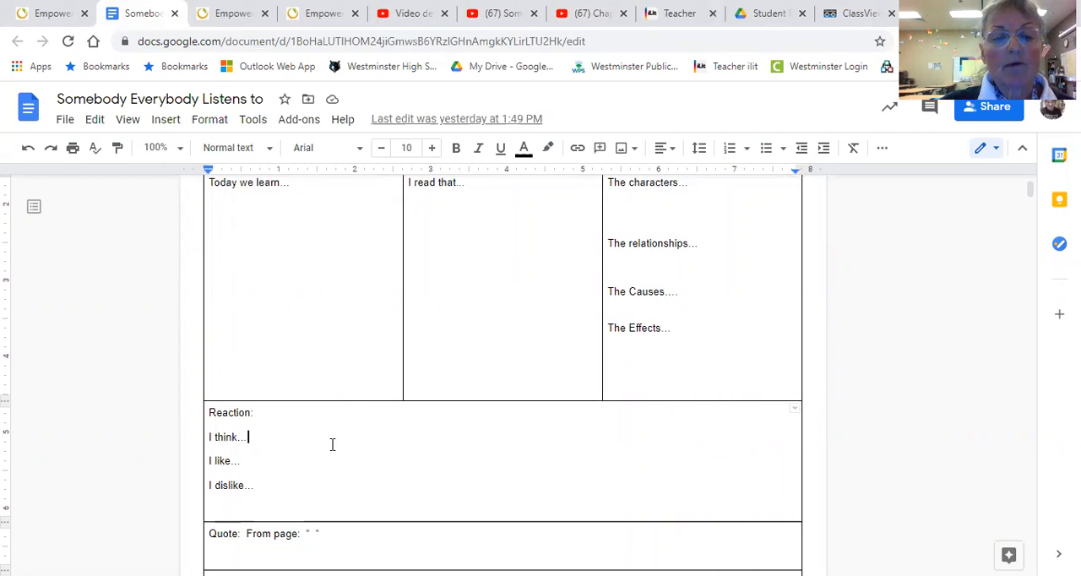
{"action": "scroll", "scroll_direction": "down", "scroll_amount": 3}
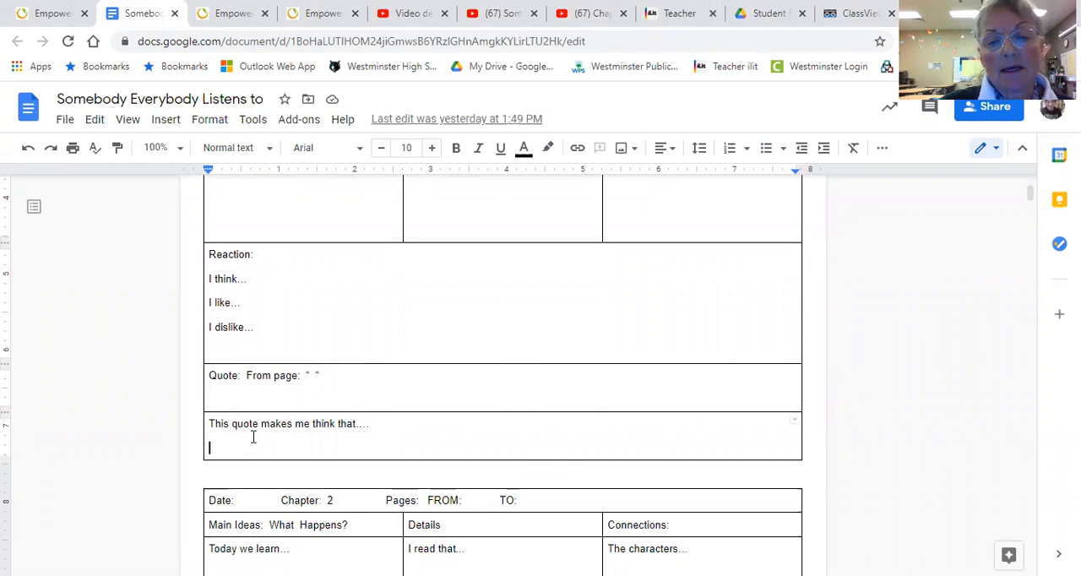
{"action": "mouse_move", "coordinate": [355, 458]}
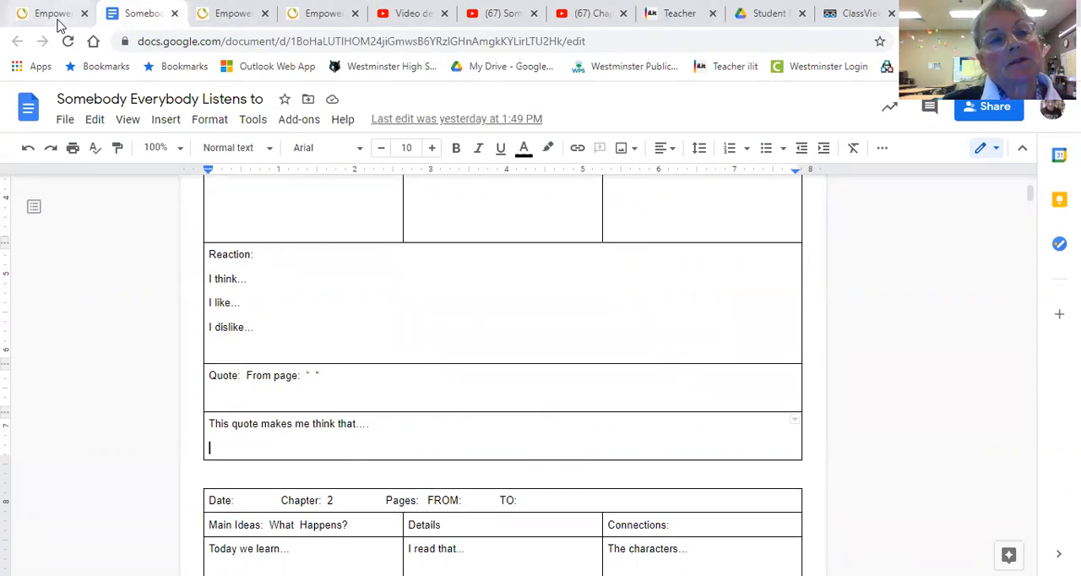
{"action": "left_click", "coordinate": [37, 13]}
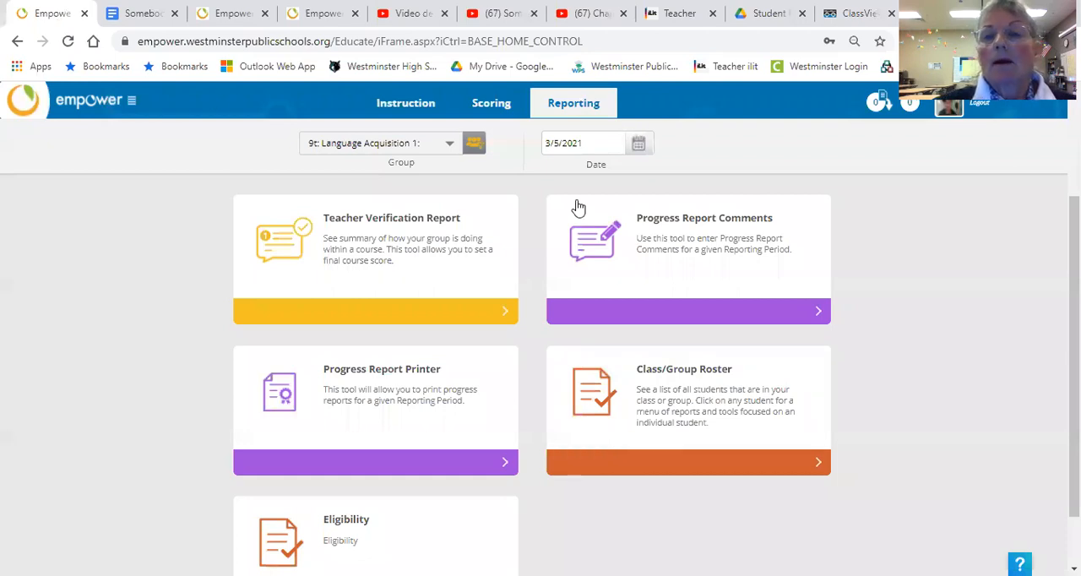
{"action": "mouse_move", "coordinate": [994, 210]}
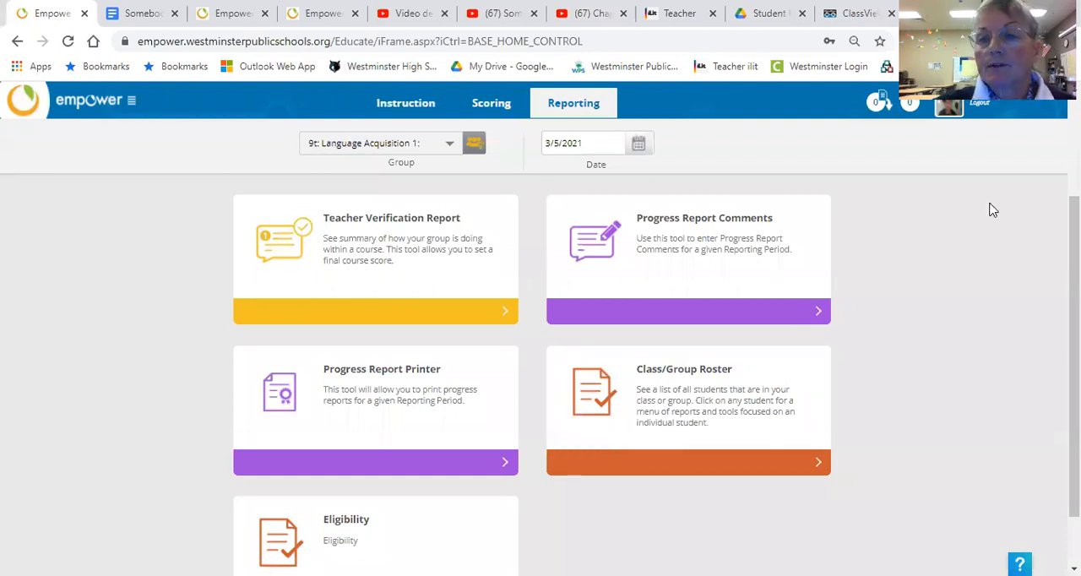
{"action": "mouse_move", "coordinate": [415, 125]}
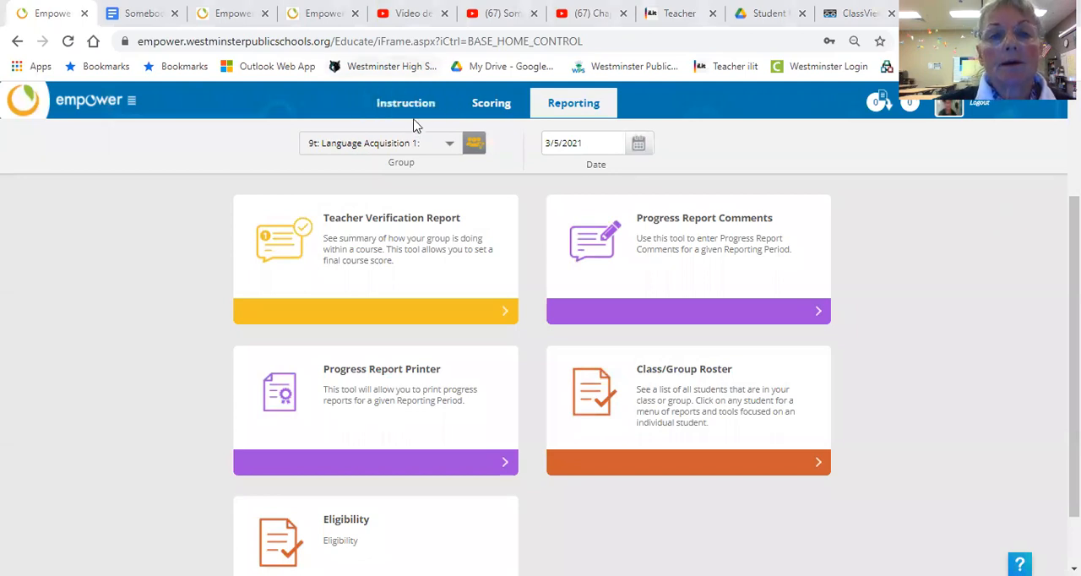
Step: From the Instruction area's LA1 Remote playlist, open the Somebody Everybody Listens to: Chapter Notes activity
{"action": "left_click", "coordinate": [405, 101]}
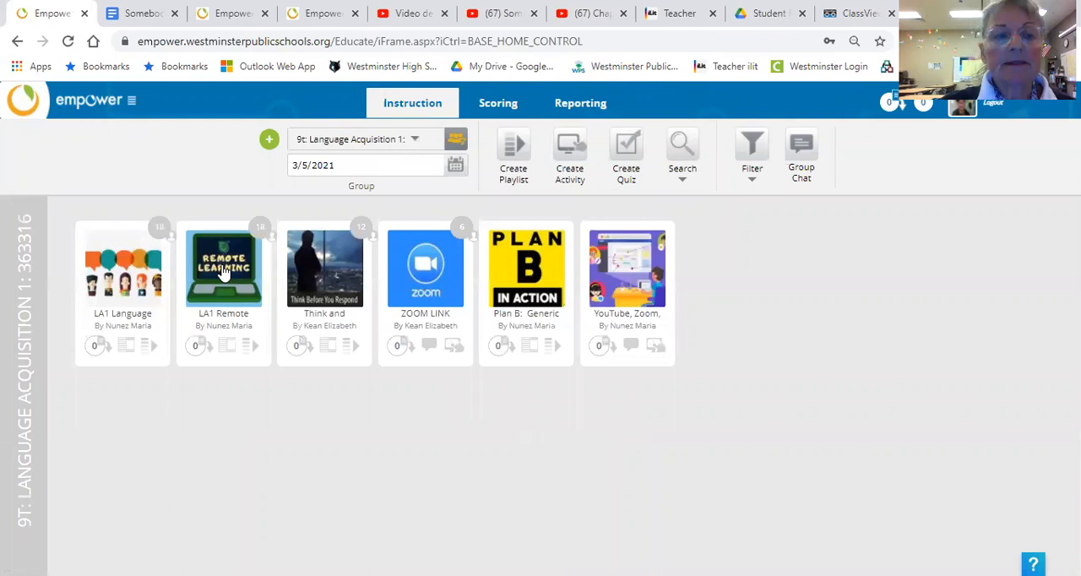
{"action": "left_click", "coordinate": [223, 268]}
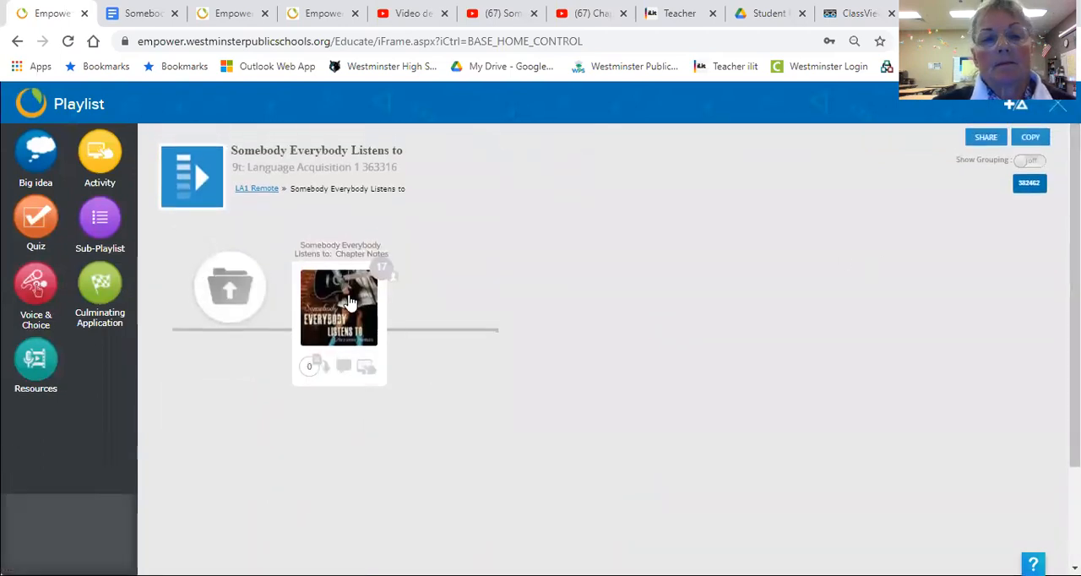
{"action": "left_click", "coordinate": [340, 308]}
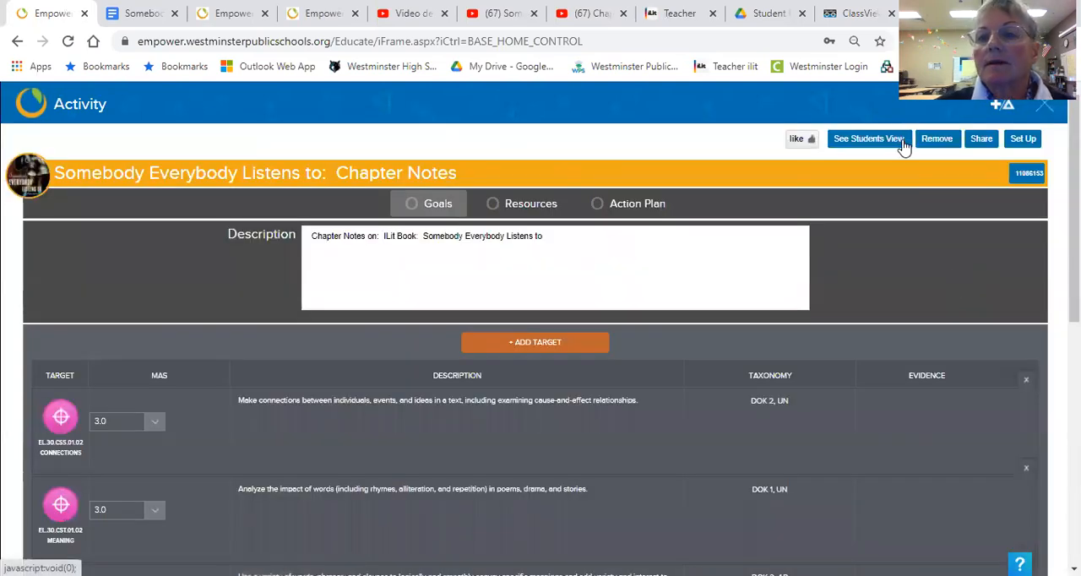
Step: View the activity as a student, showing the 2 Action instructions and the turn-in submission options
{"action": "left_click", "coordinate": [868, 138]}
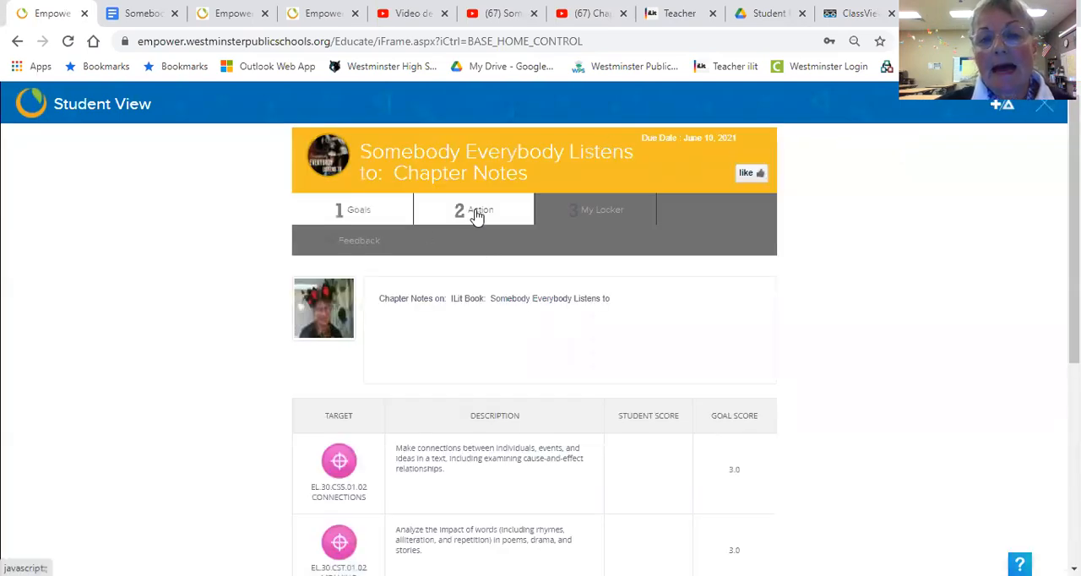
{"action": "left_click", "coordinate": [473, 210]}
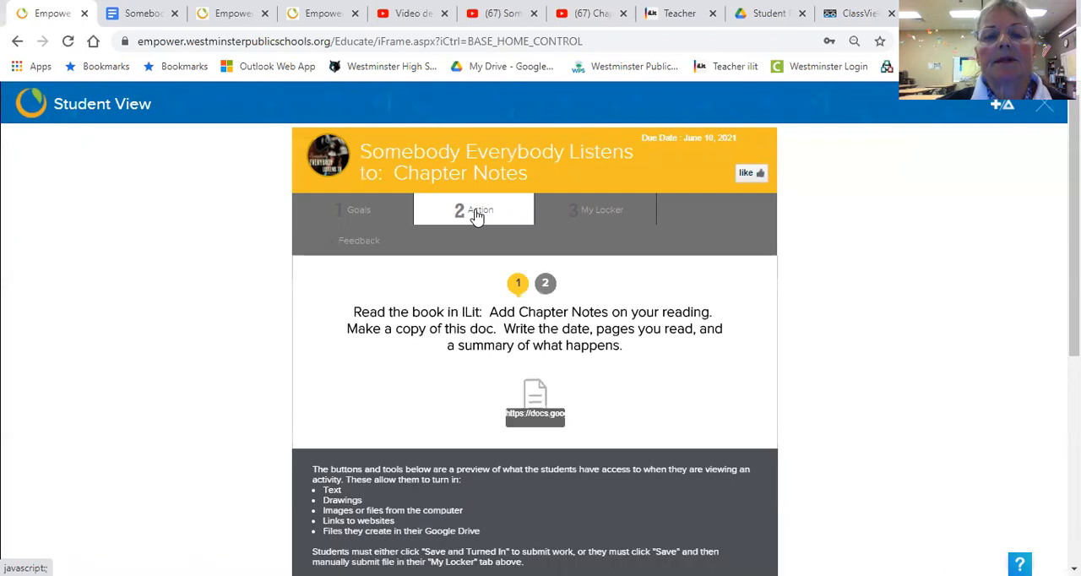
{"action": "mouse_move", "coordinate": [487, 271]}
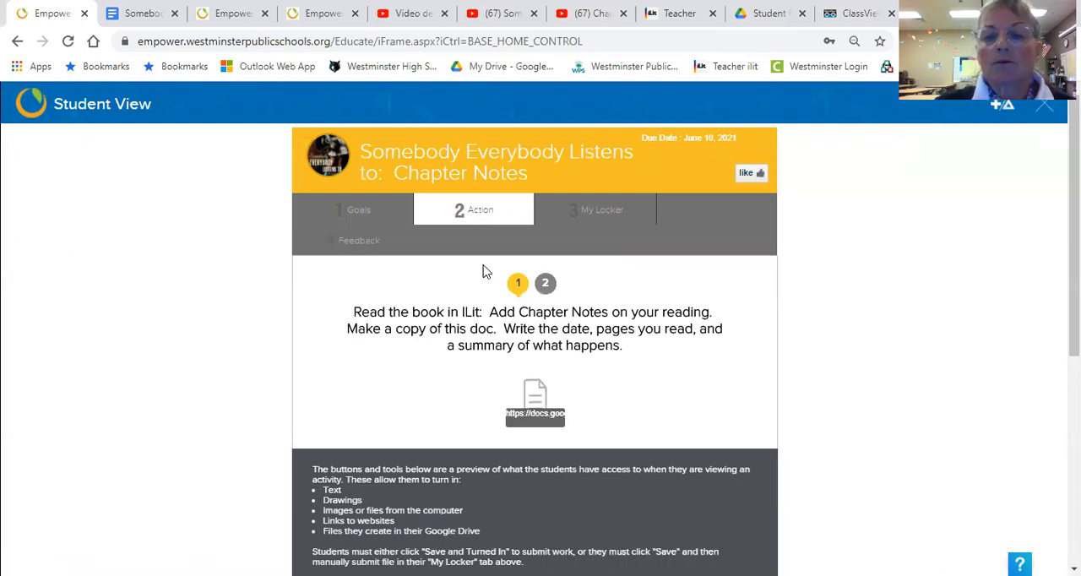
{"action": "scroll", "scroll_direction": "down", "scroll_amount": 3}
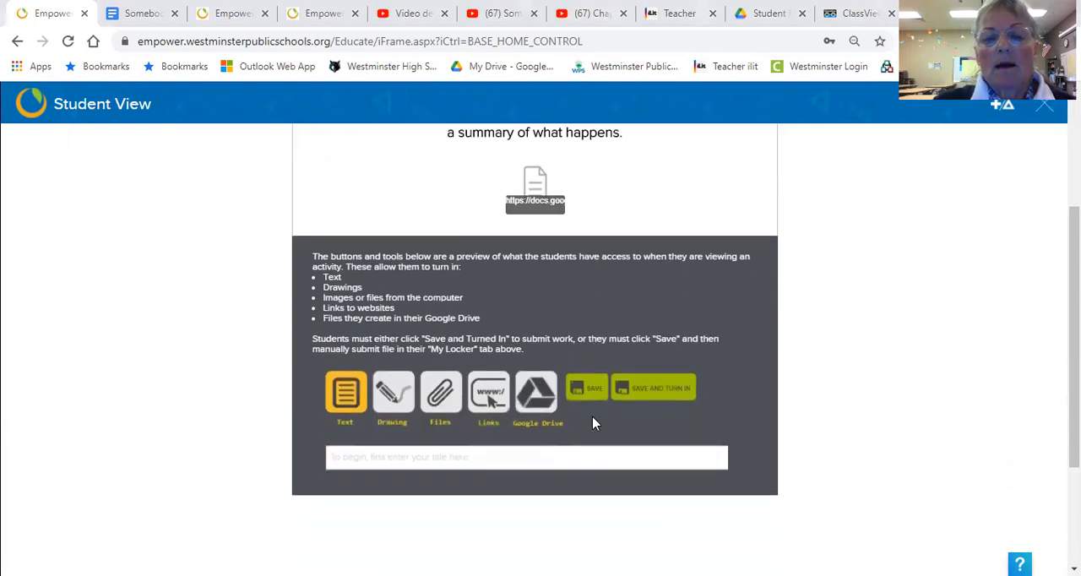
{"action": "scroll", "scroll_direction": "down", "scroll_amount": 3}
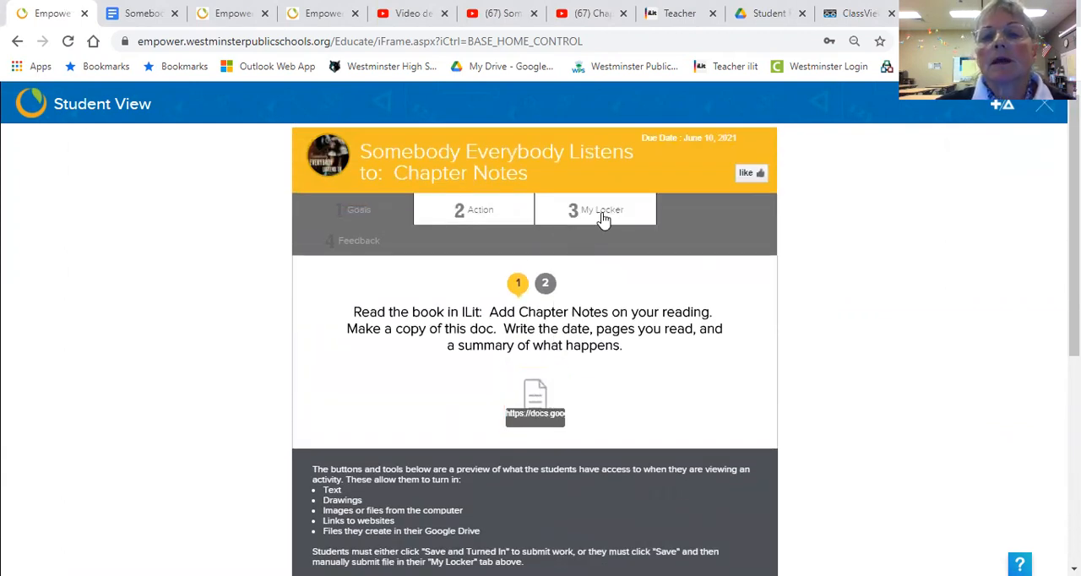
Step: Show the 3 My Locker section with its submit-for-scoring instructions, briefly revisiting 2 Action
{"action": "left_click", "coordinate": [601, 209]}
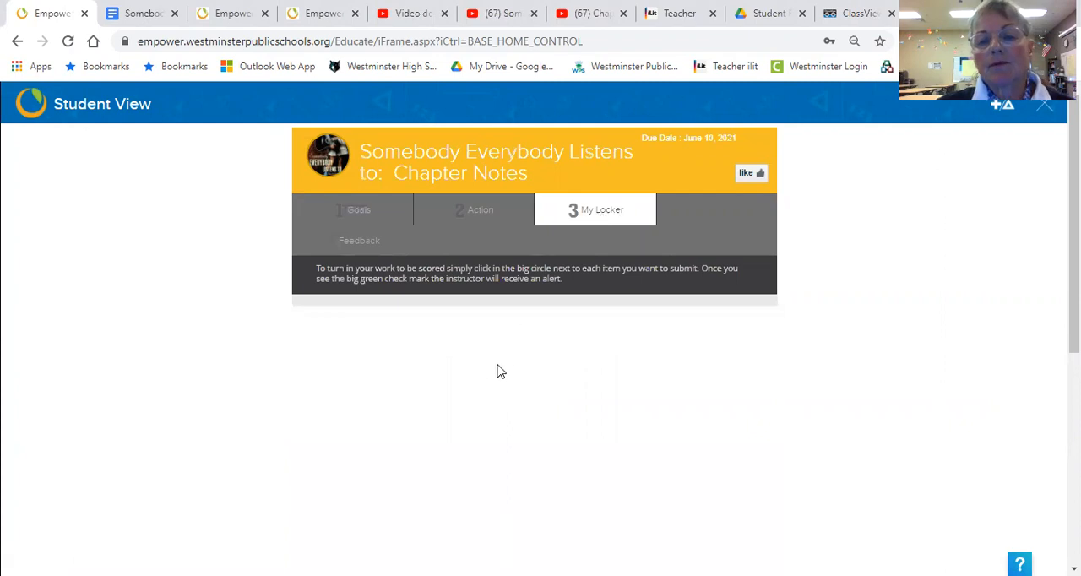
{"action": "mouse_move", "coordinate": [512, 360]}
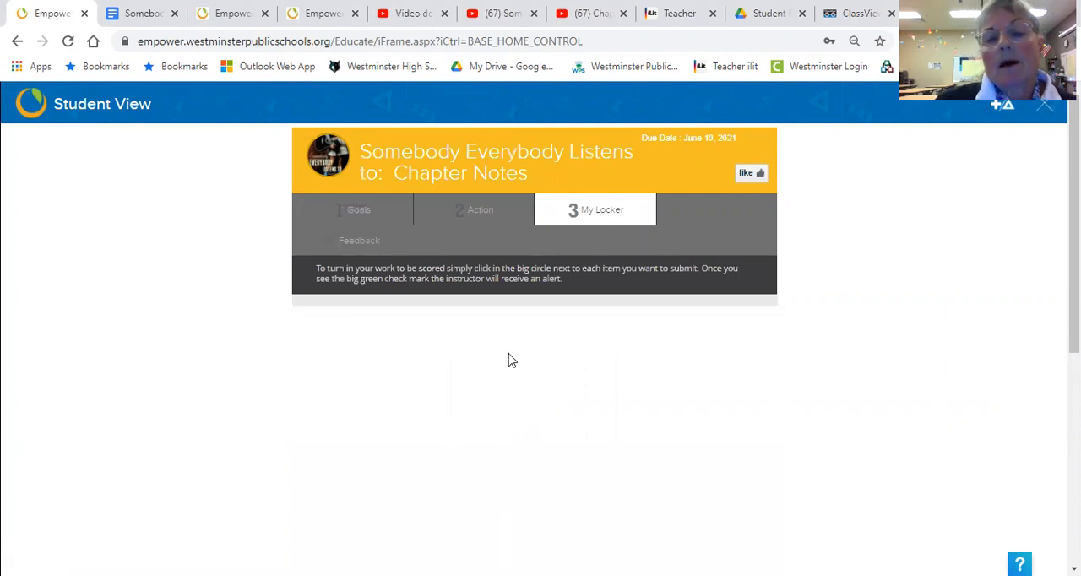
{"action": "mouse_move", "coordinate": [532, 348]}
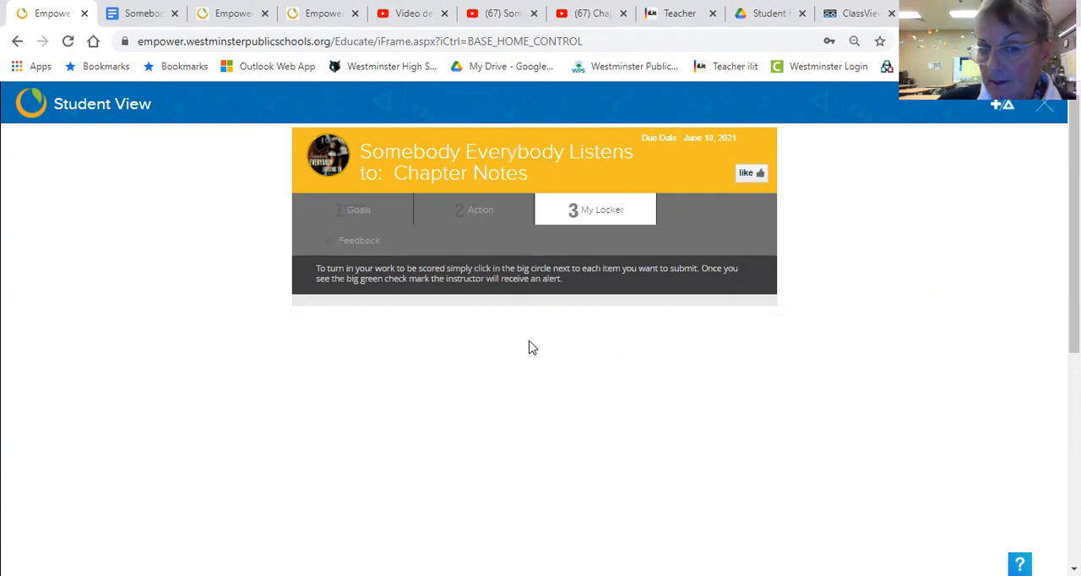
{"action": "left_click", "coordinate": [473, 209]}
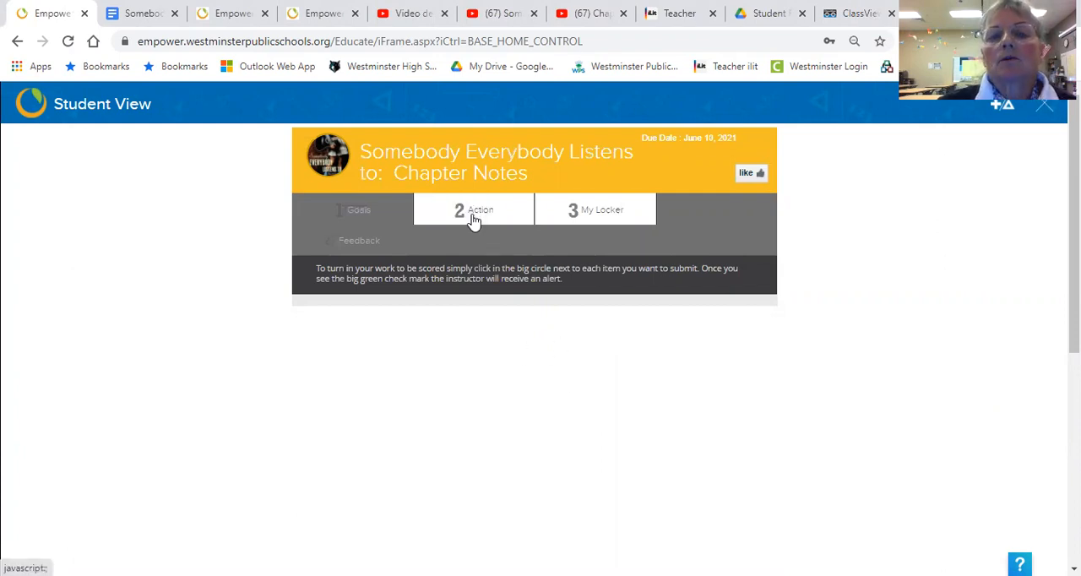
{"action": "left_click", "coordinate": [473, 209]}
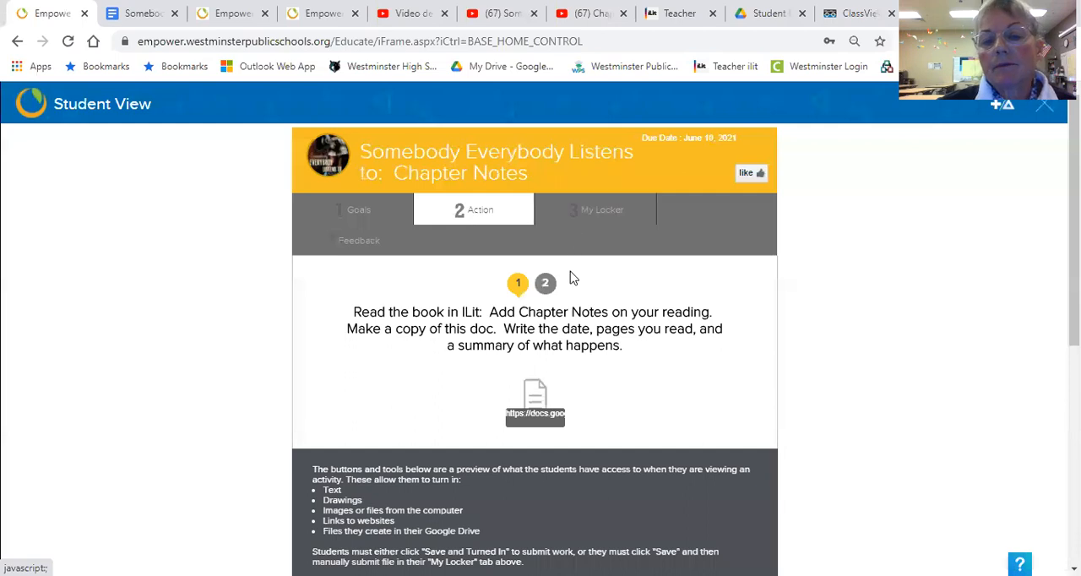
{"action": "left_click", "coordinate": [604, 210]}
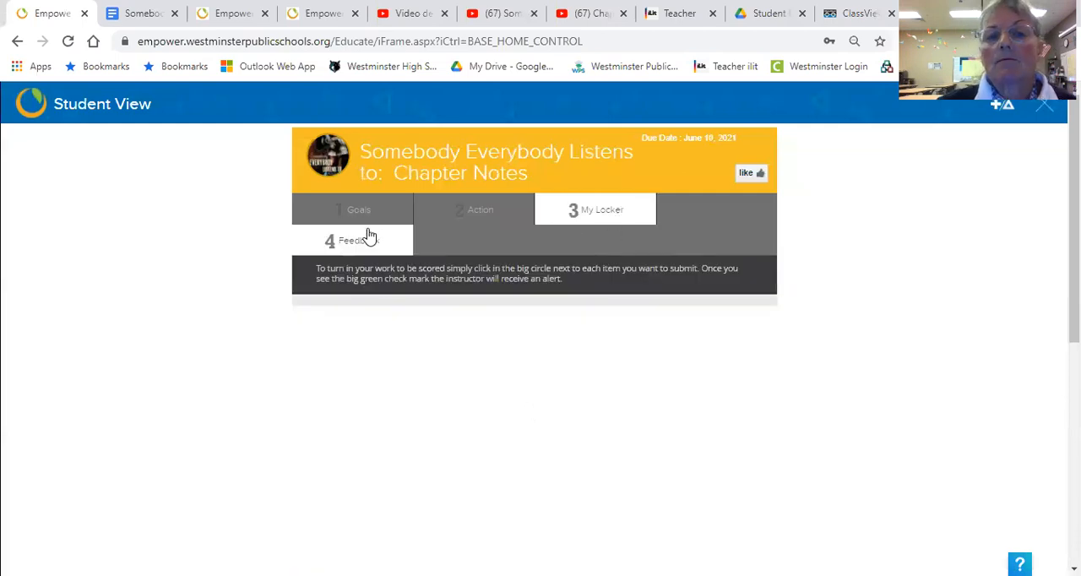
{"action": "mouse_move", "coordinate": [647, 186]}
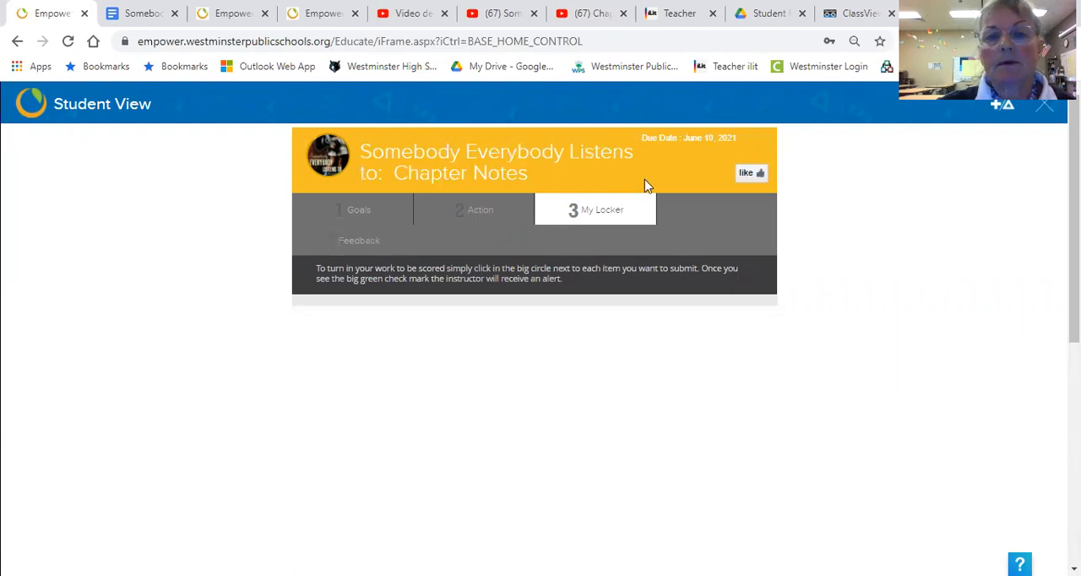
{"action": "mouse_move", "coordinate": [625, 345]}
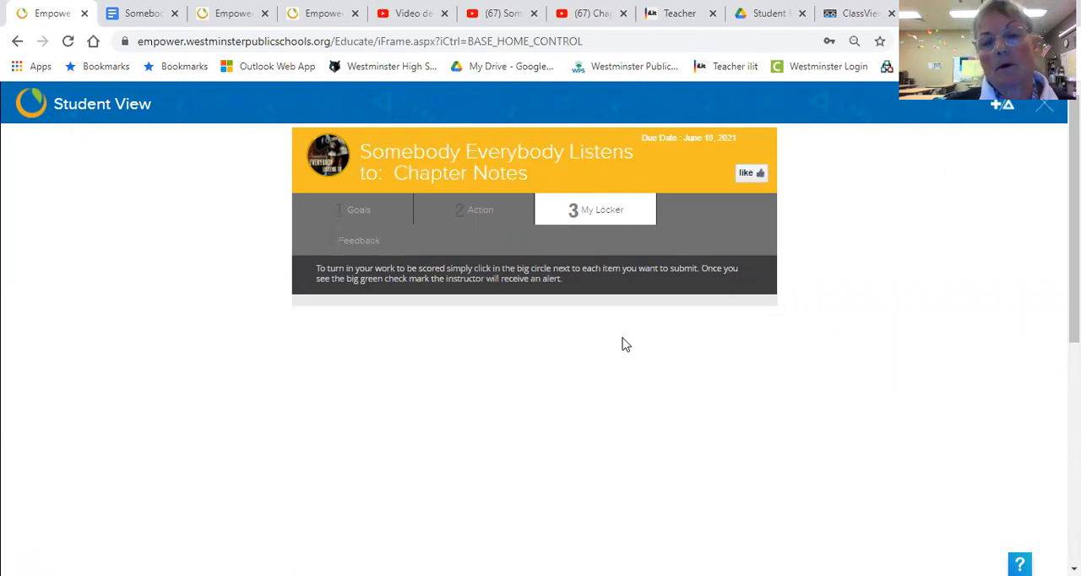
{"action": "mouse_move", "coordinate": [600, 337]}
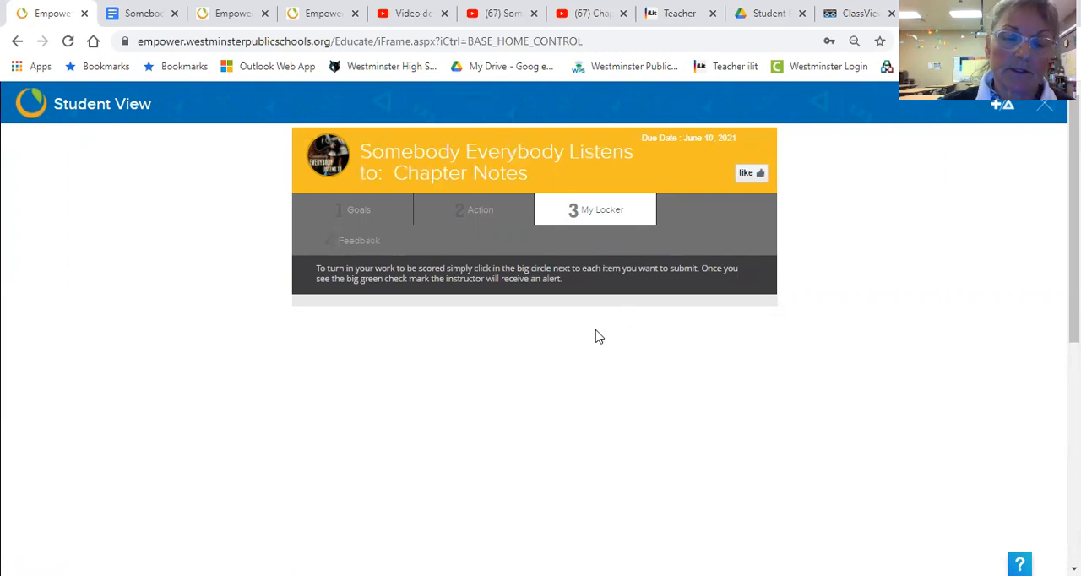
{"action": "mouse_move", "coordinate": [967, 405]}
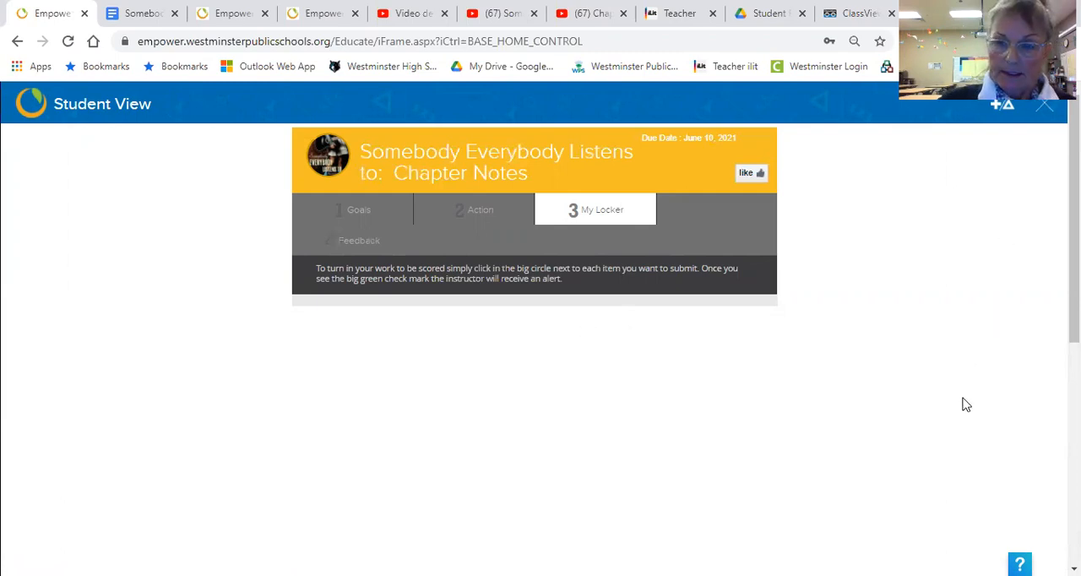
{"action": "mouse_move", "coordinate": [960, 199]}
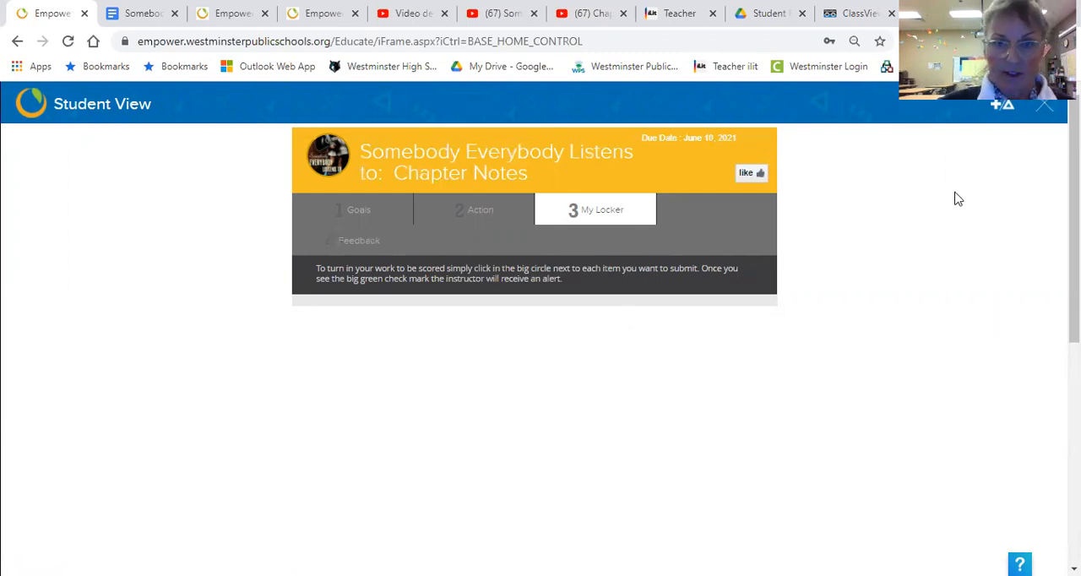